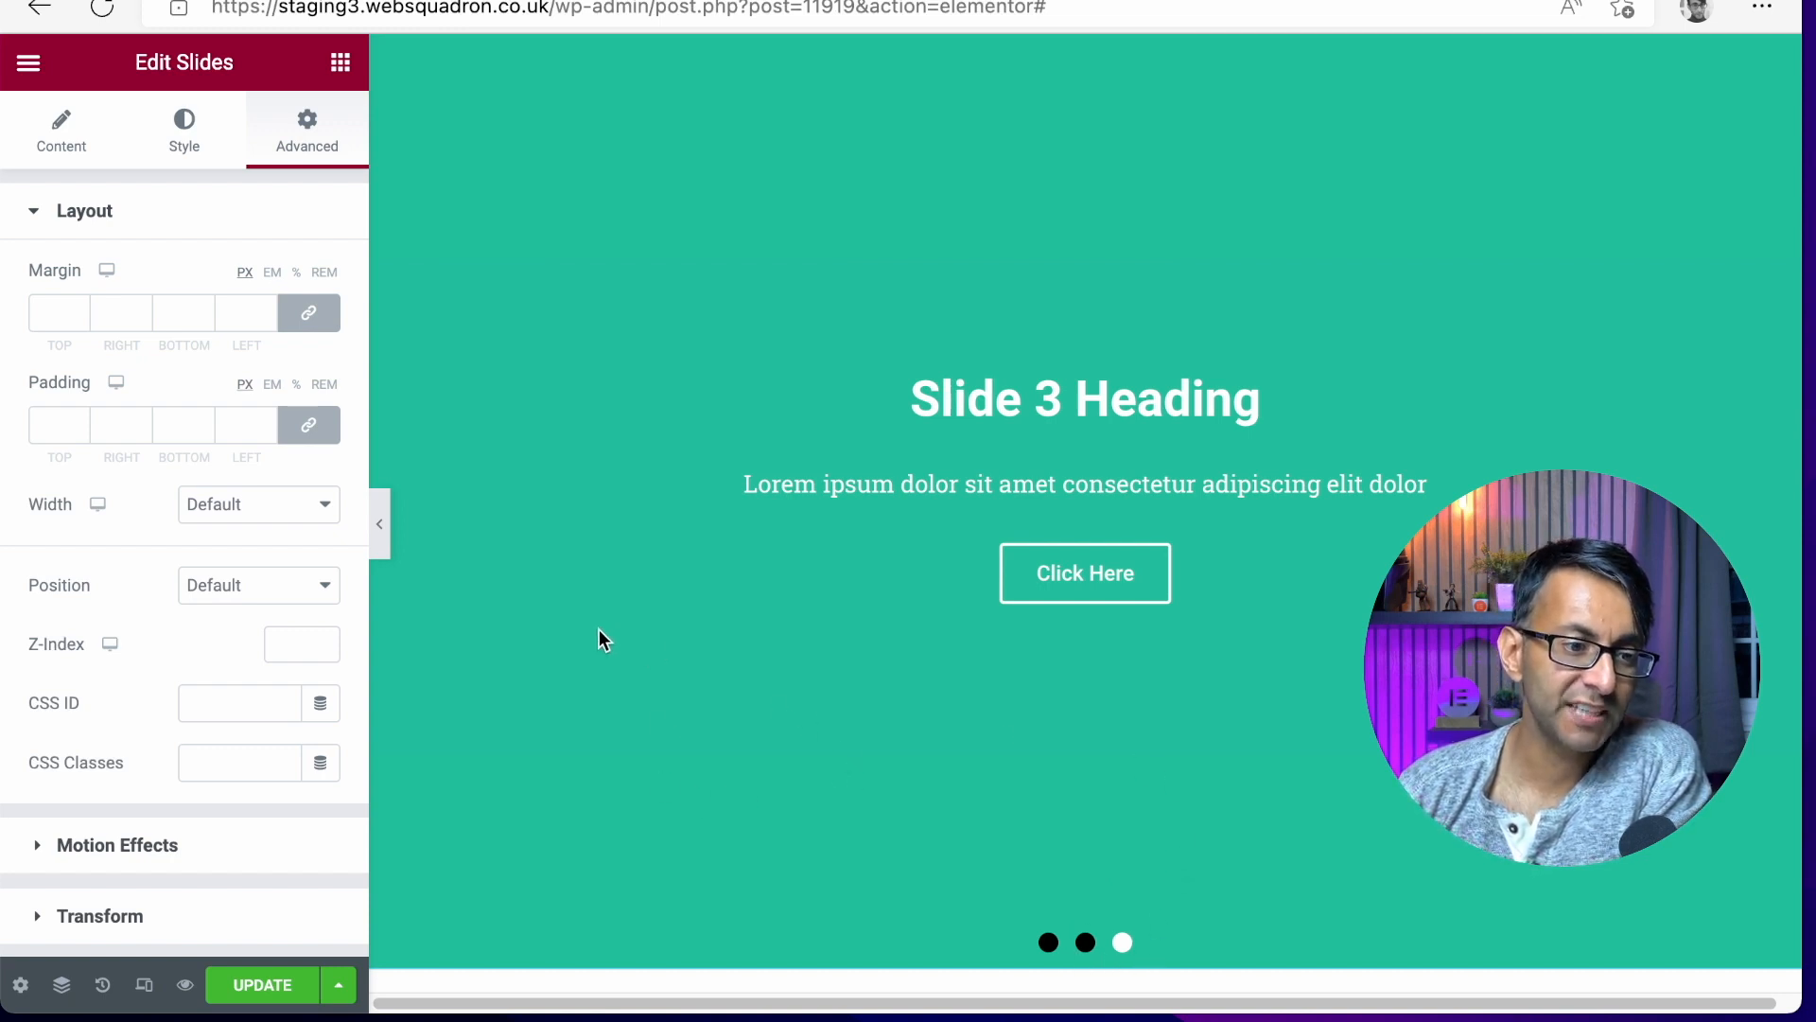
Step: Preview slides via the dots, then expand Slider Options in the Content tab
click(1046, 942)
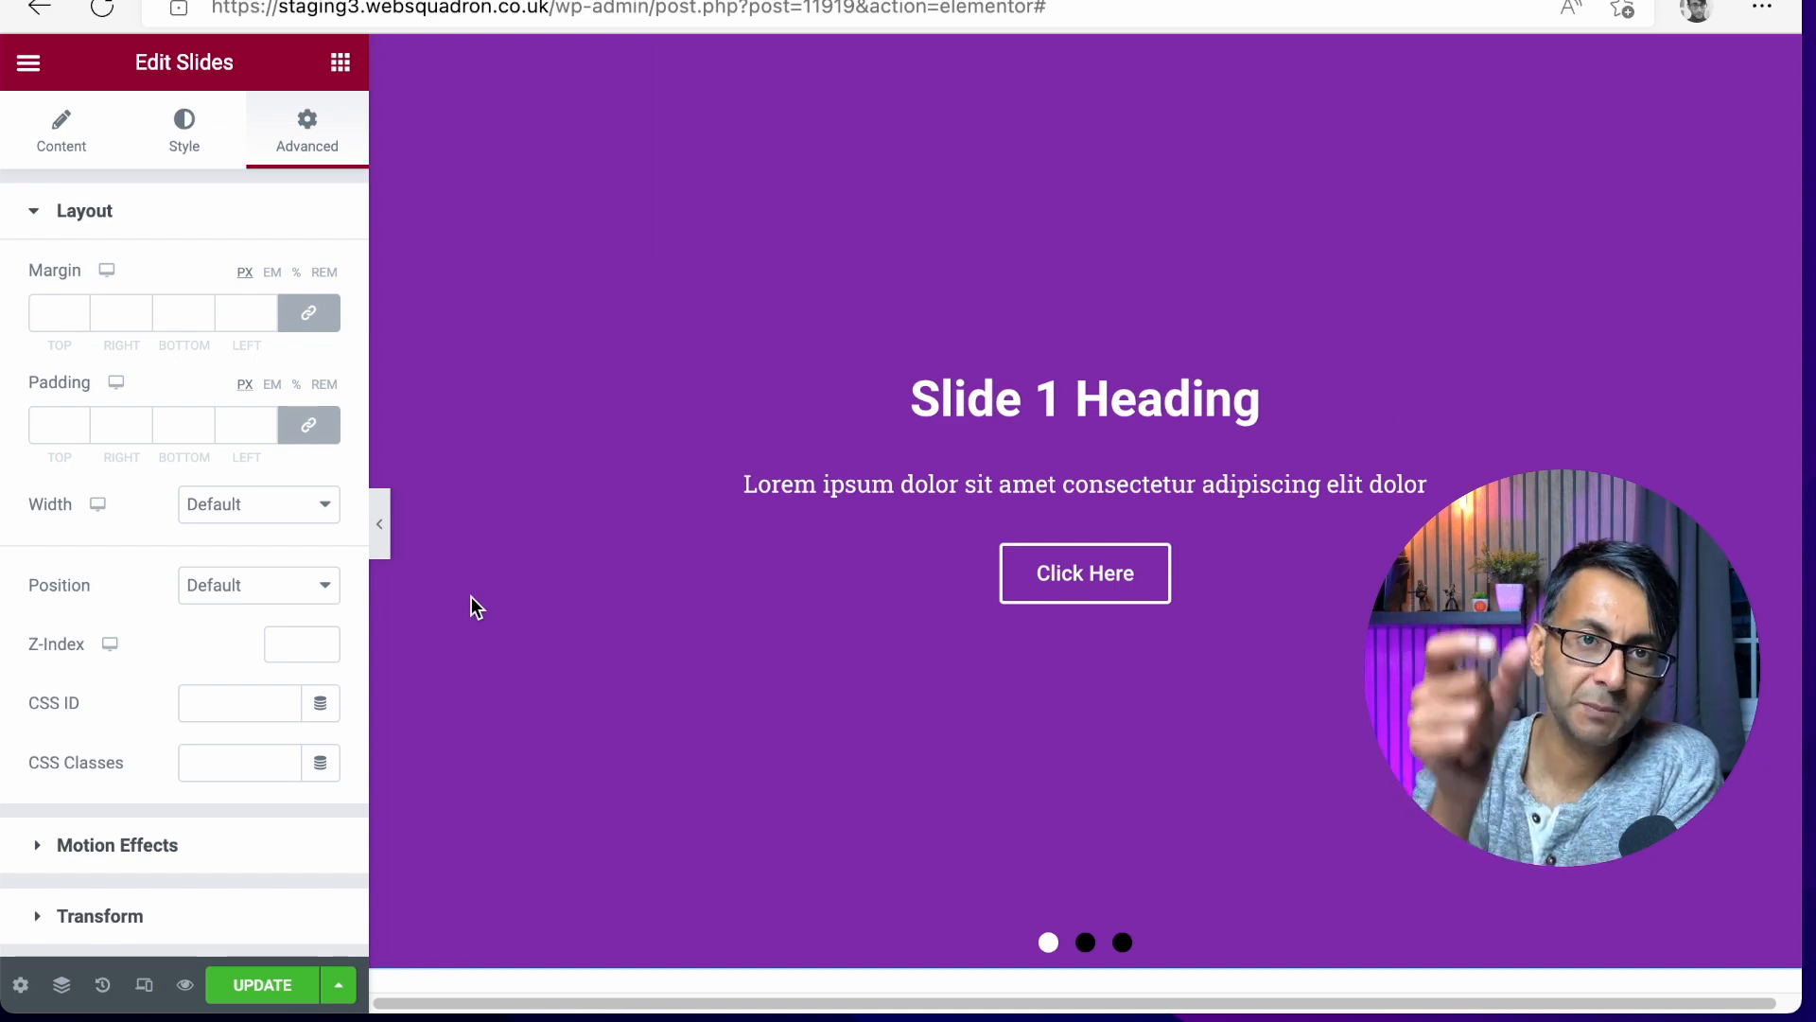
mouse_move(846, 326)
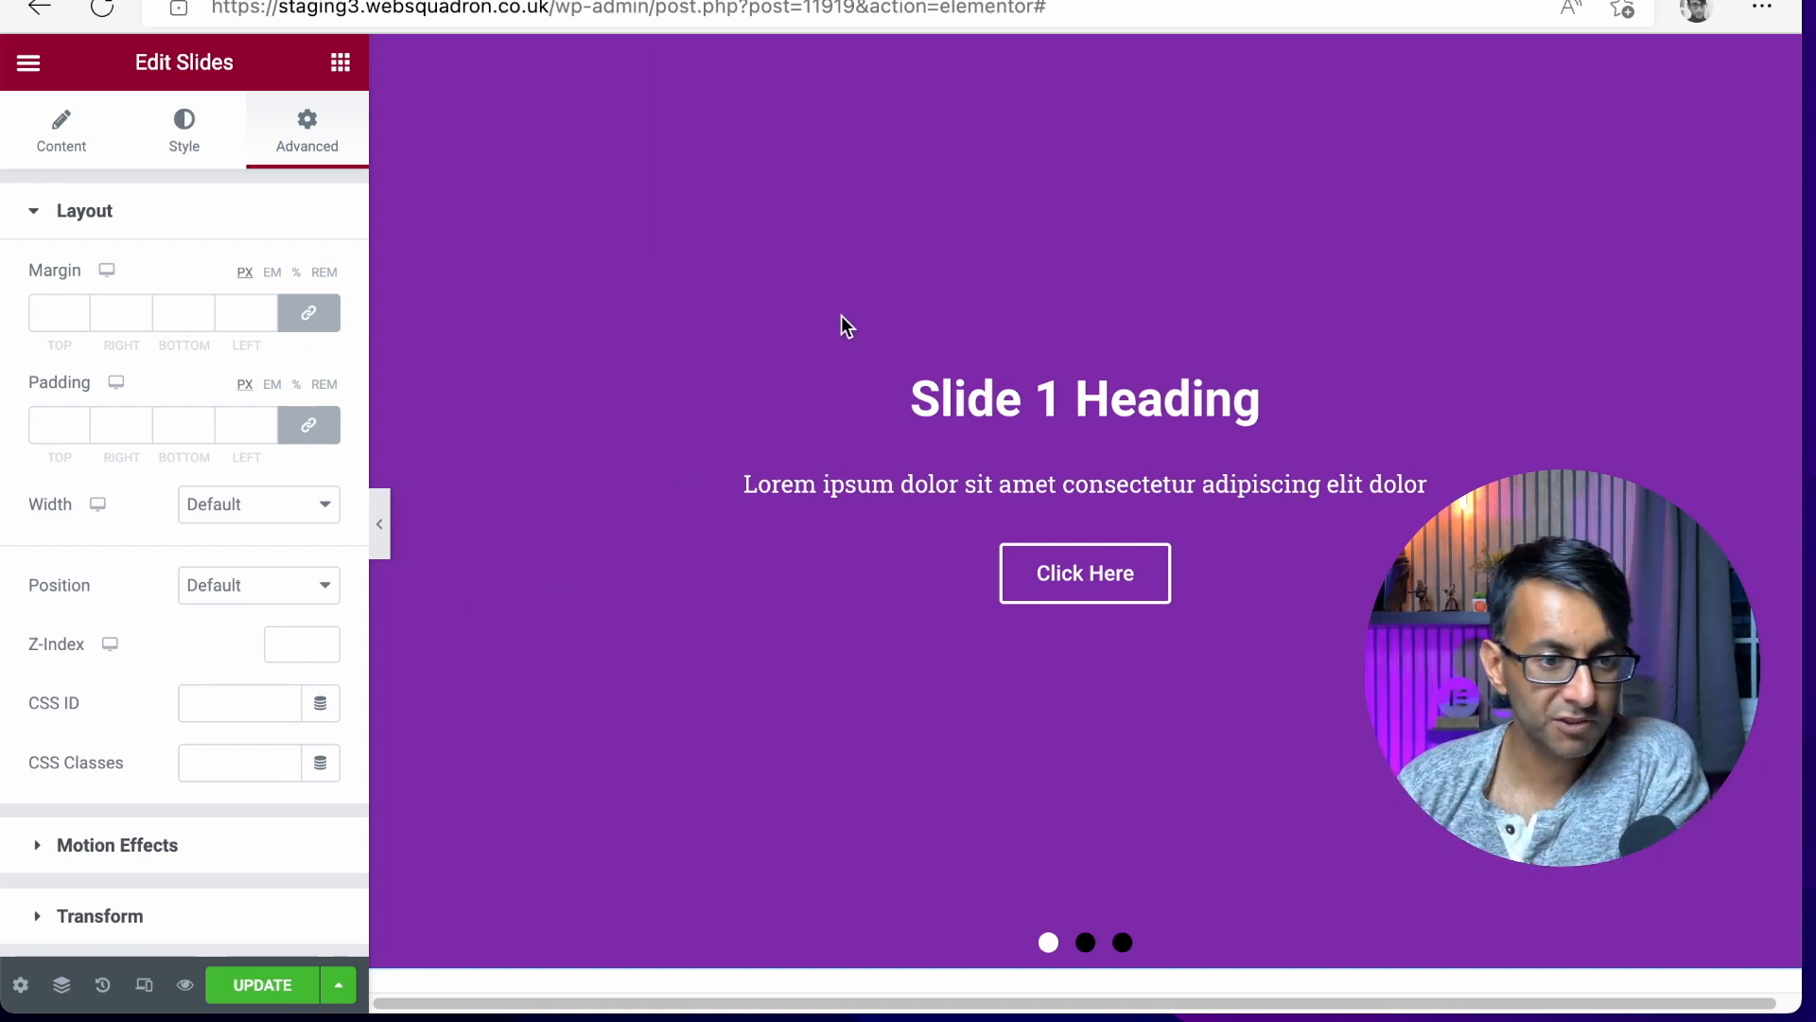
click(1085, 942)
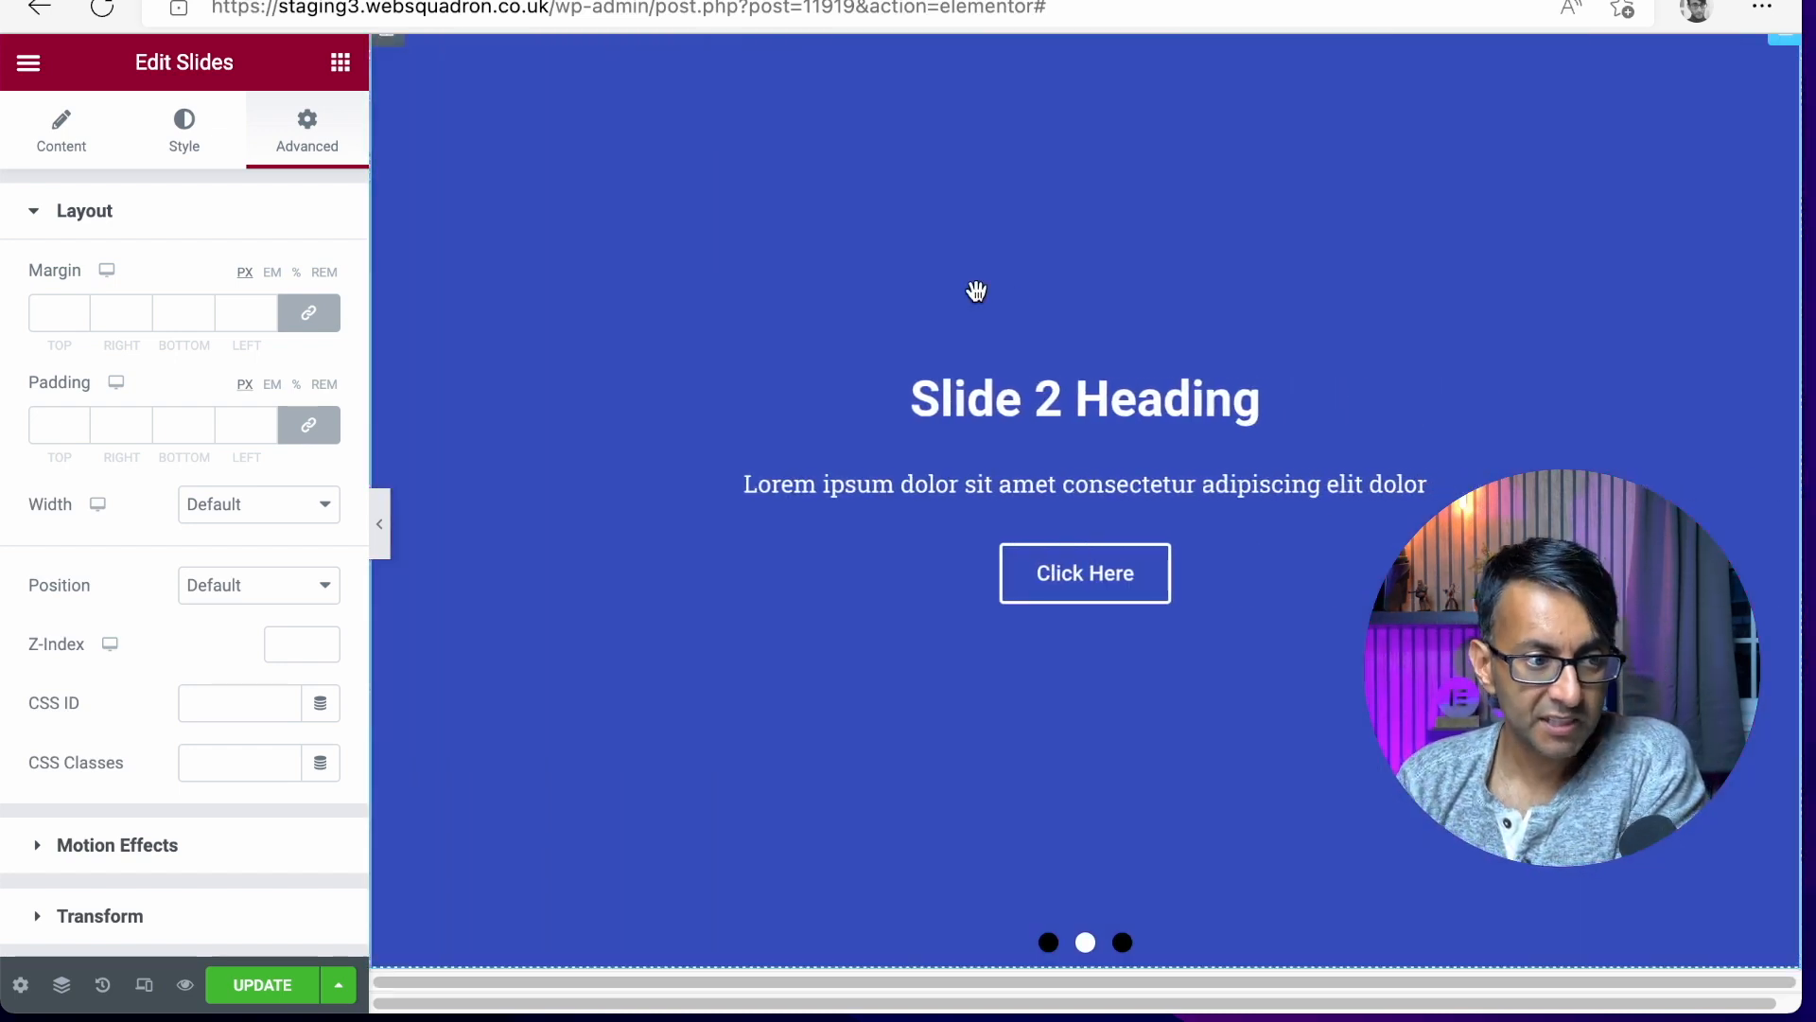
click(61, 129)
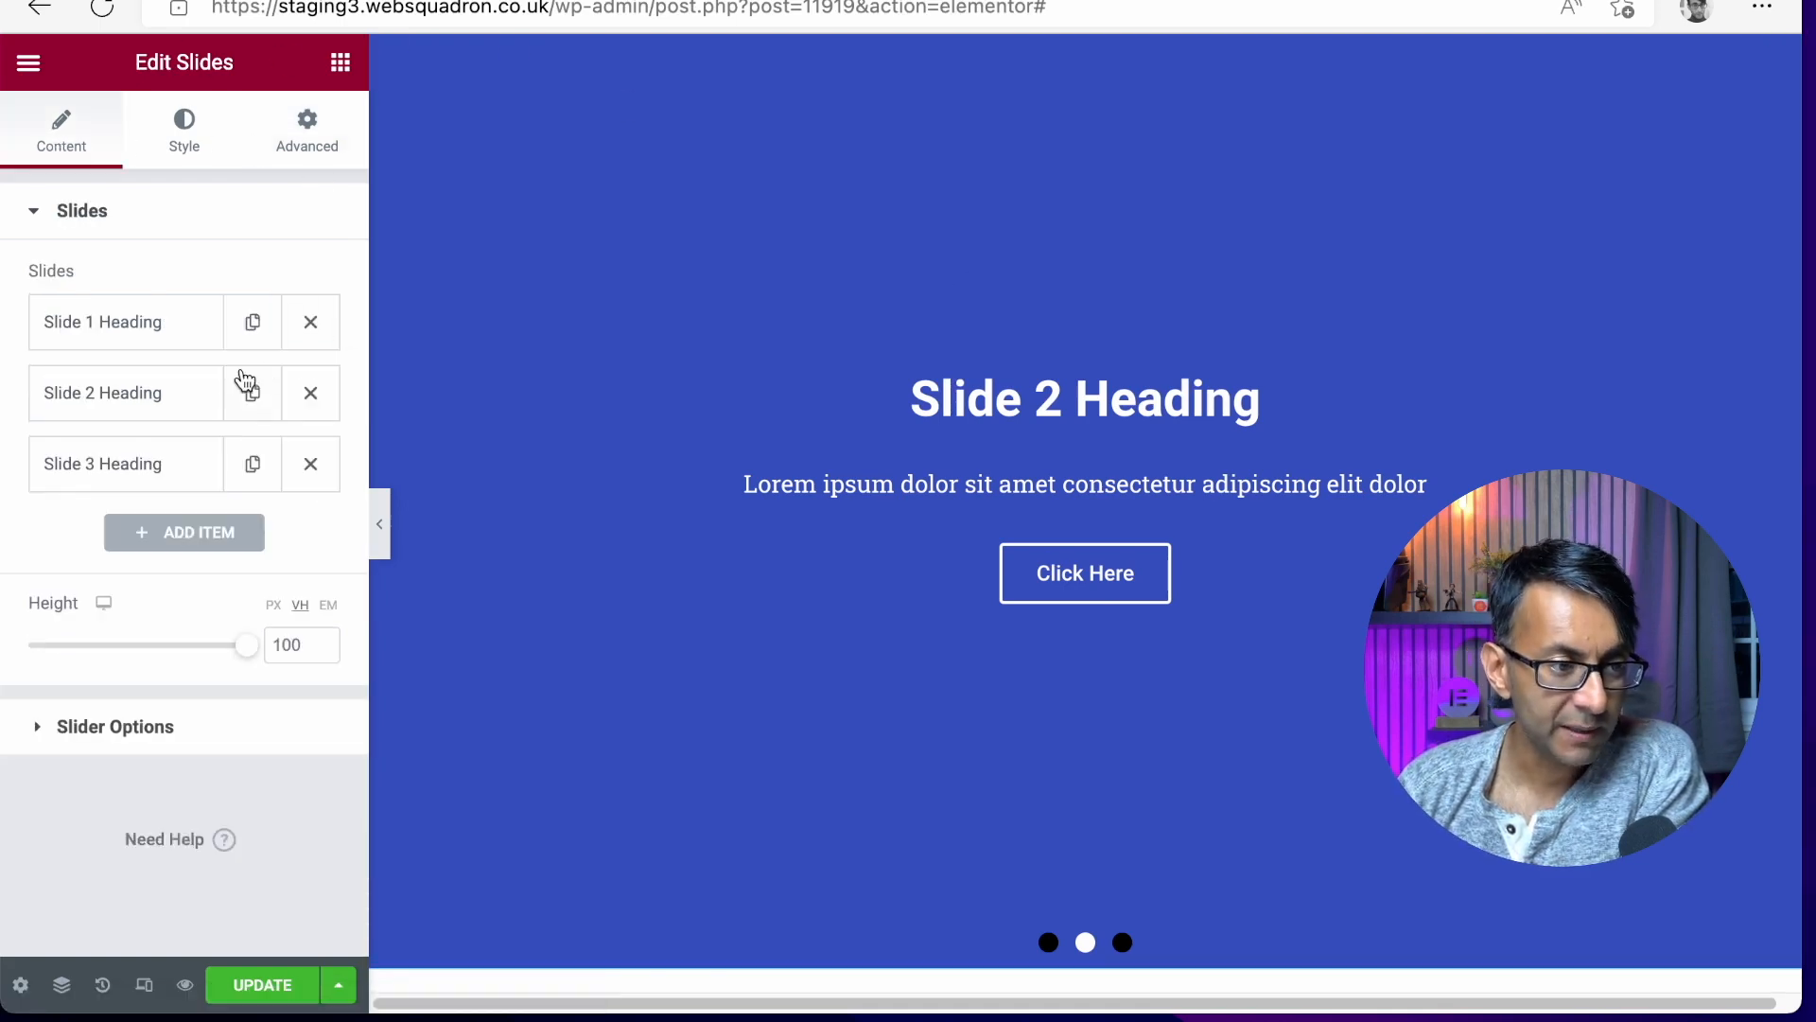
mouse_move(201, 728)
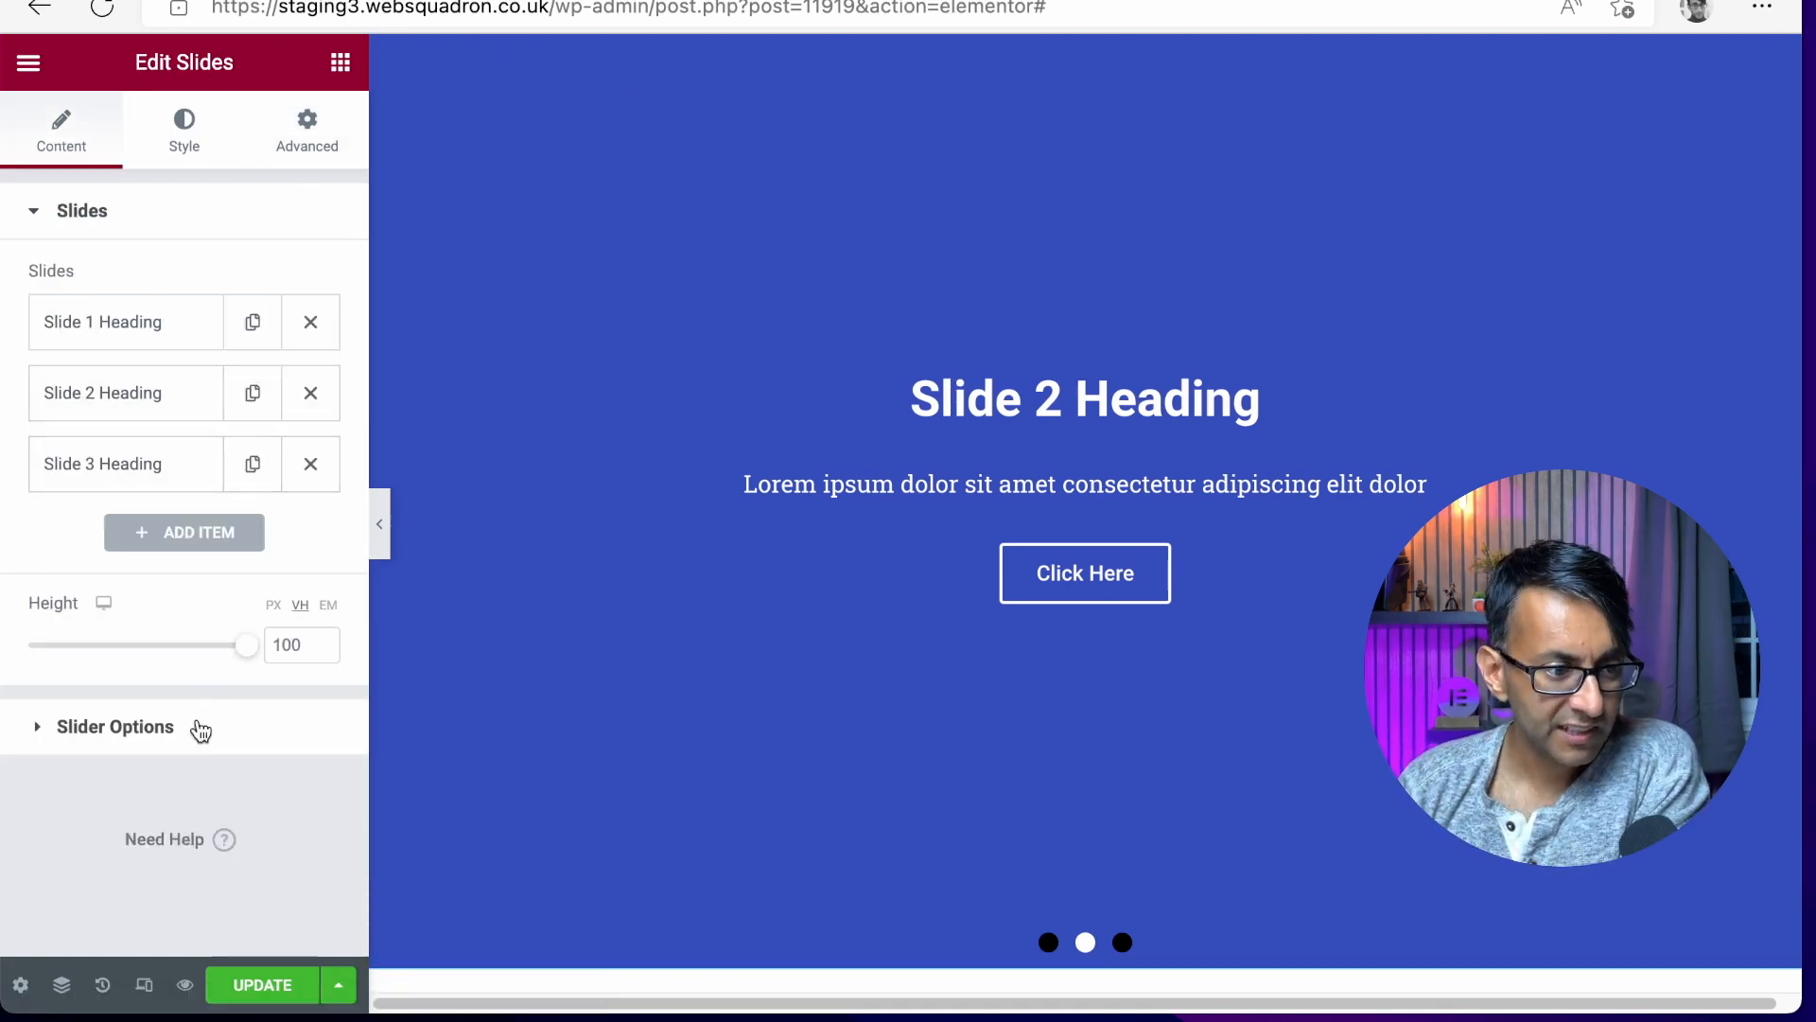
click(114, 727)
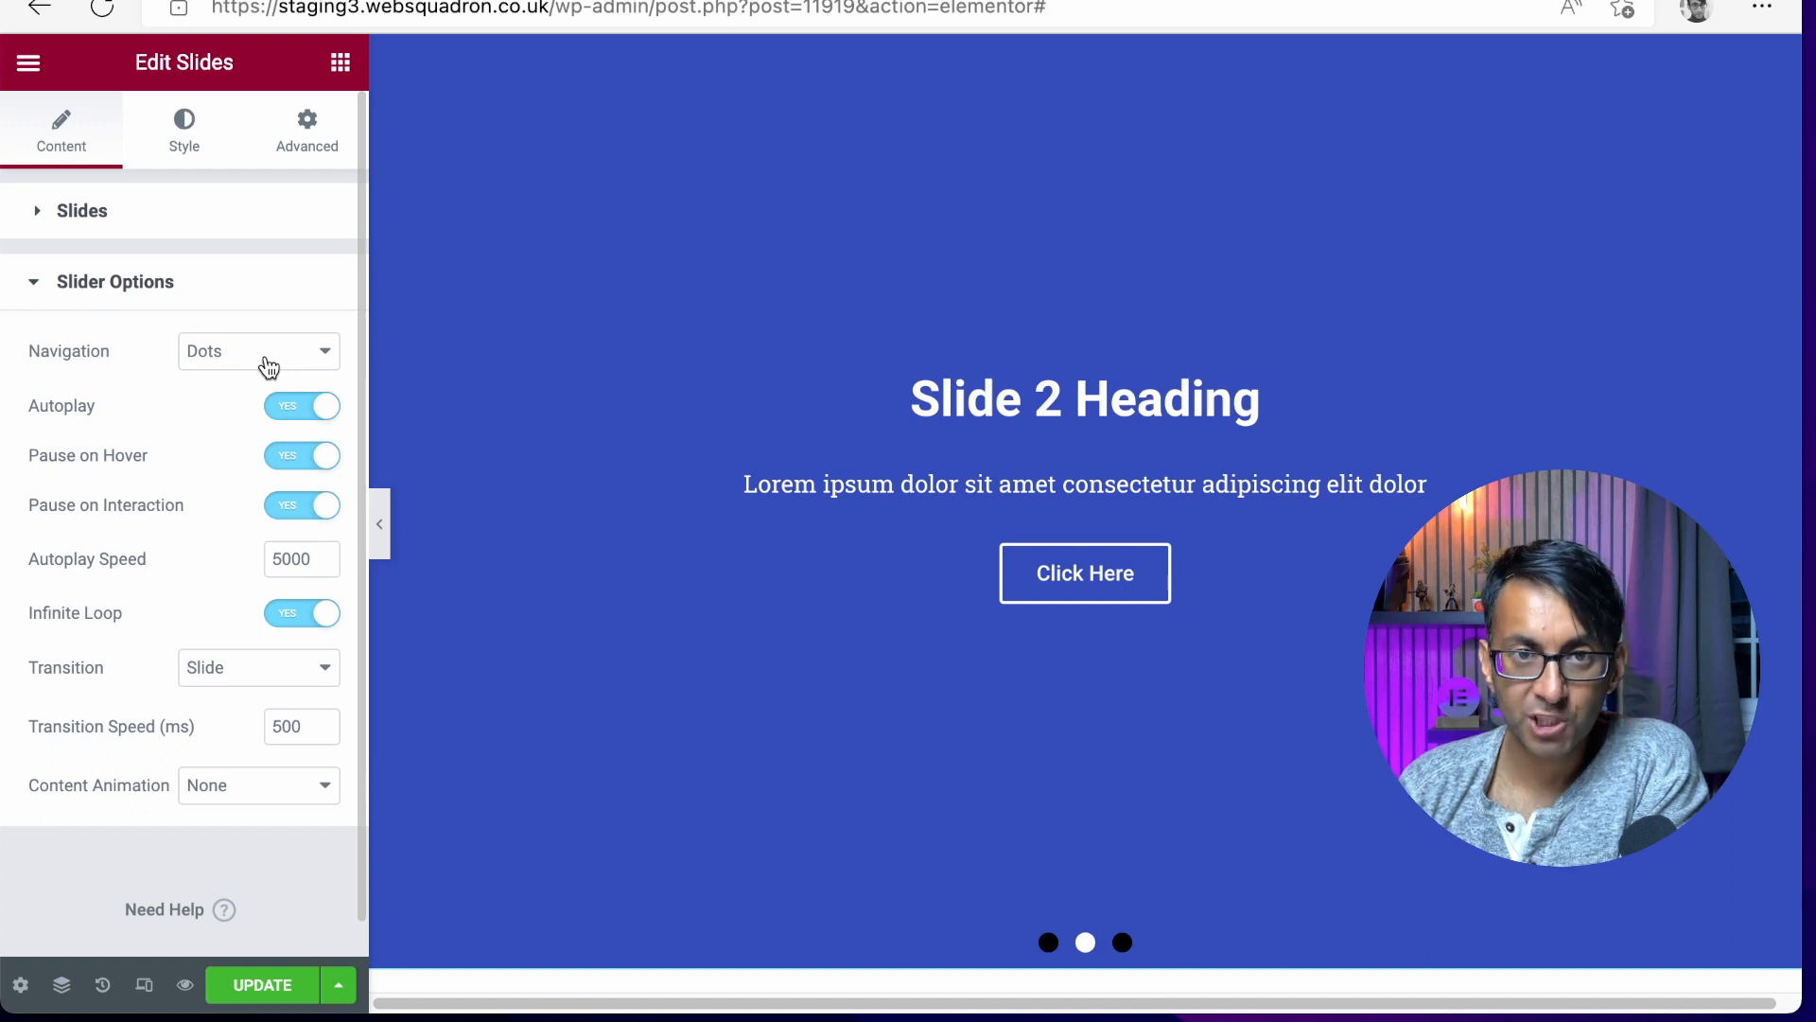
Step: Keep Dots as the navigation style and click dots to preview other slides
click(258, 351)
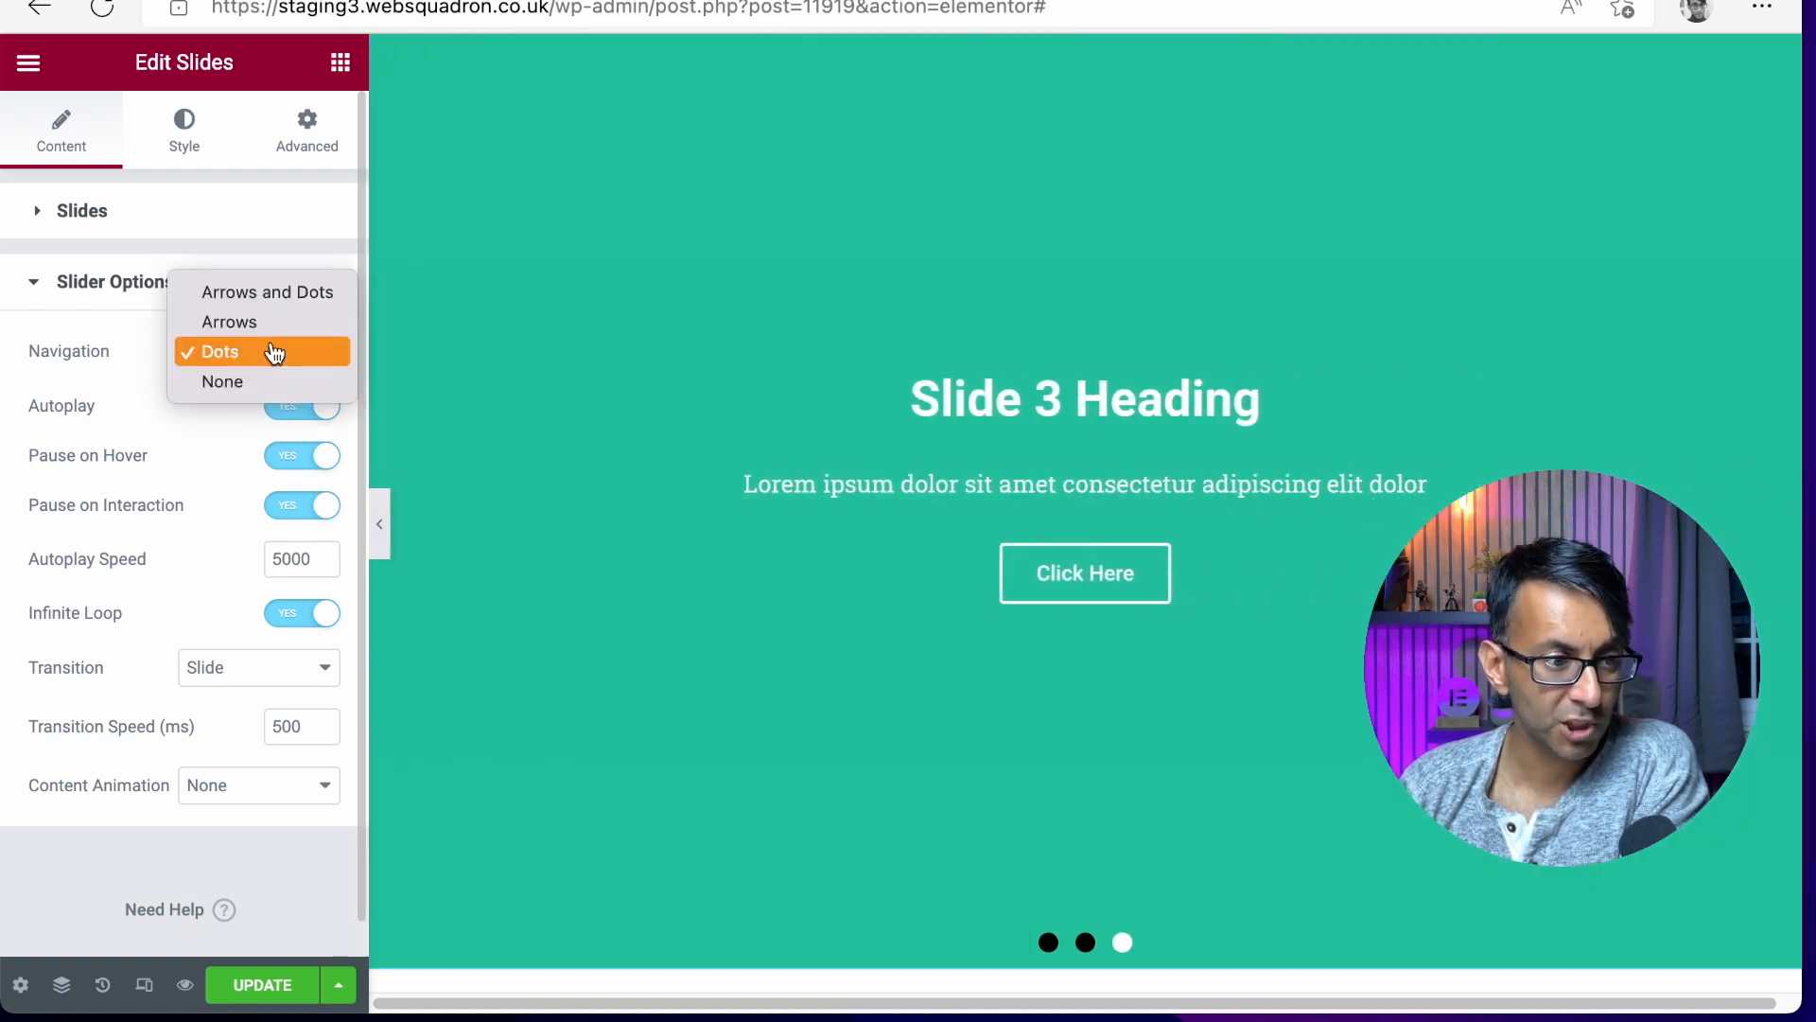
click(218, 351)
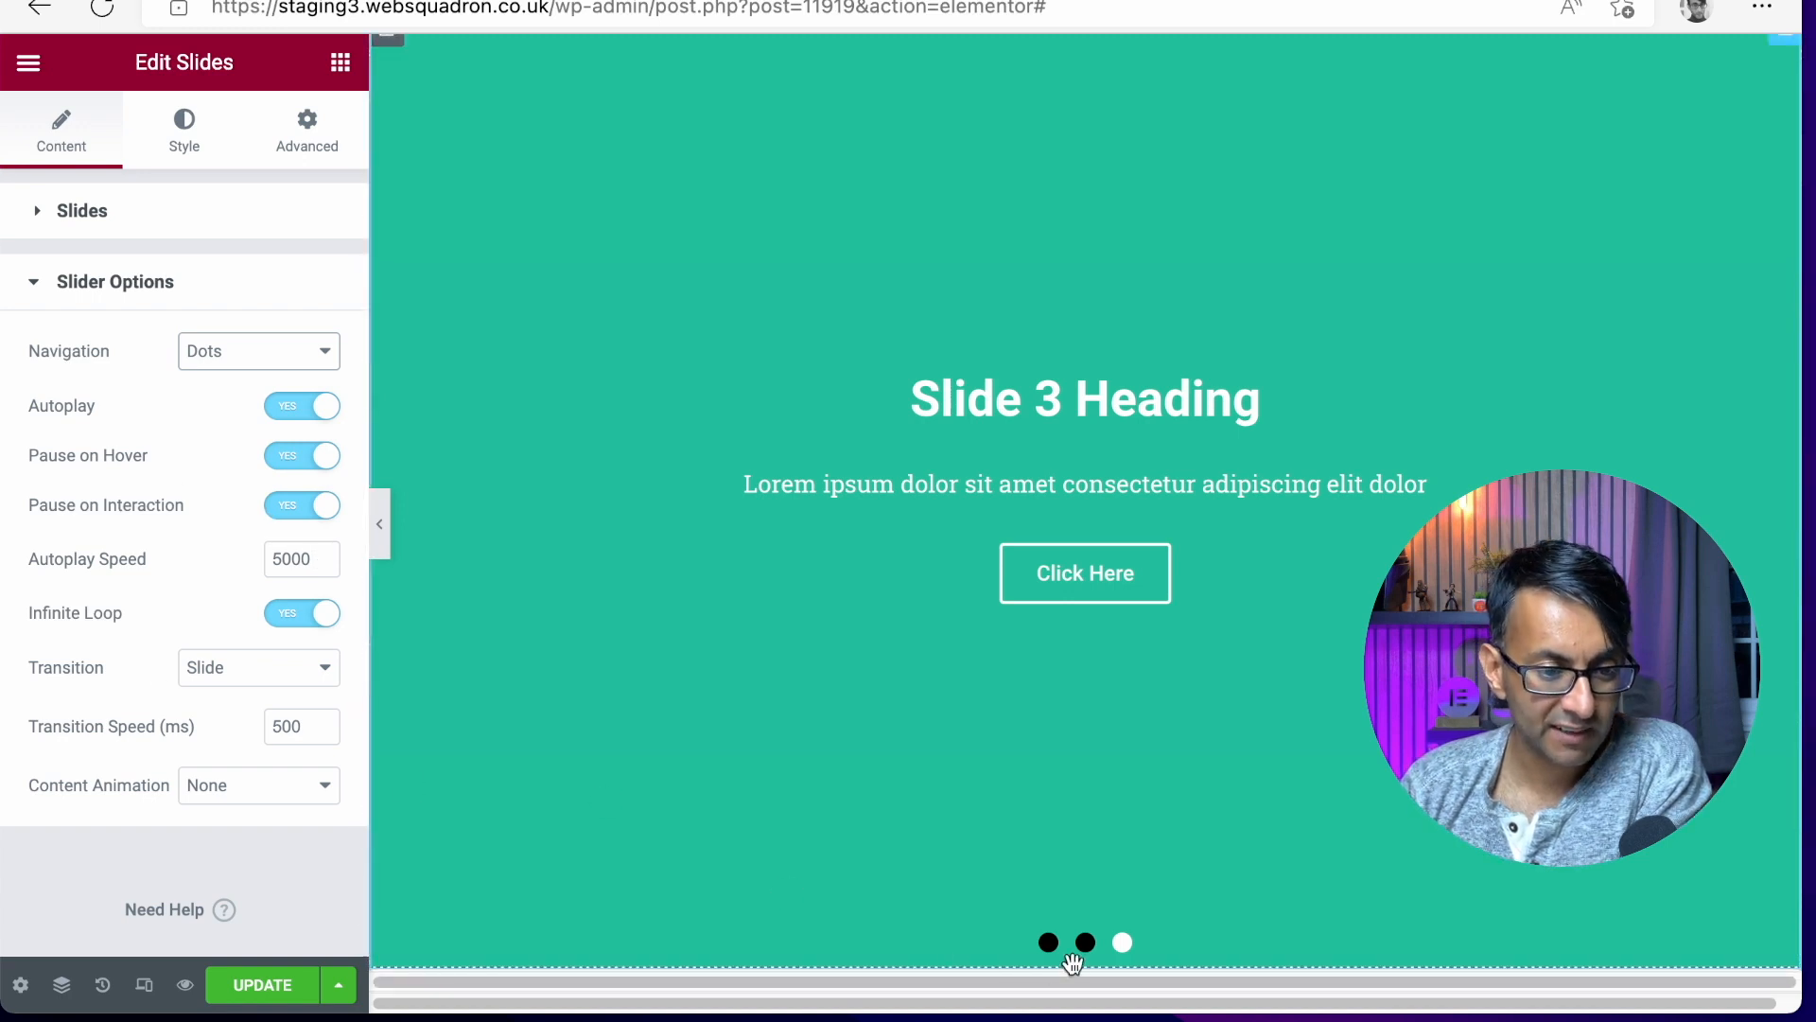
click(1046, 942)
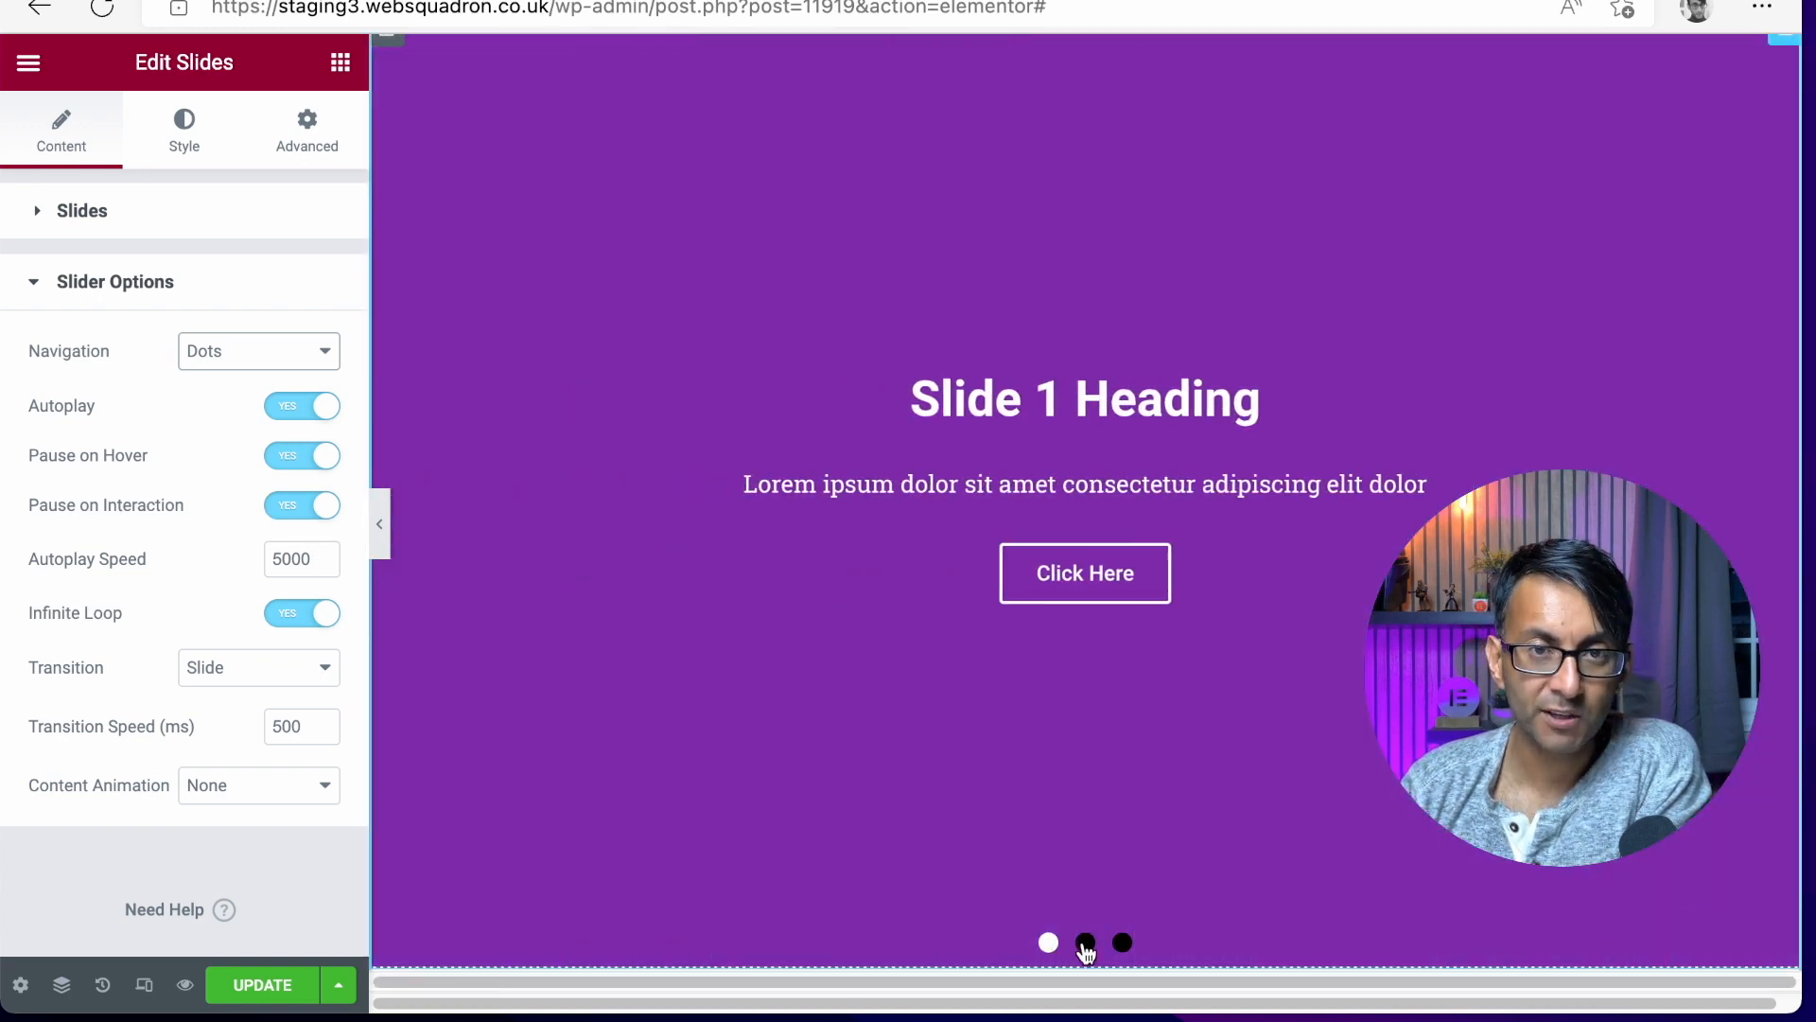
click(1121, 942)
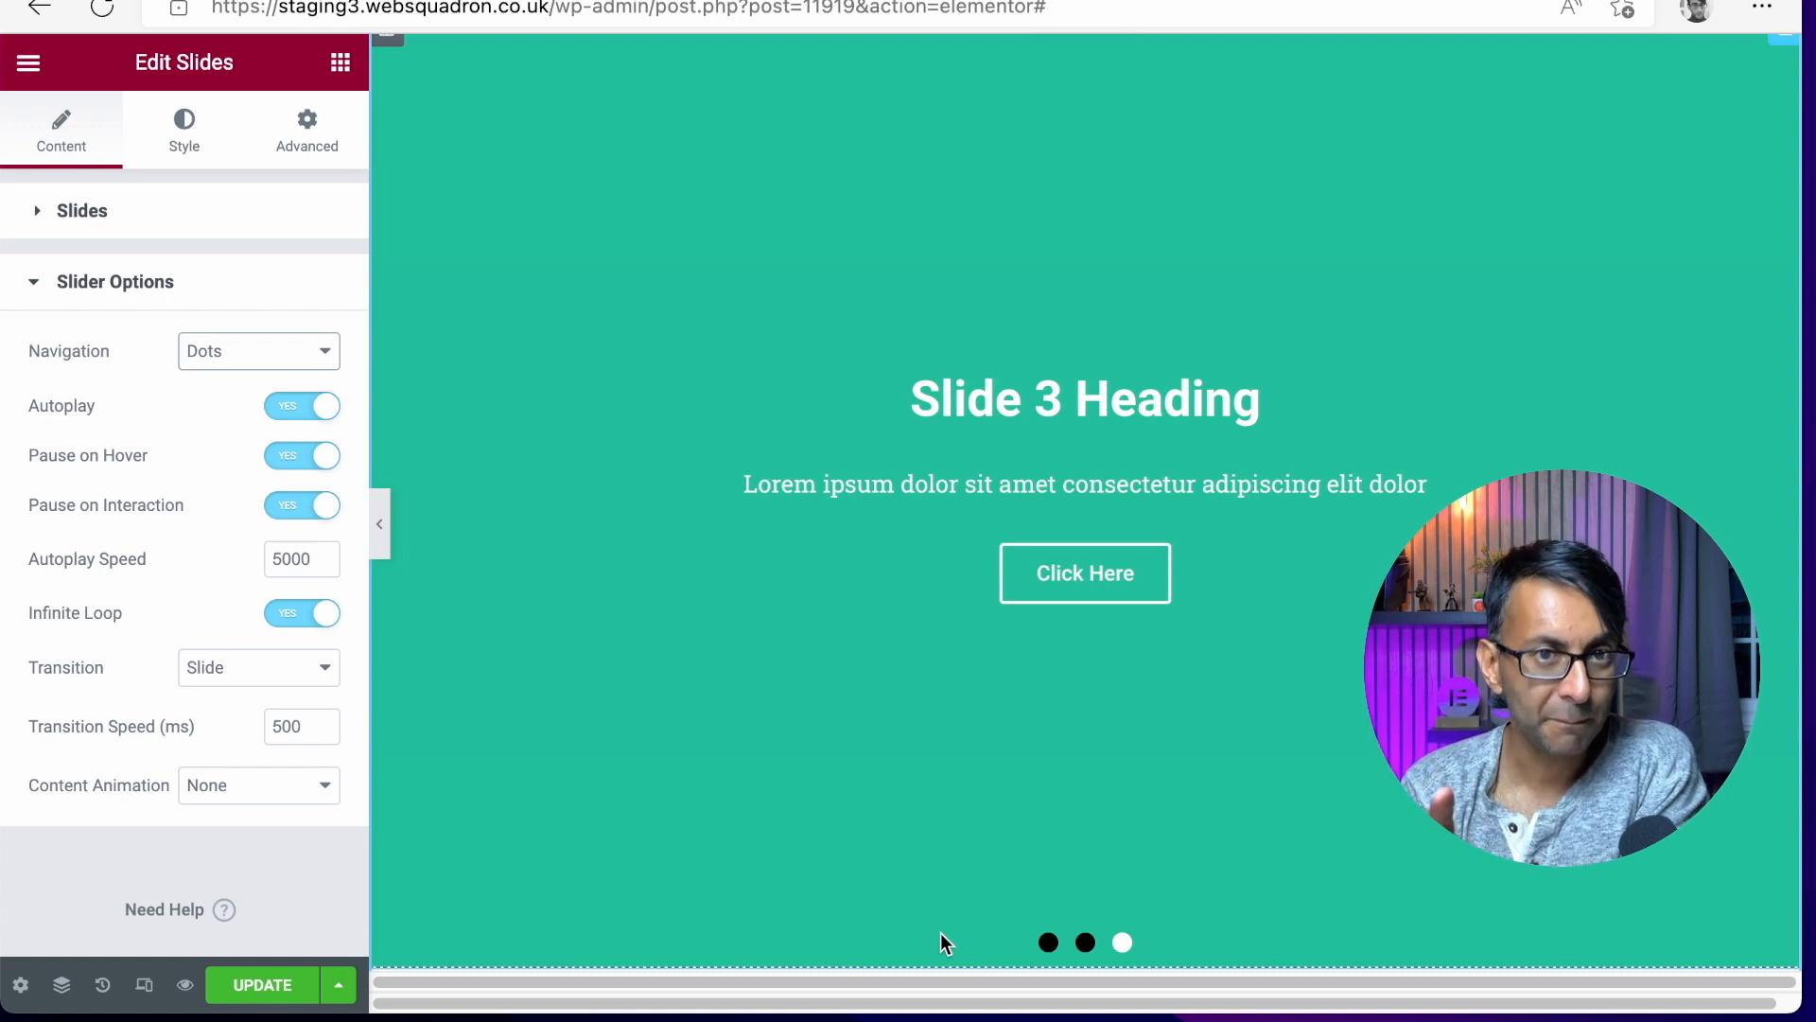
Step: Open Advanced > Custom CSS and add a blank line inside the pagination-bullets rule
click(305, 128)
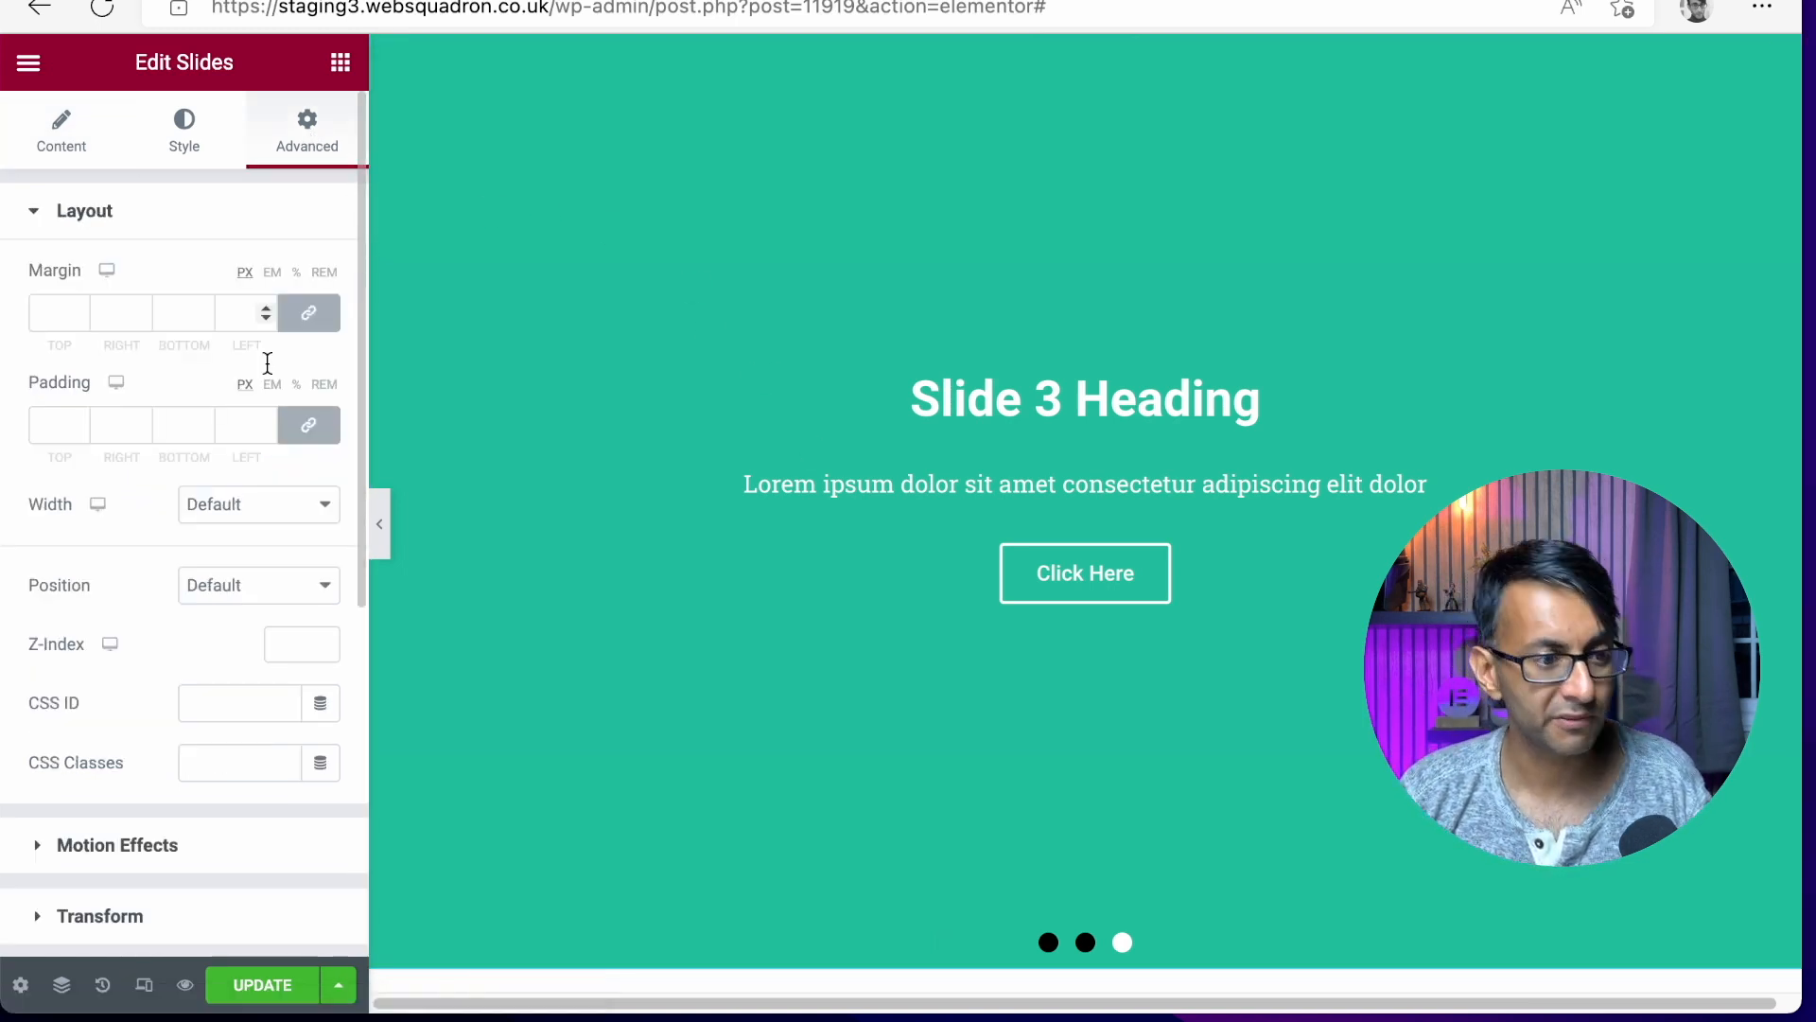
click(83, 210)
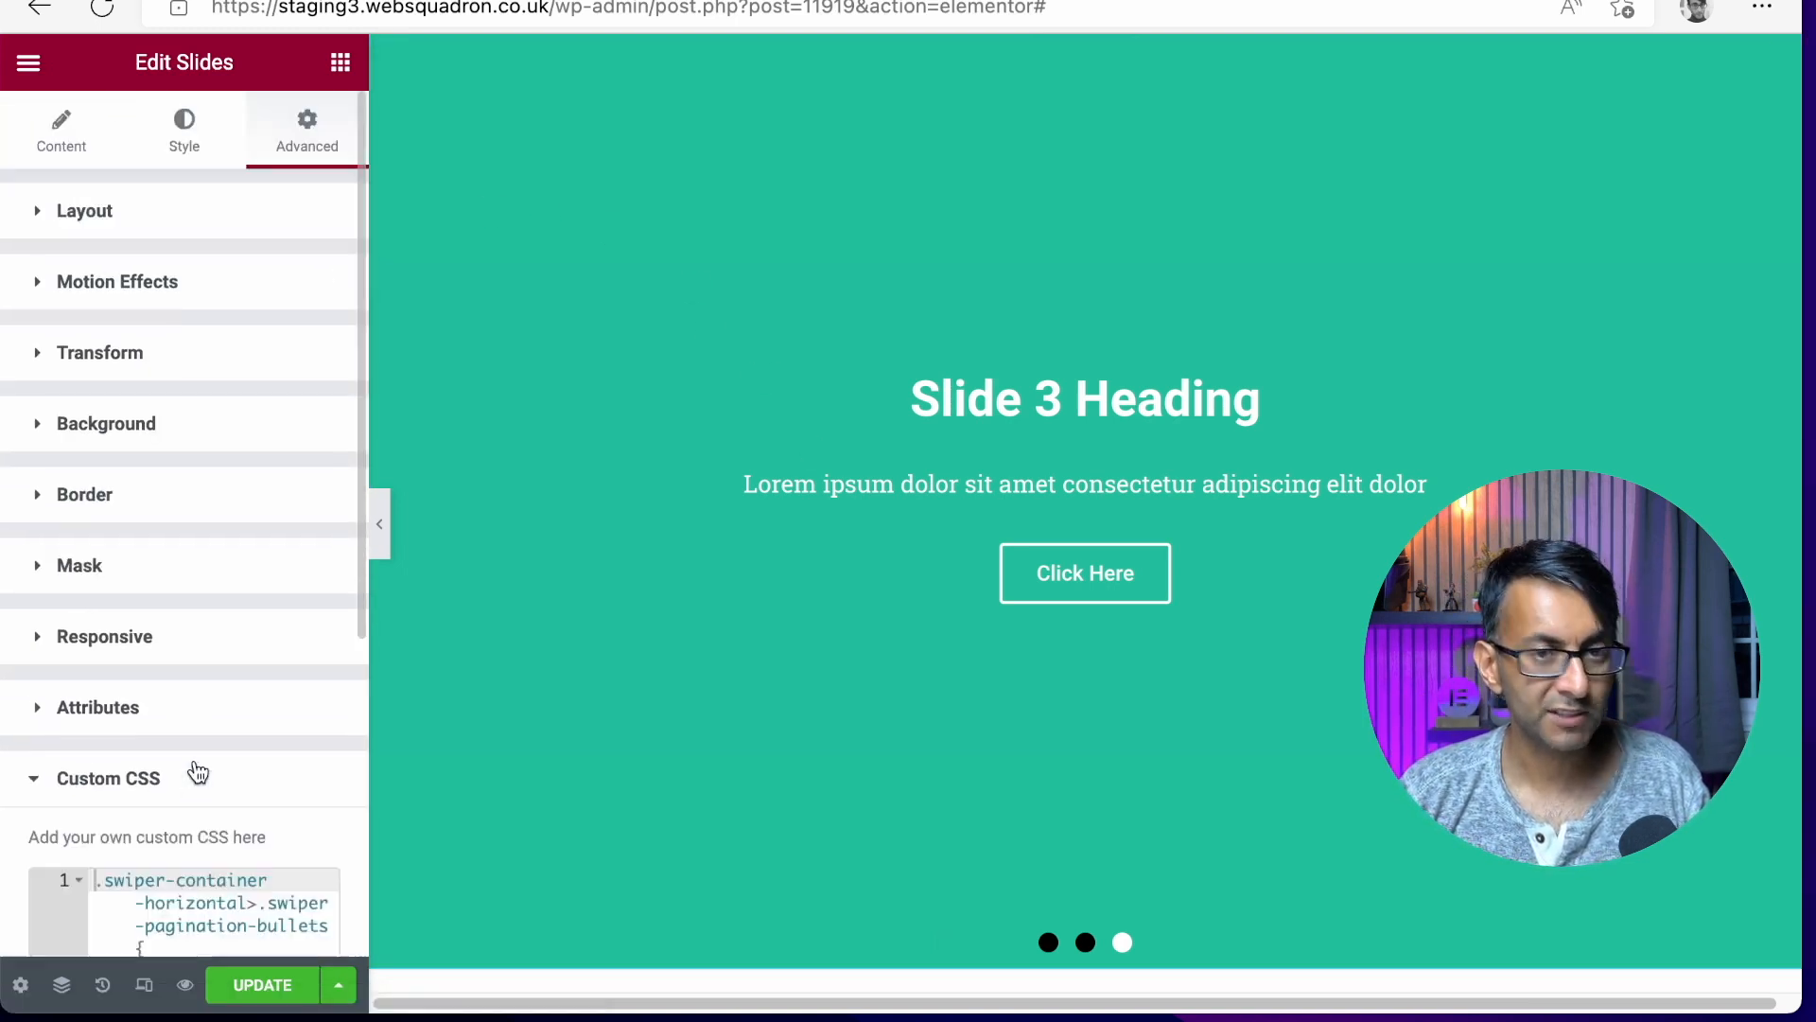
scroll(down, 3)
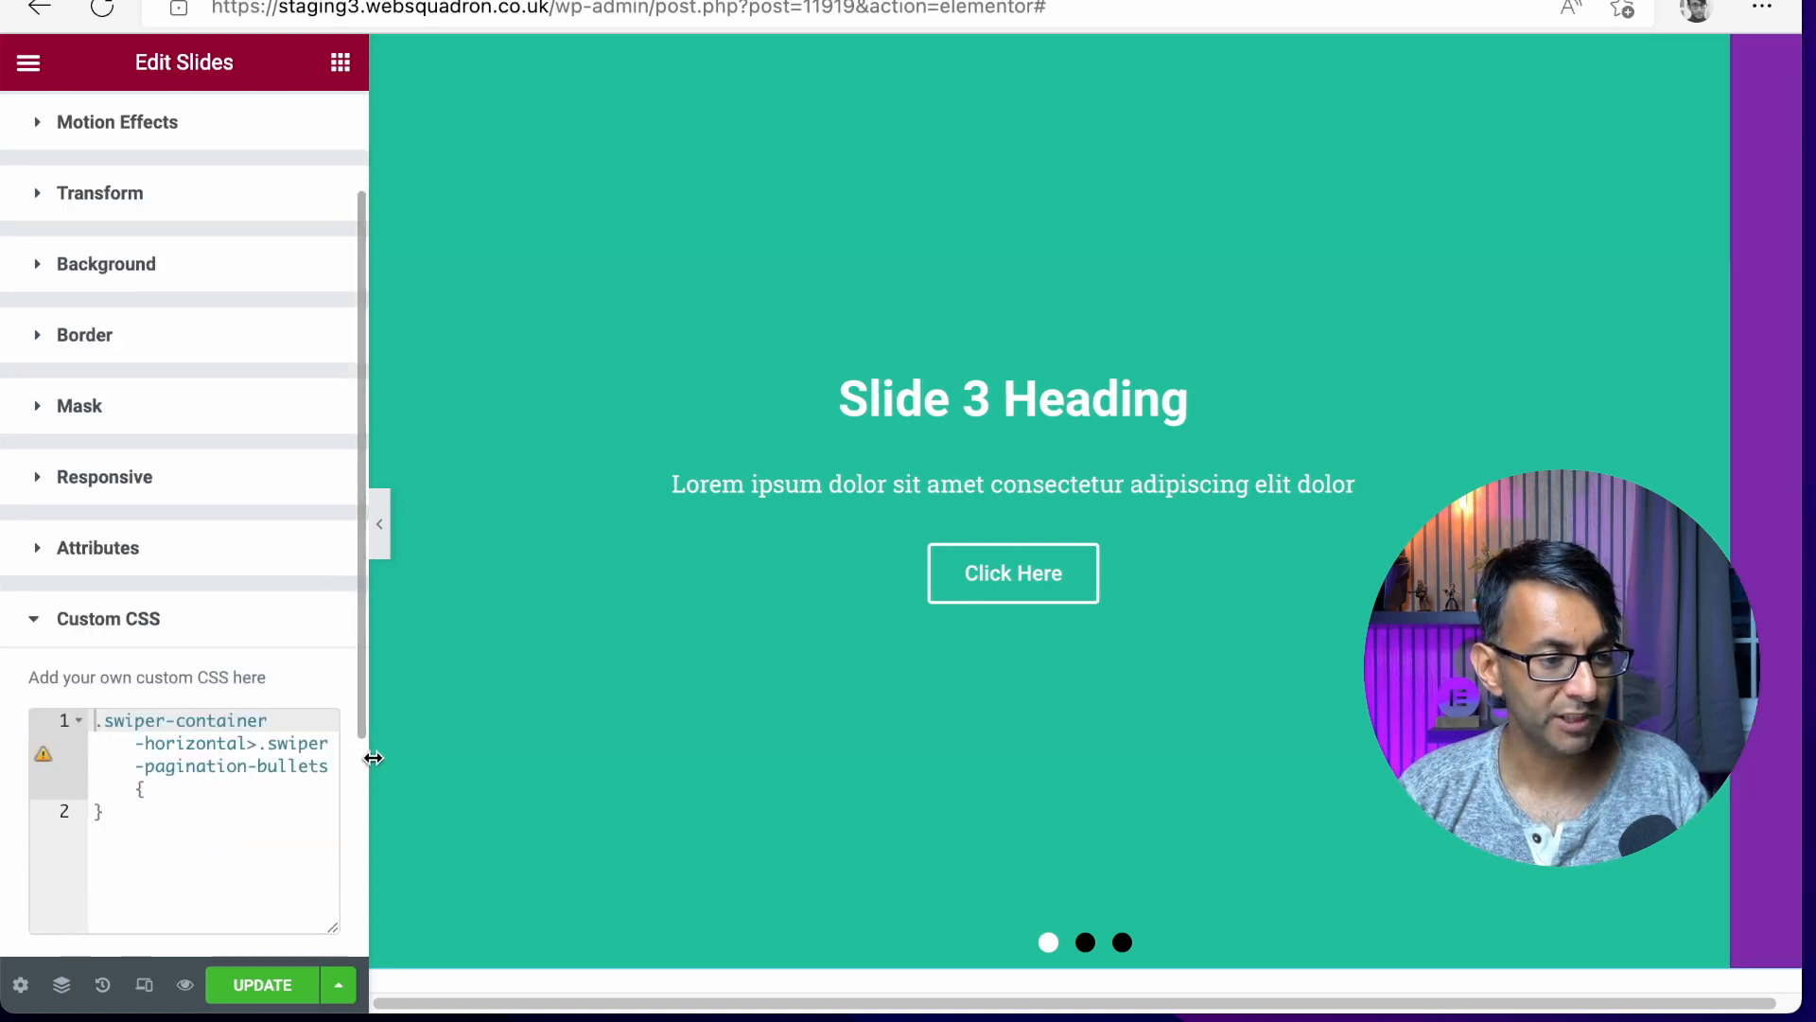
click(1047, 942)
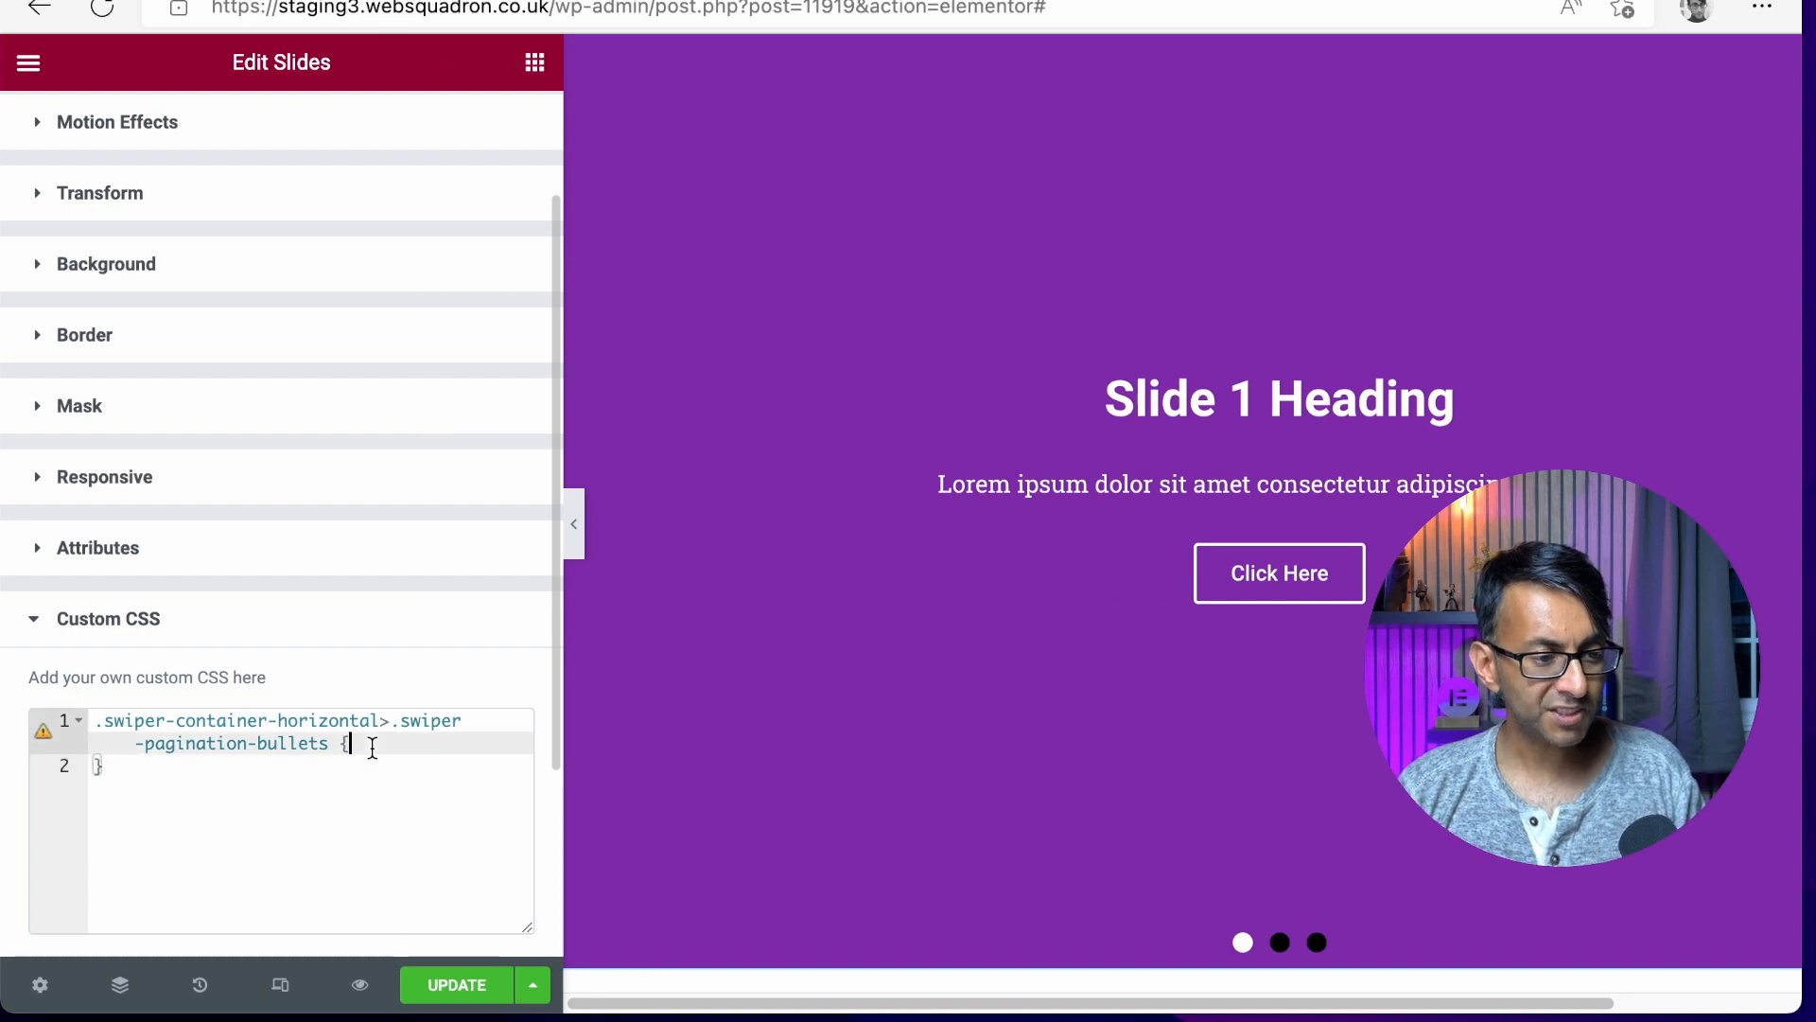
key(Return)
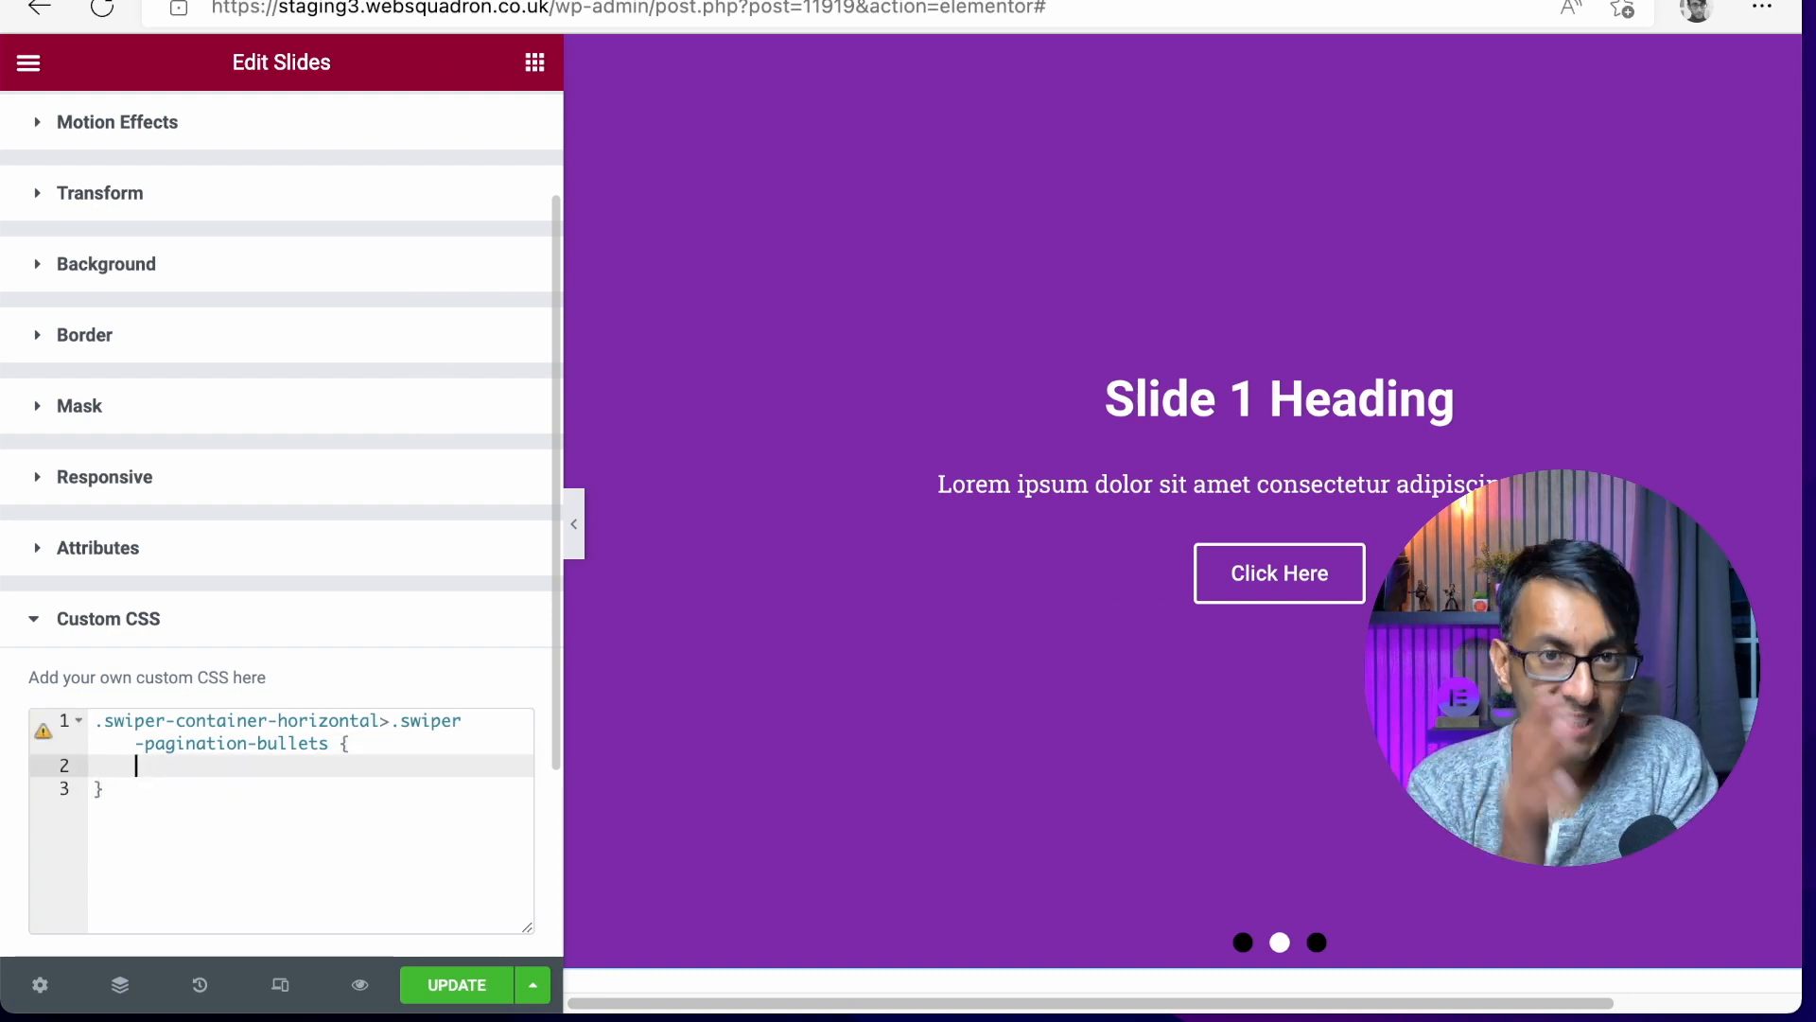
Step: Return to the Advanced settings and reopen the Custom CSS section
click(1279, 942)
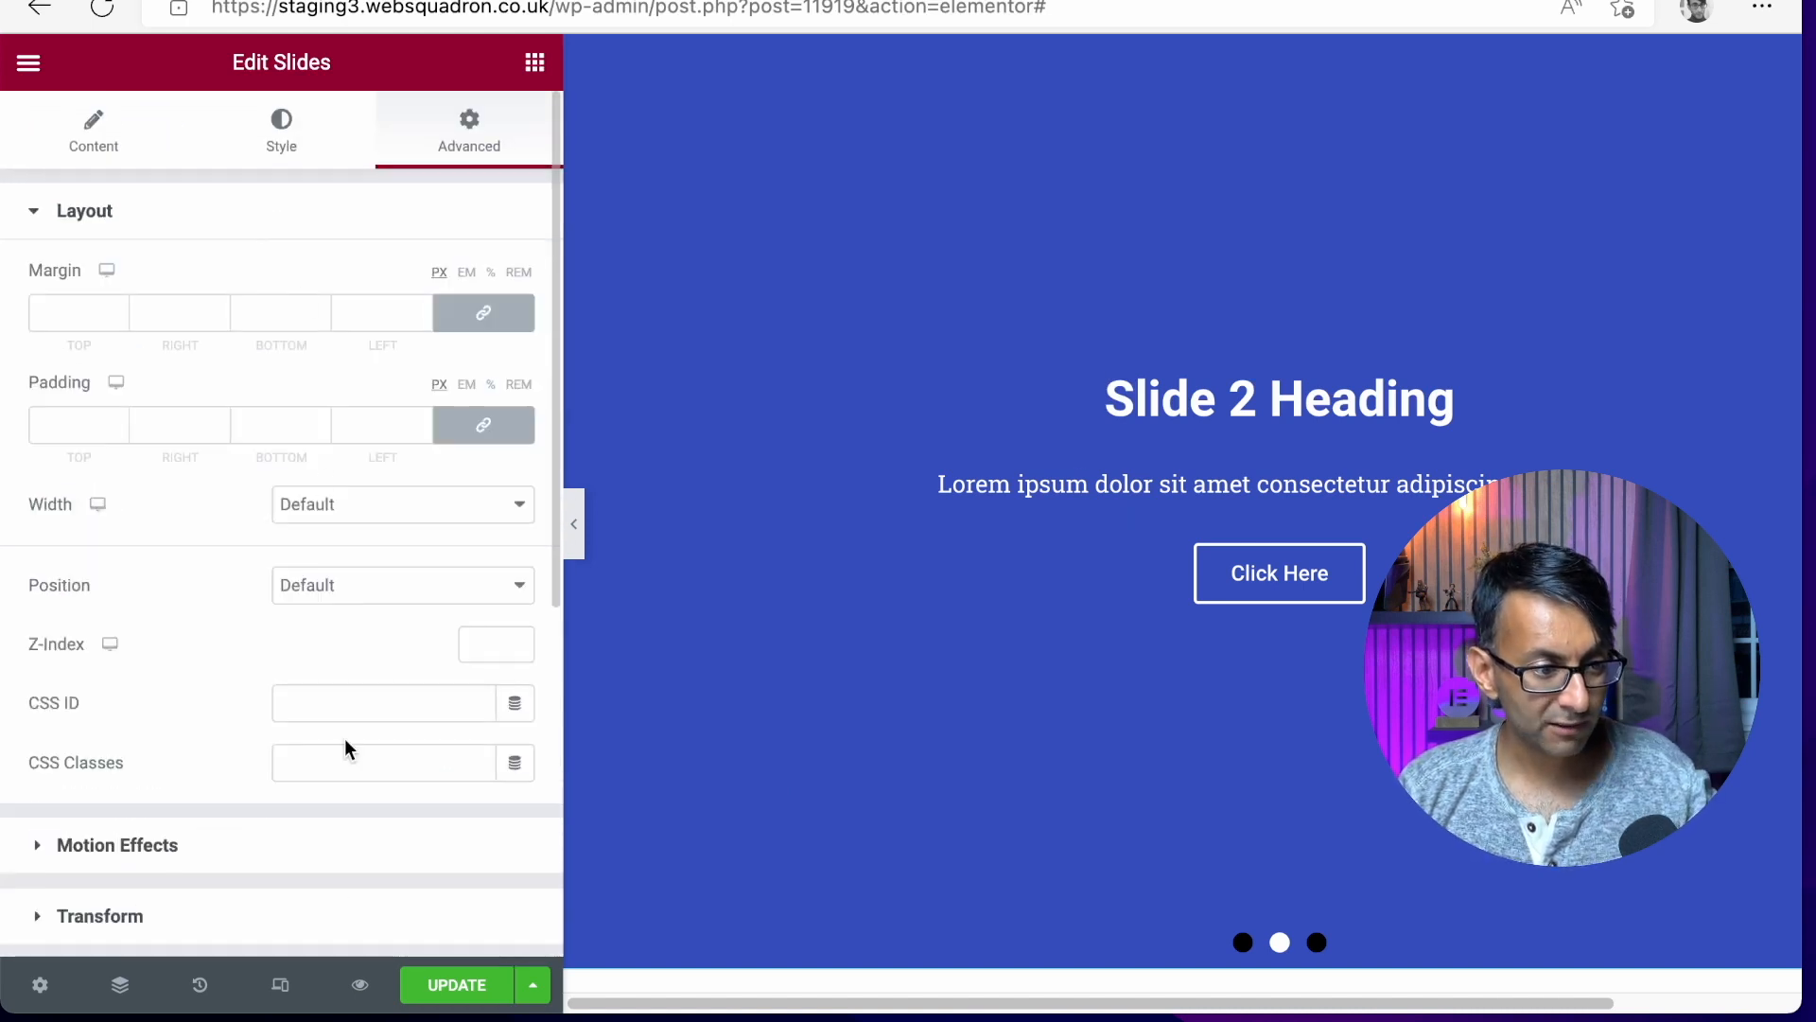
click(1316, 943)
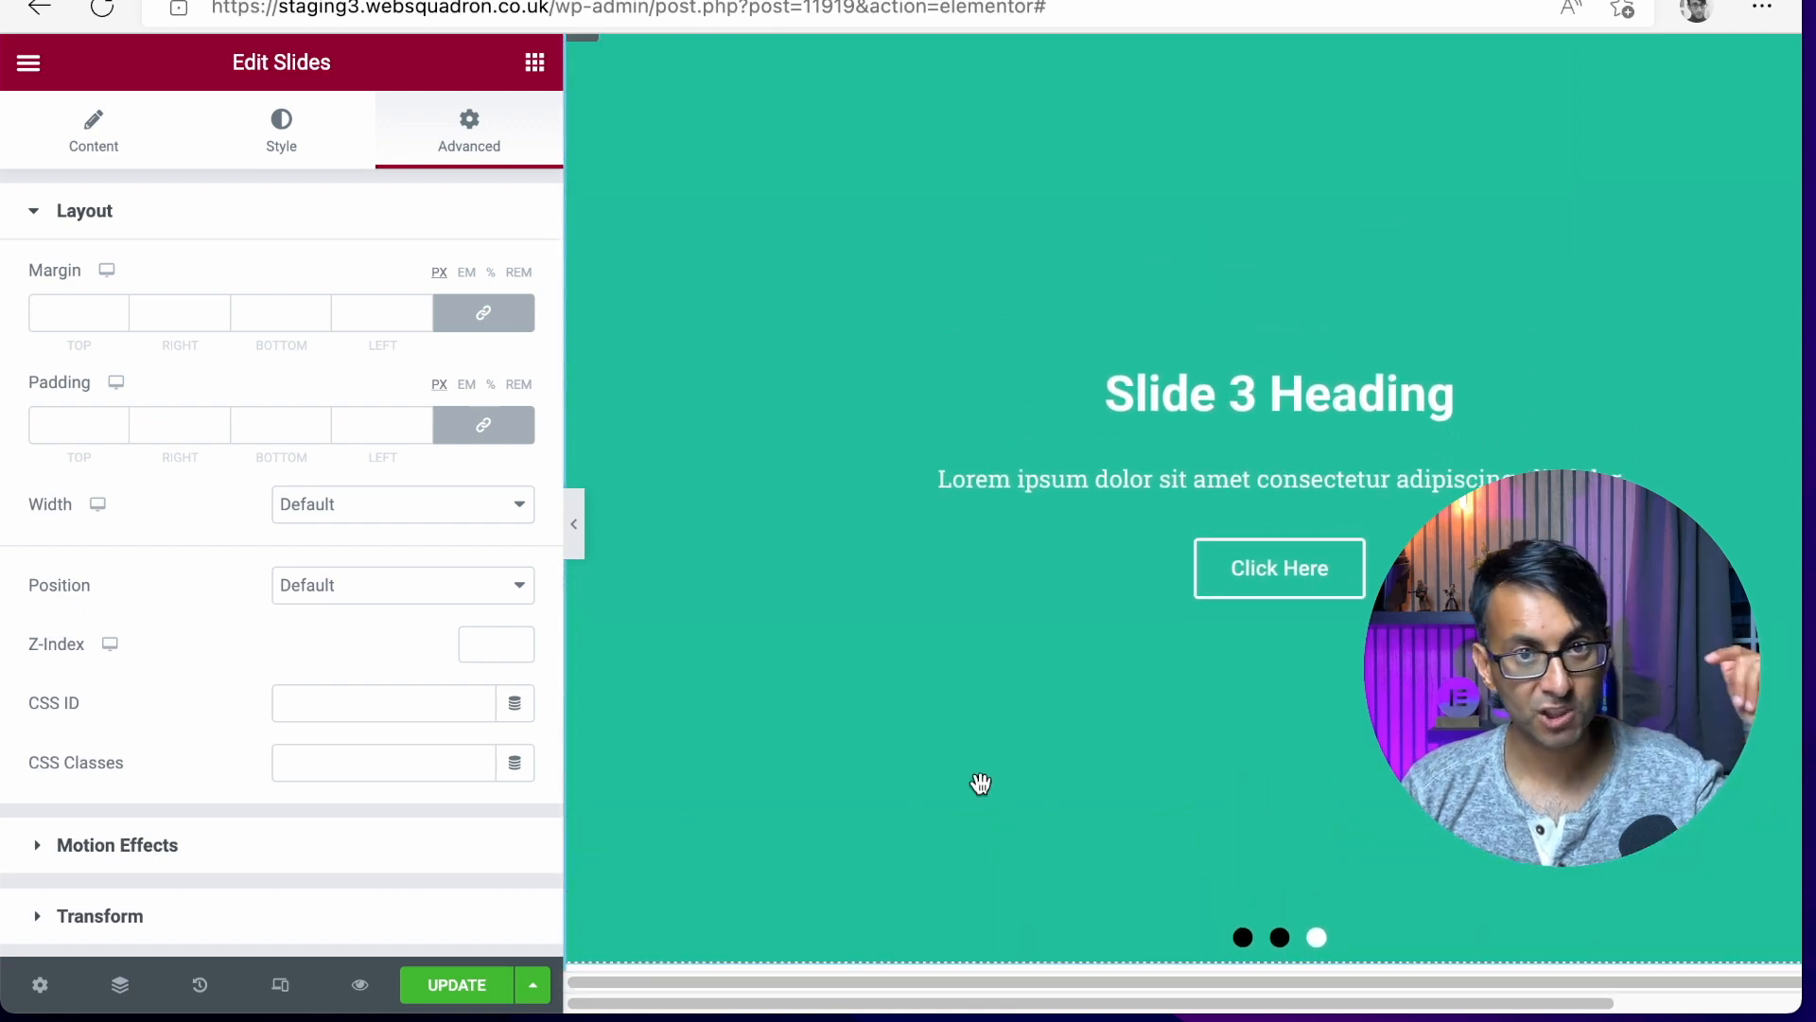
click(83, 210)
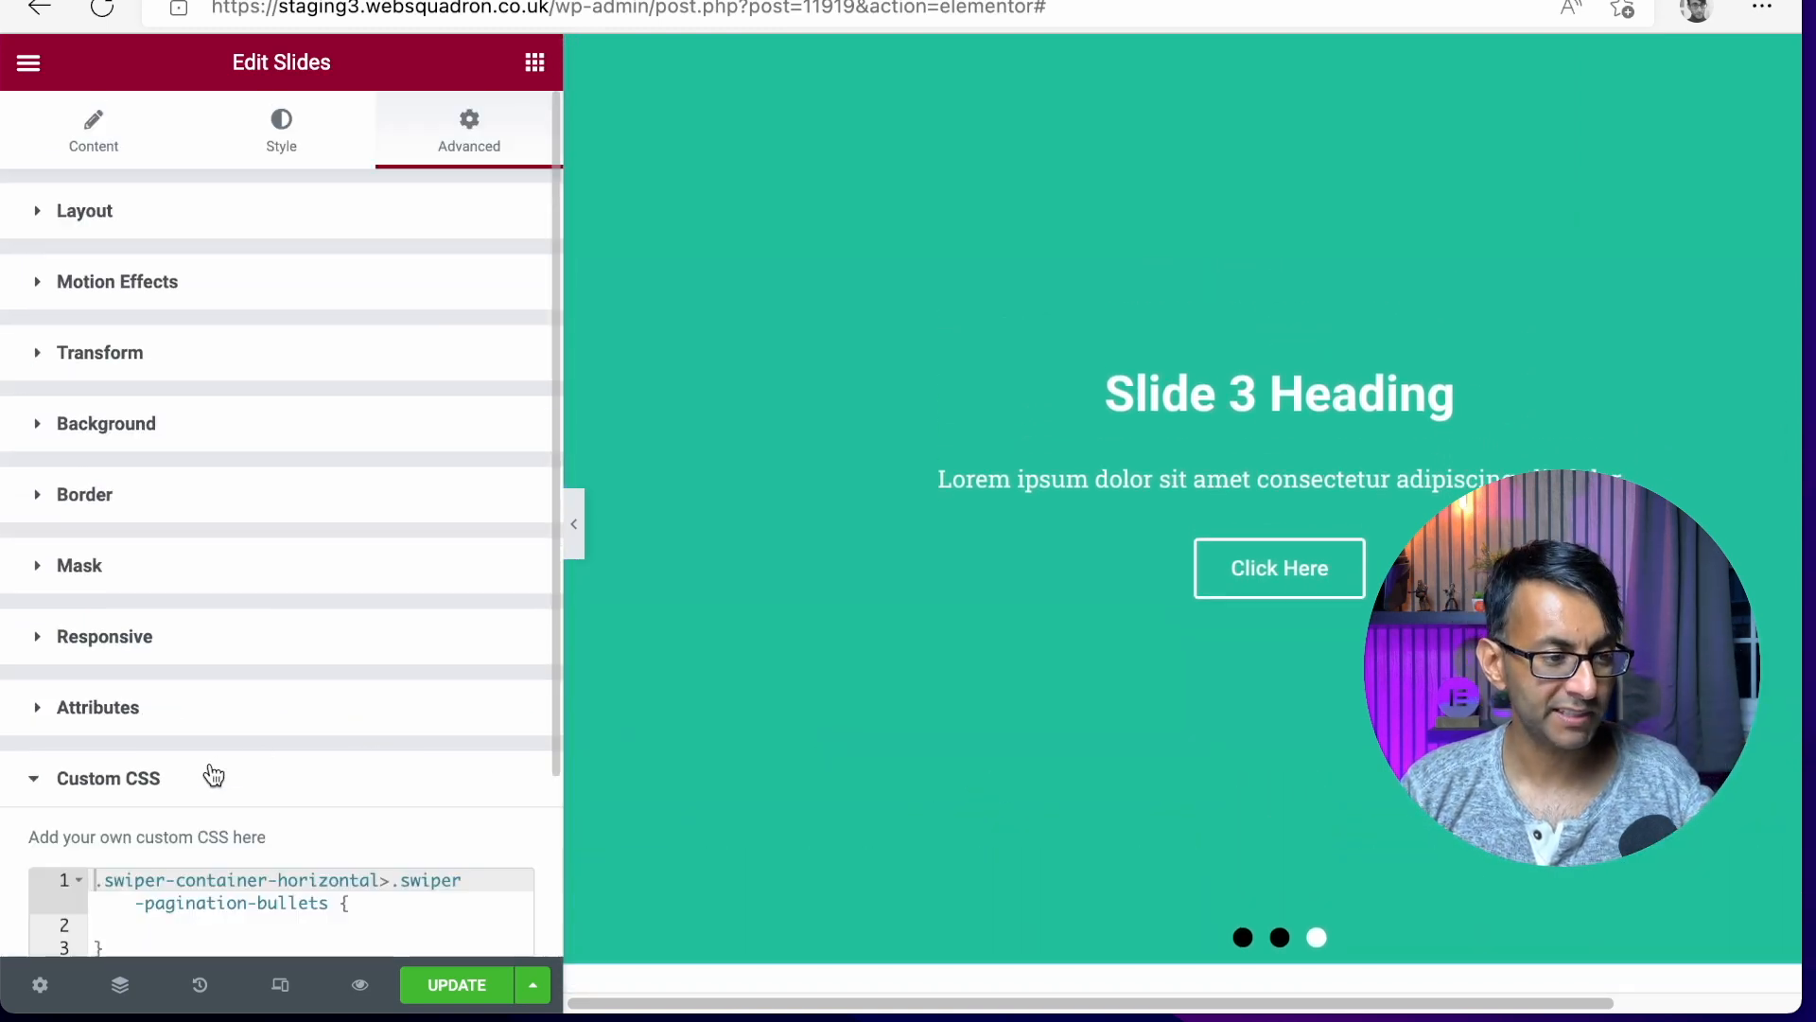
scroll(down, 3)
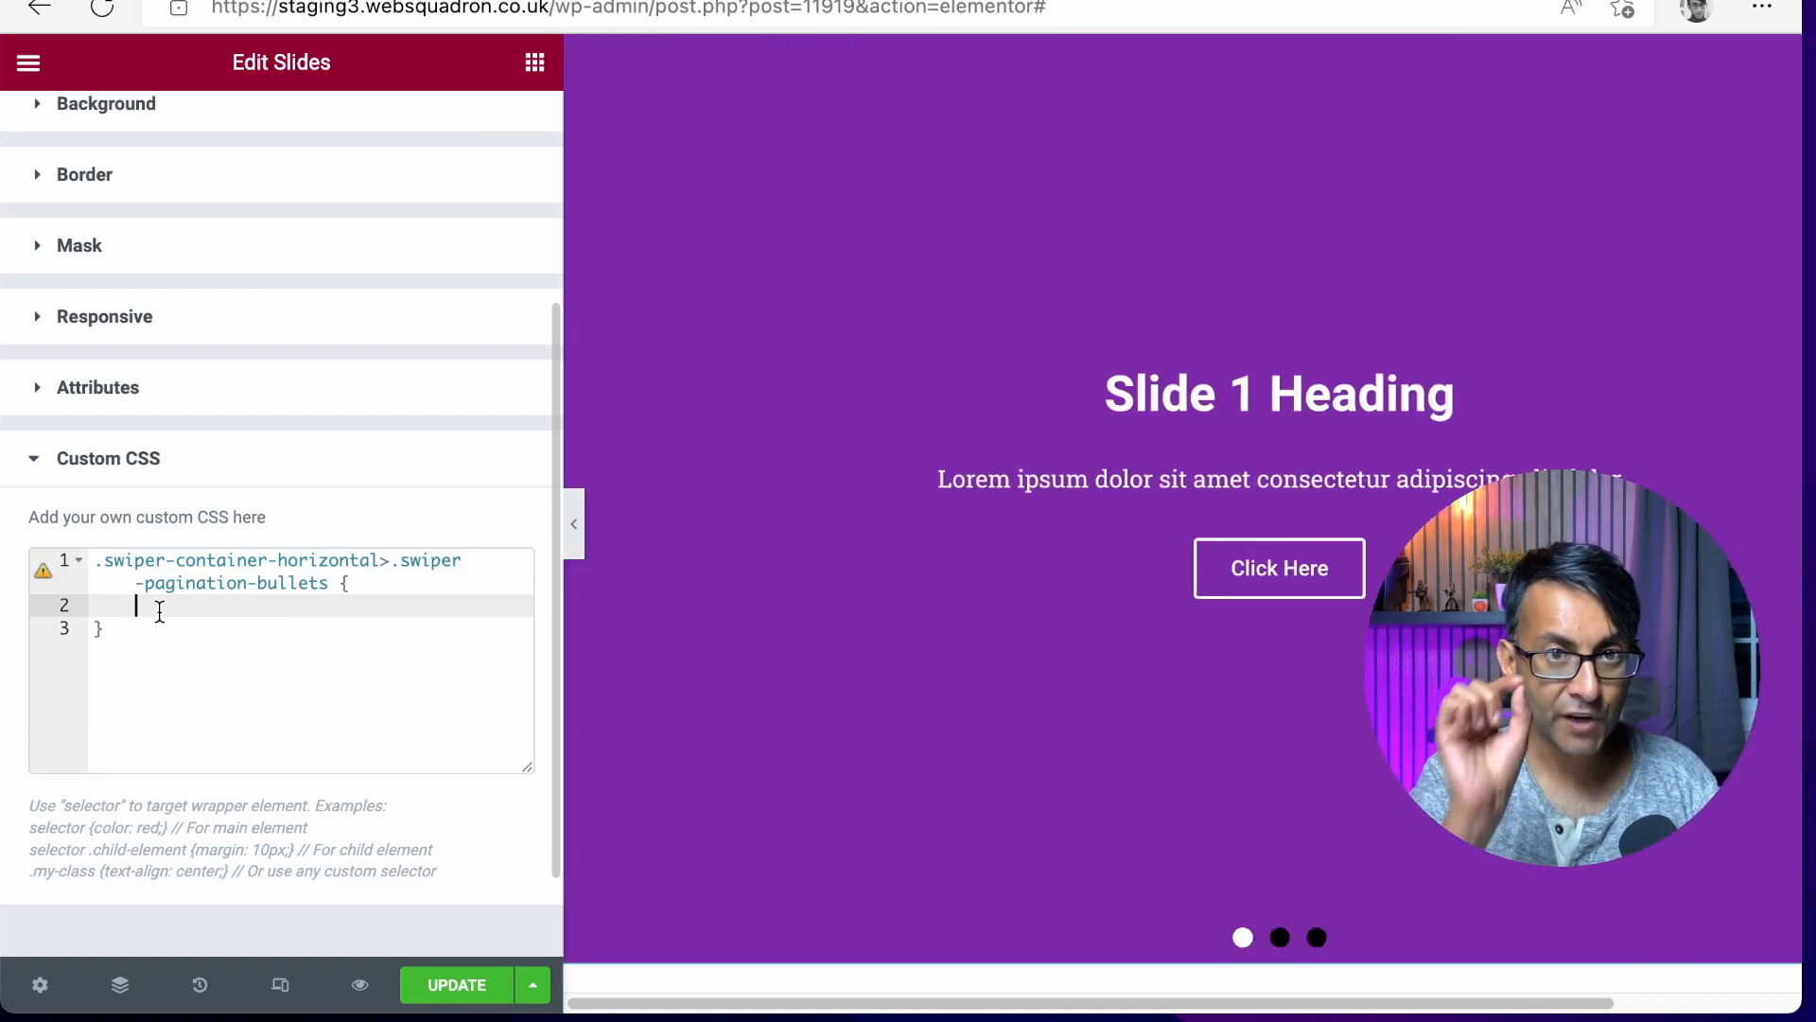
Step: Type 'width: 0px;' in the .swiper-pagination-bullets rule and start a new line
text(wi)
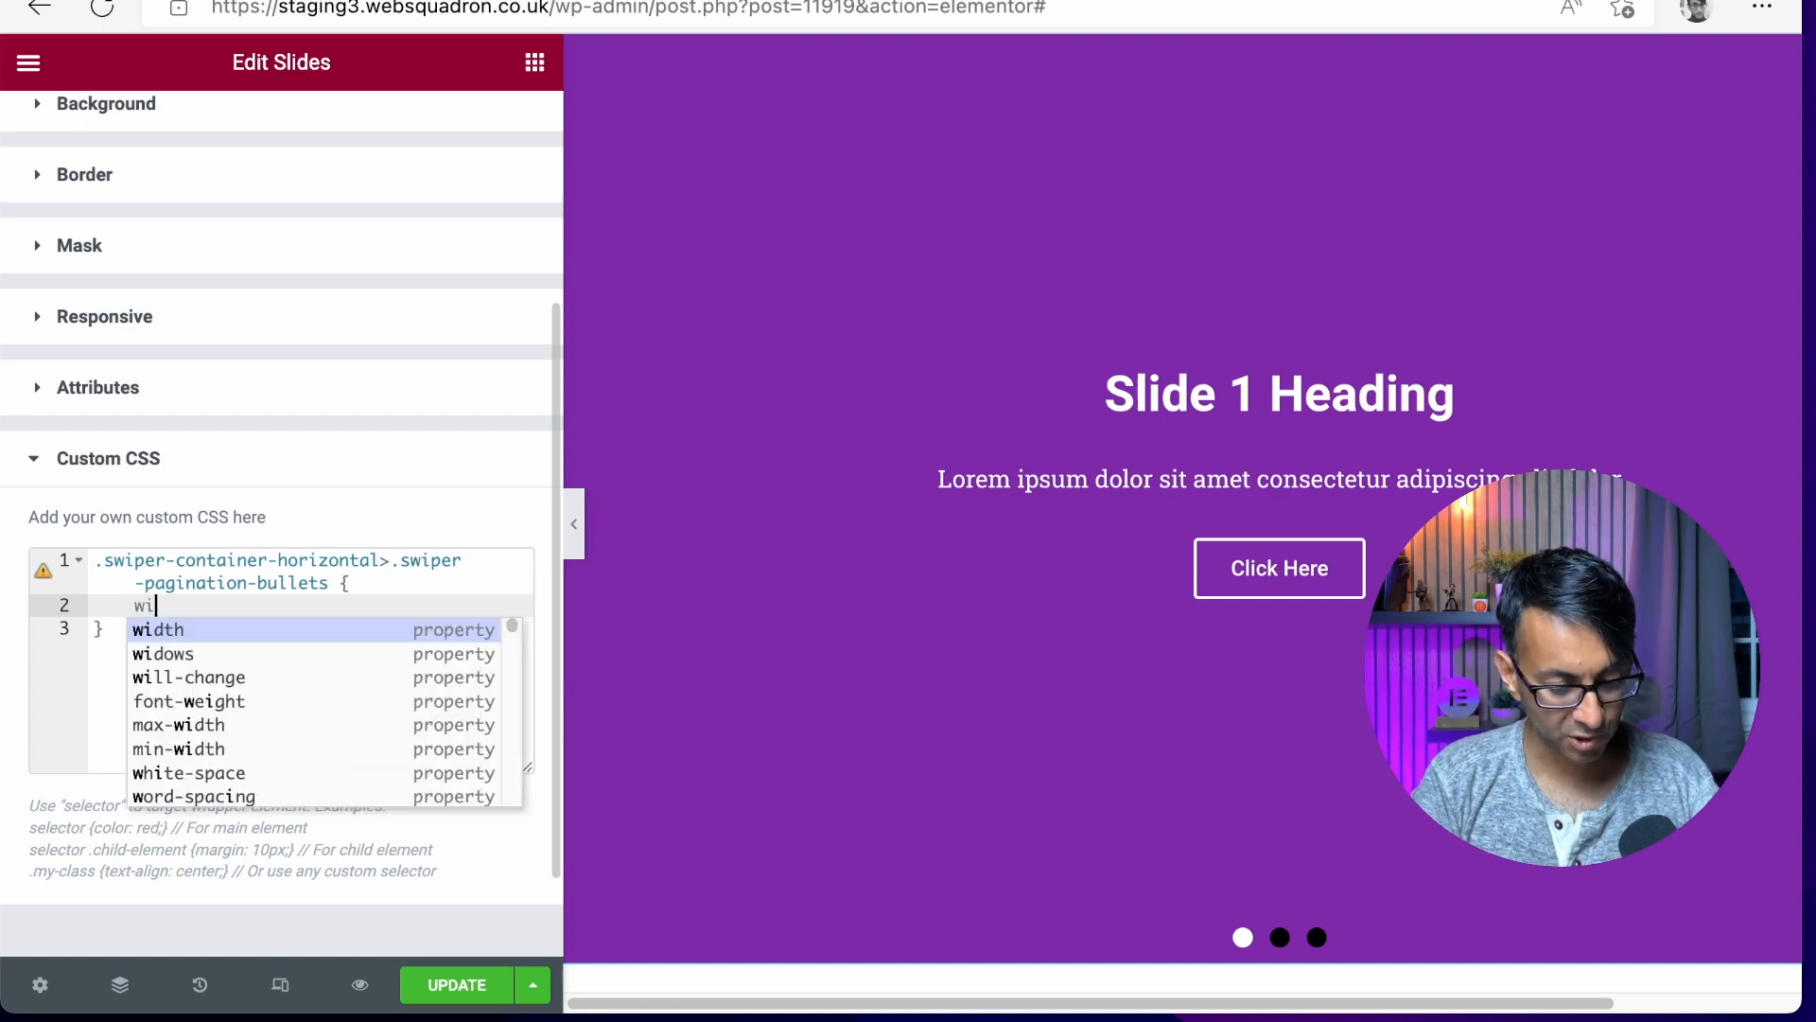
text(dht)
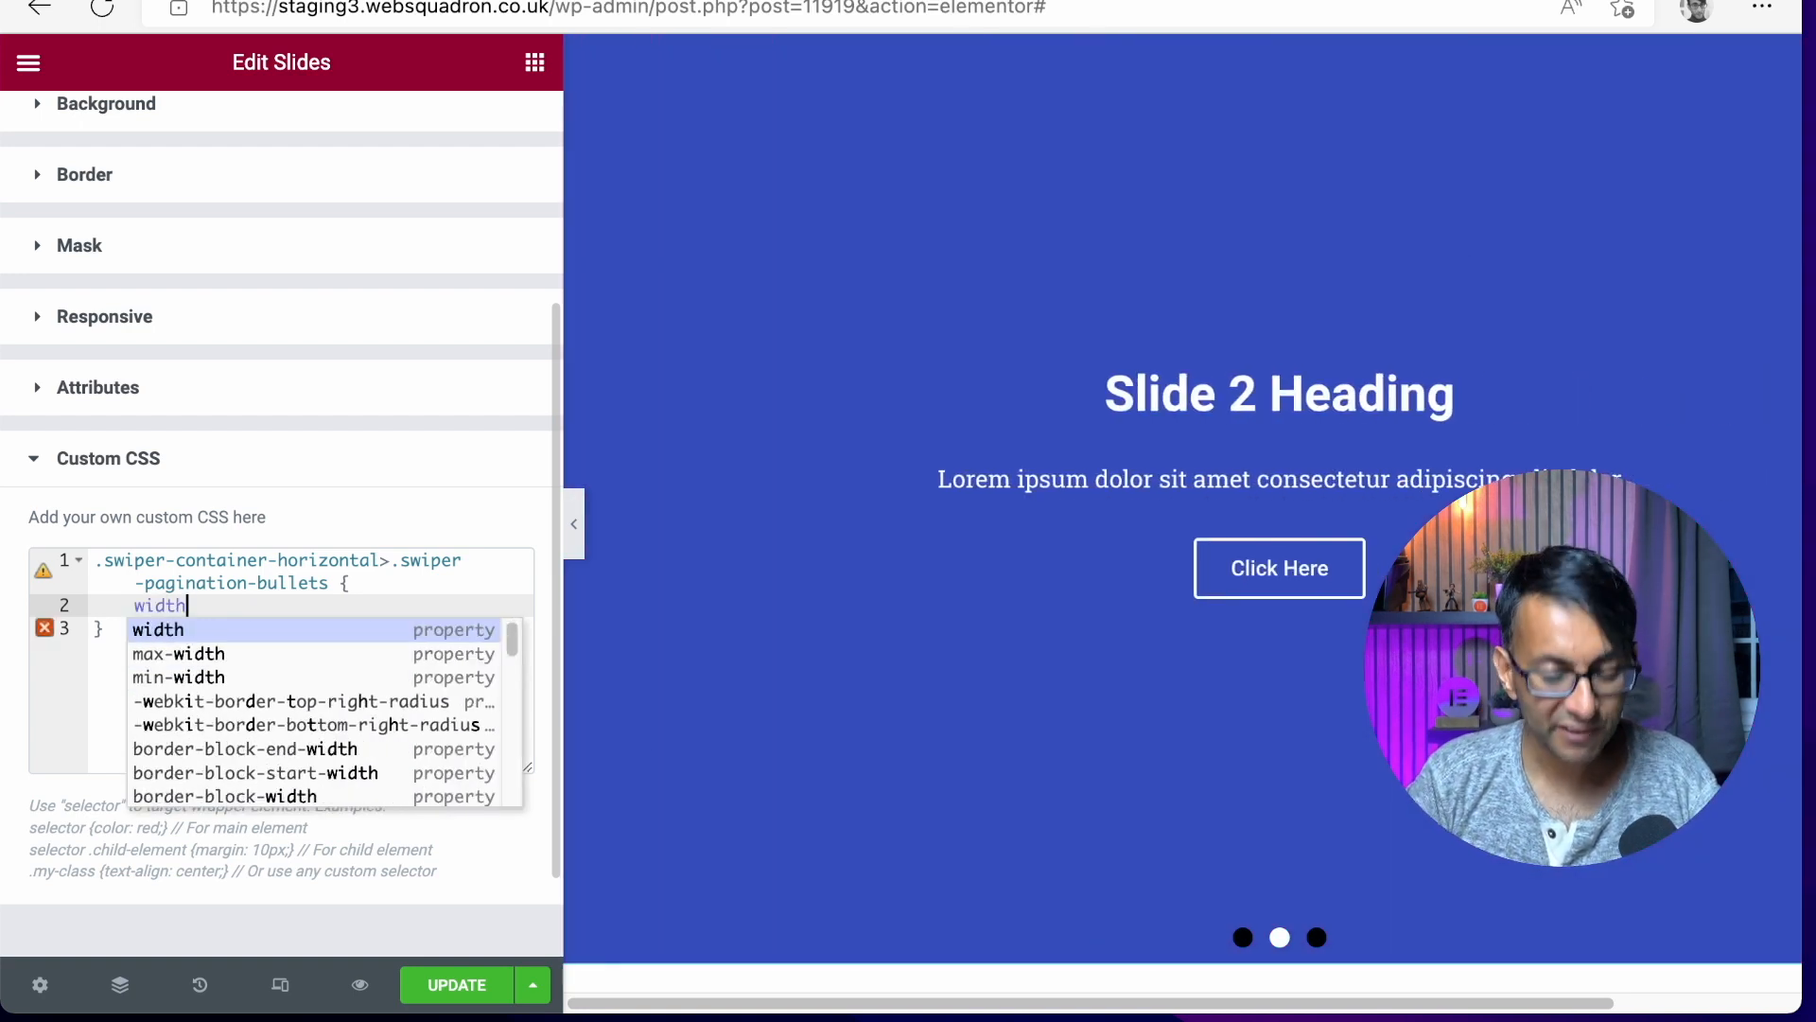
text(: 0p;)
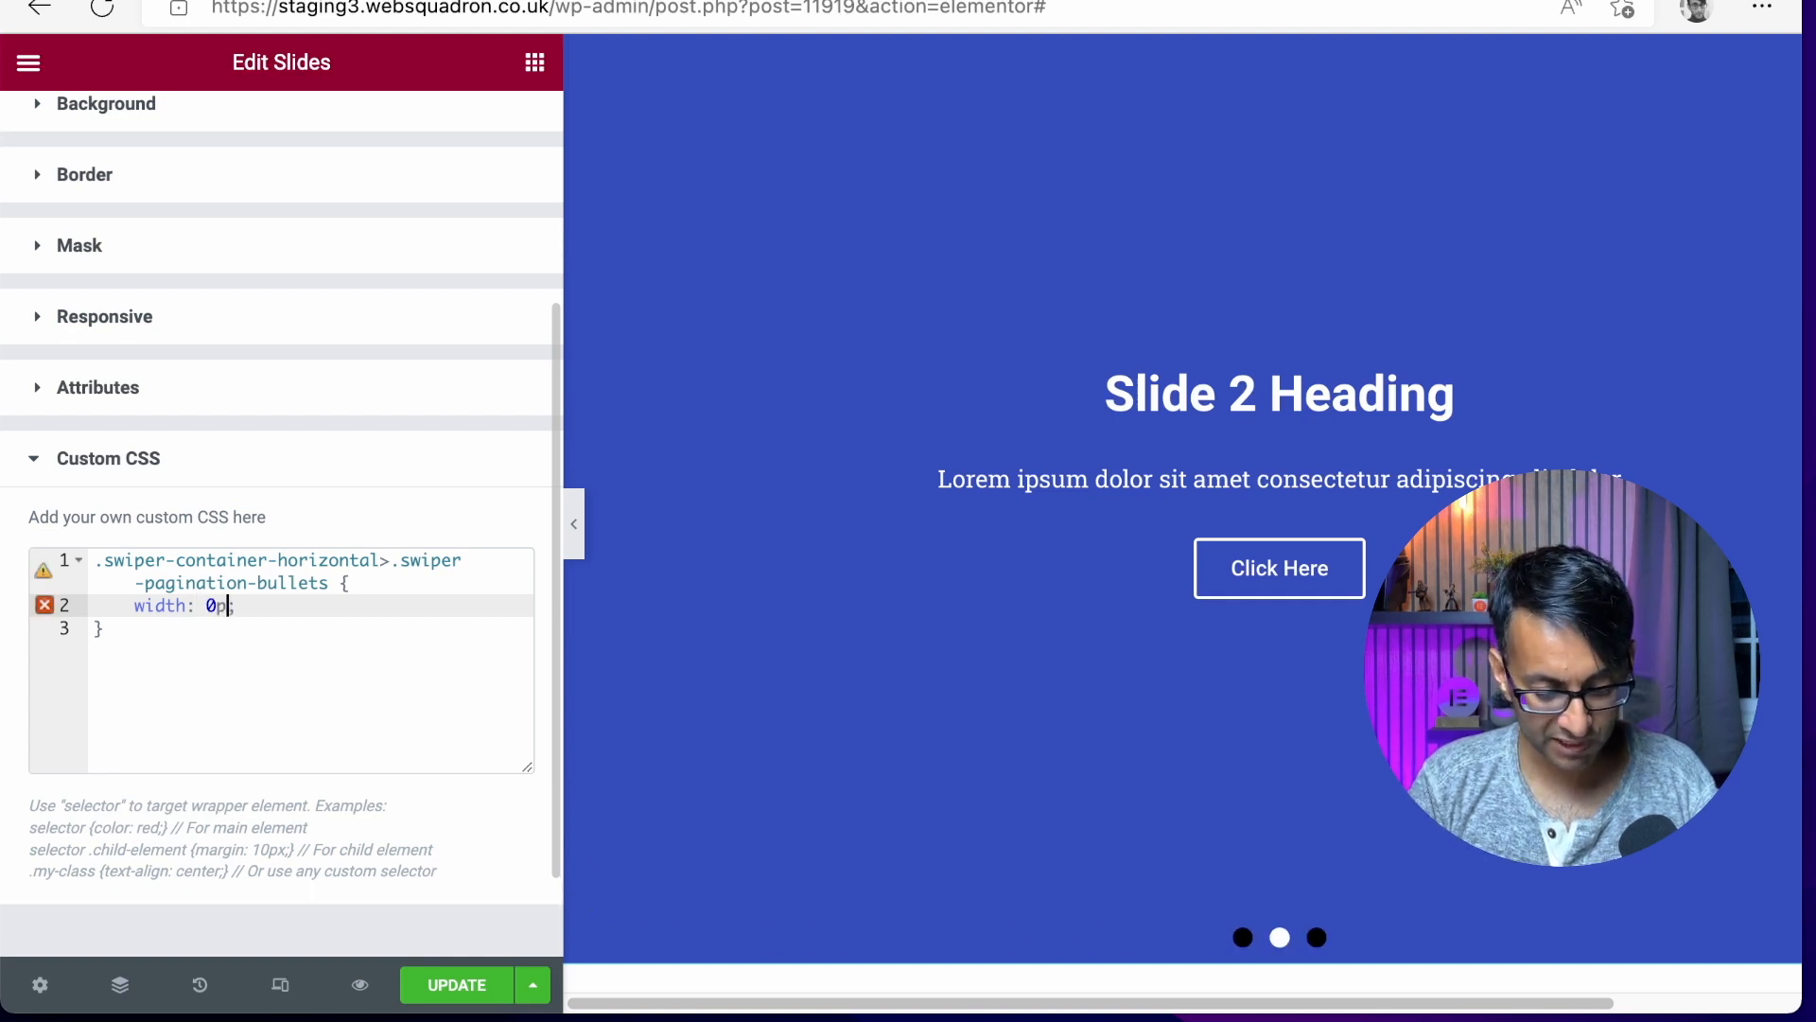
text(x;)
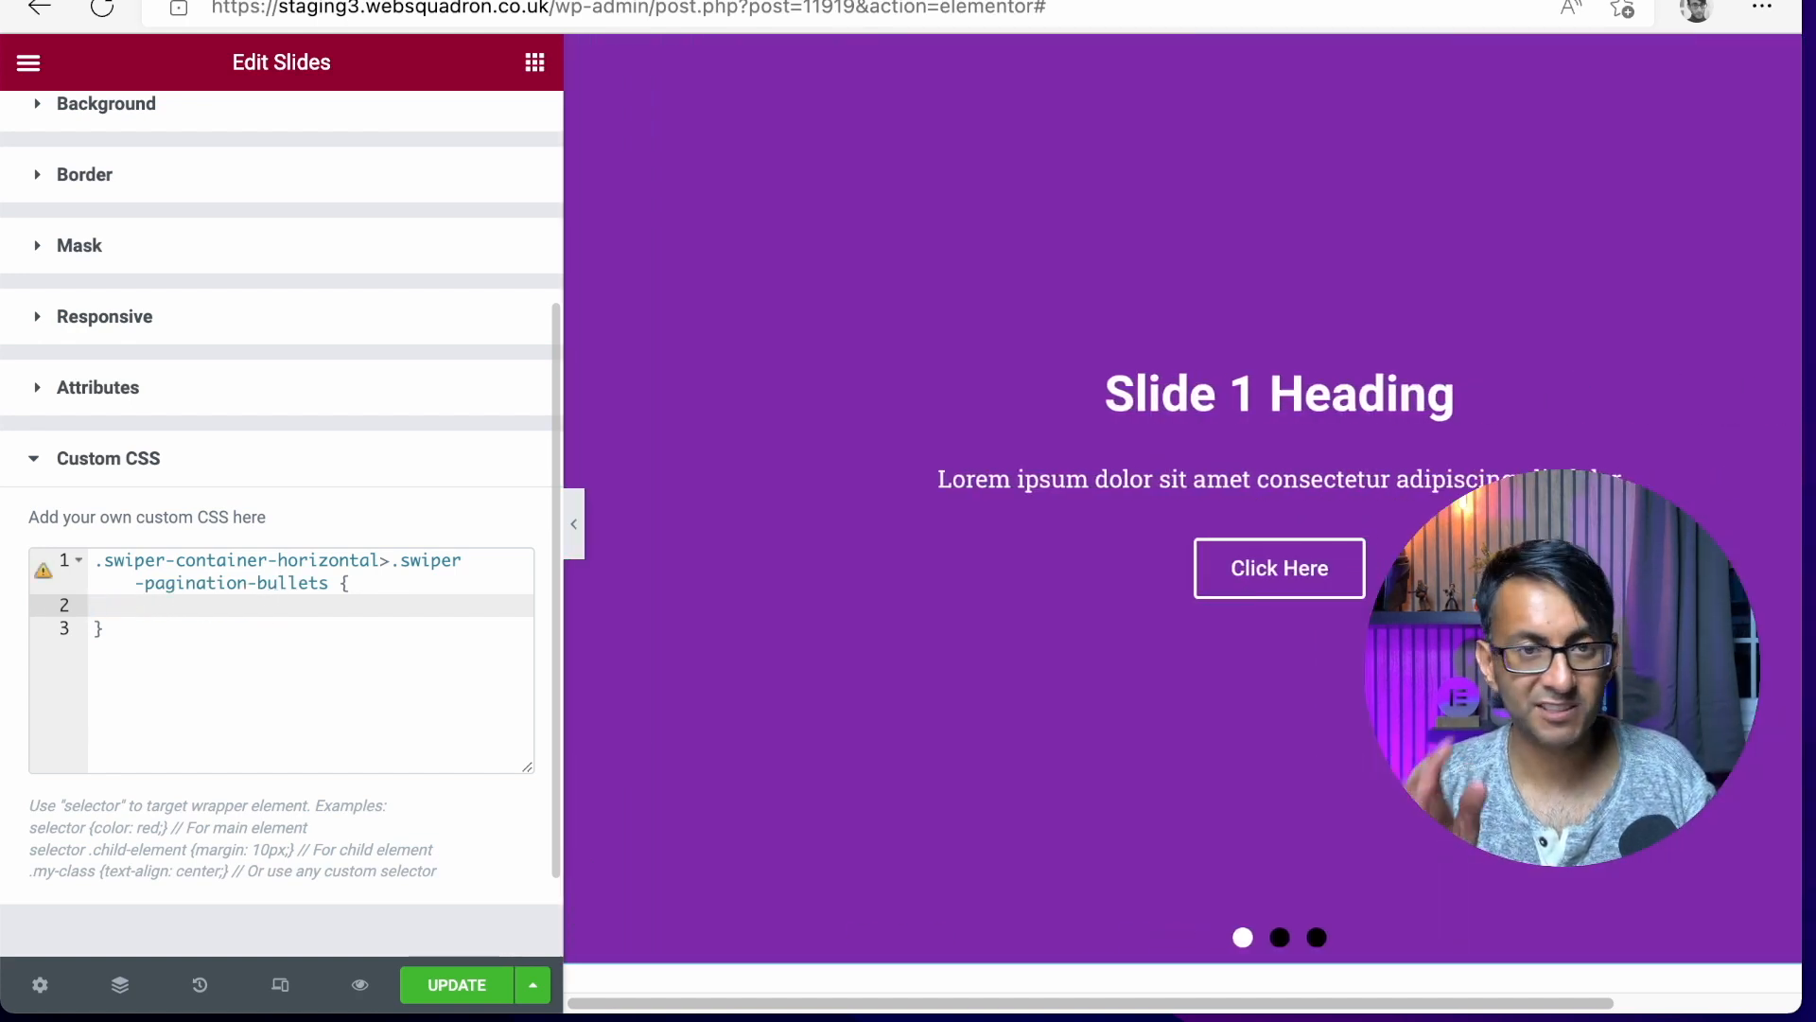
text(width: 0px;)
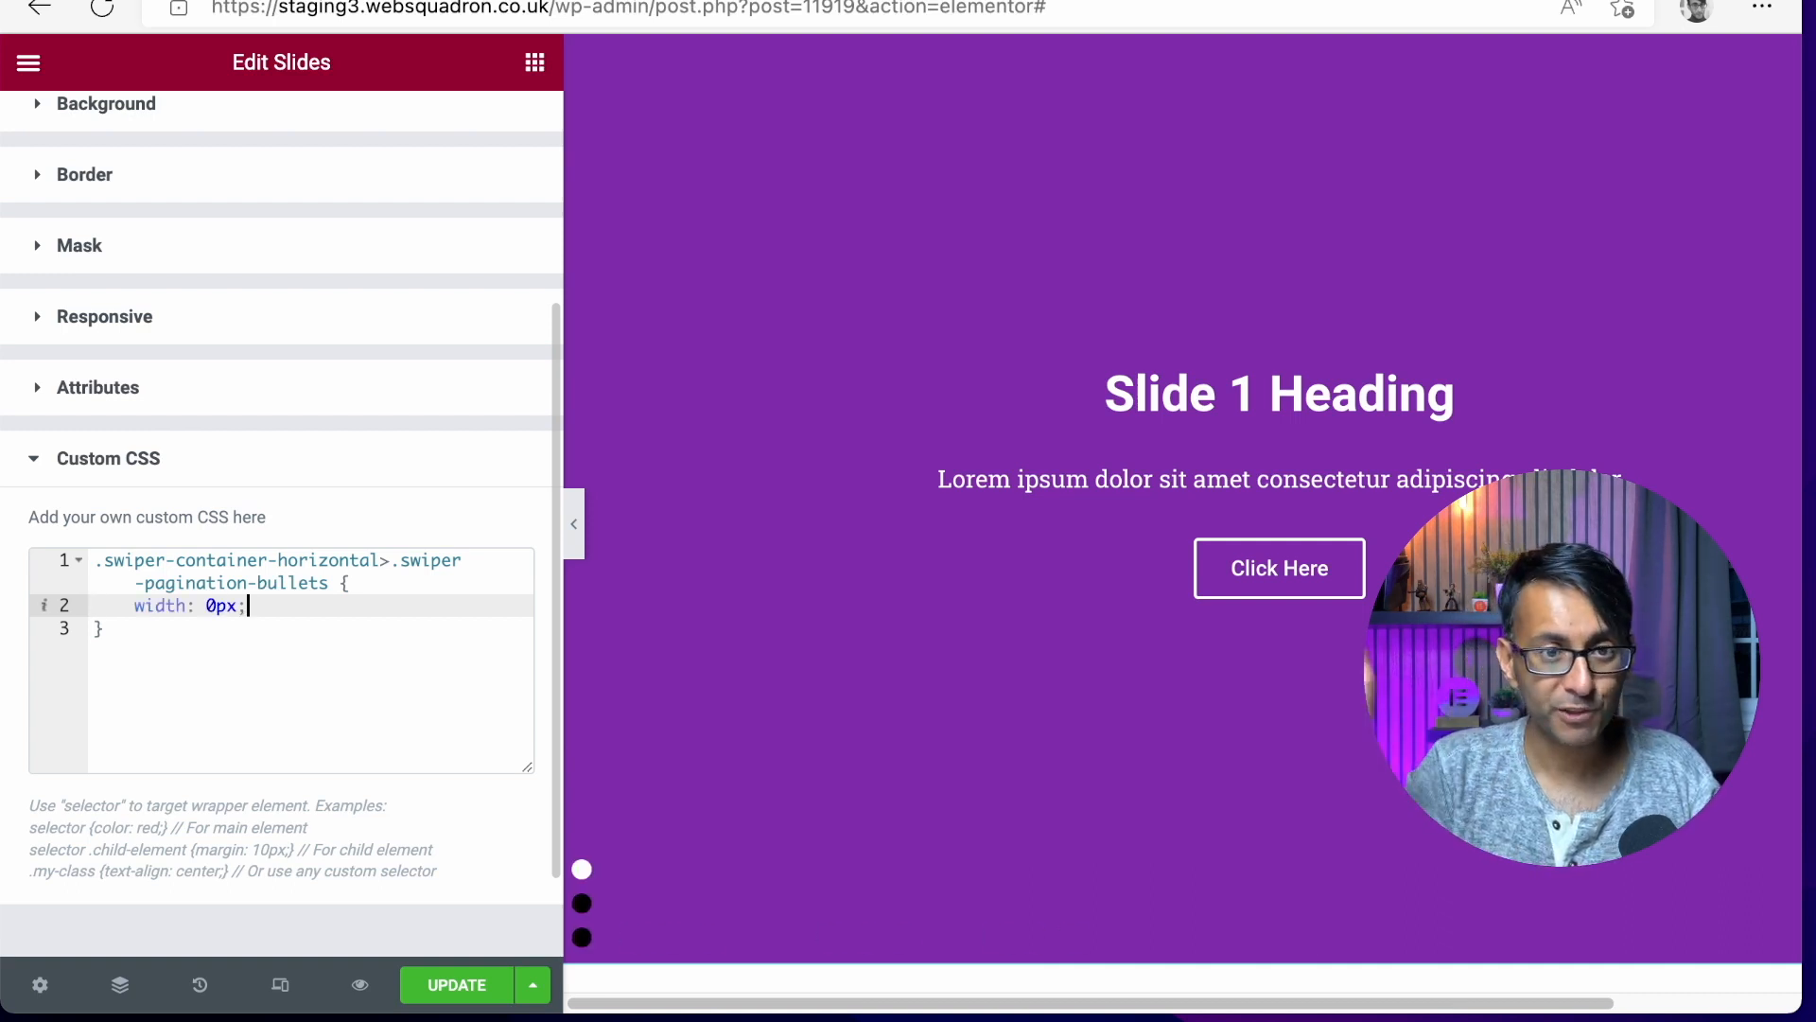
click(582, 903)
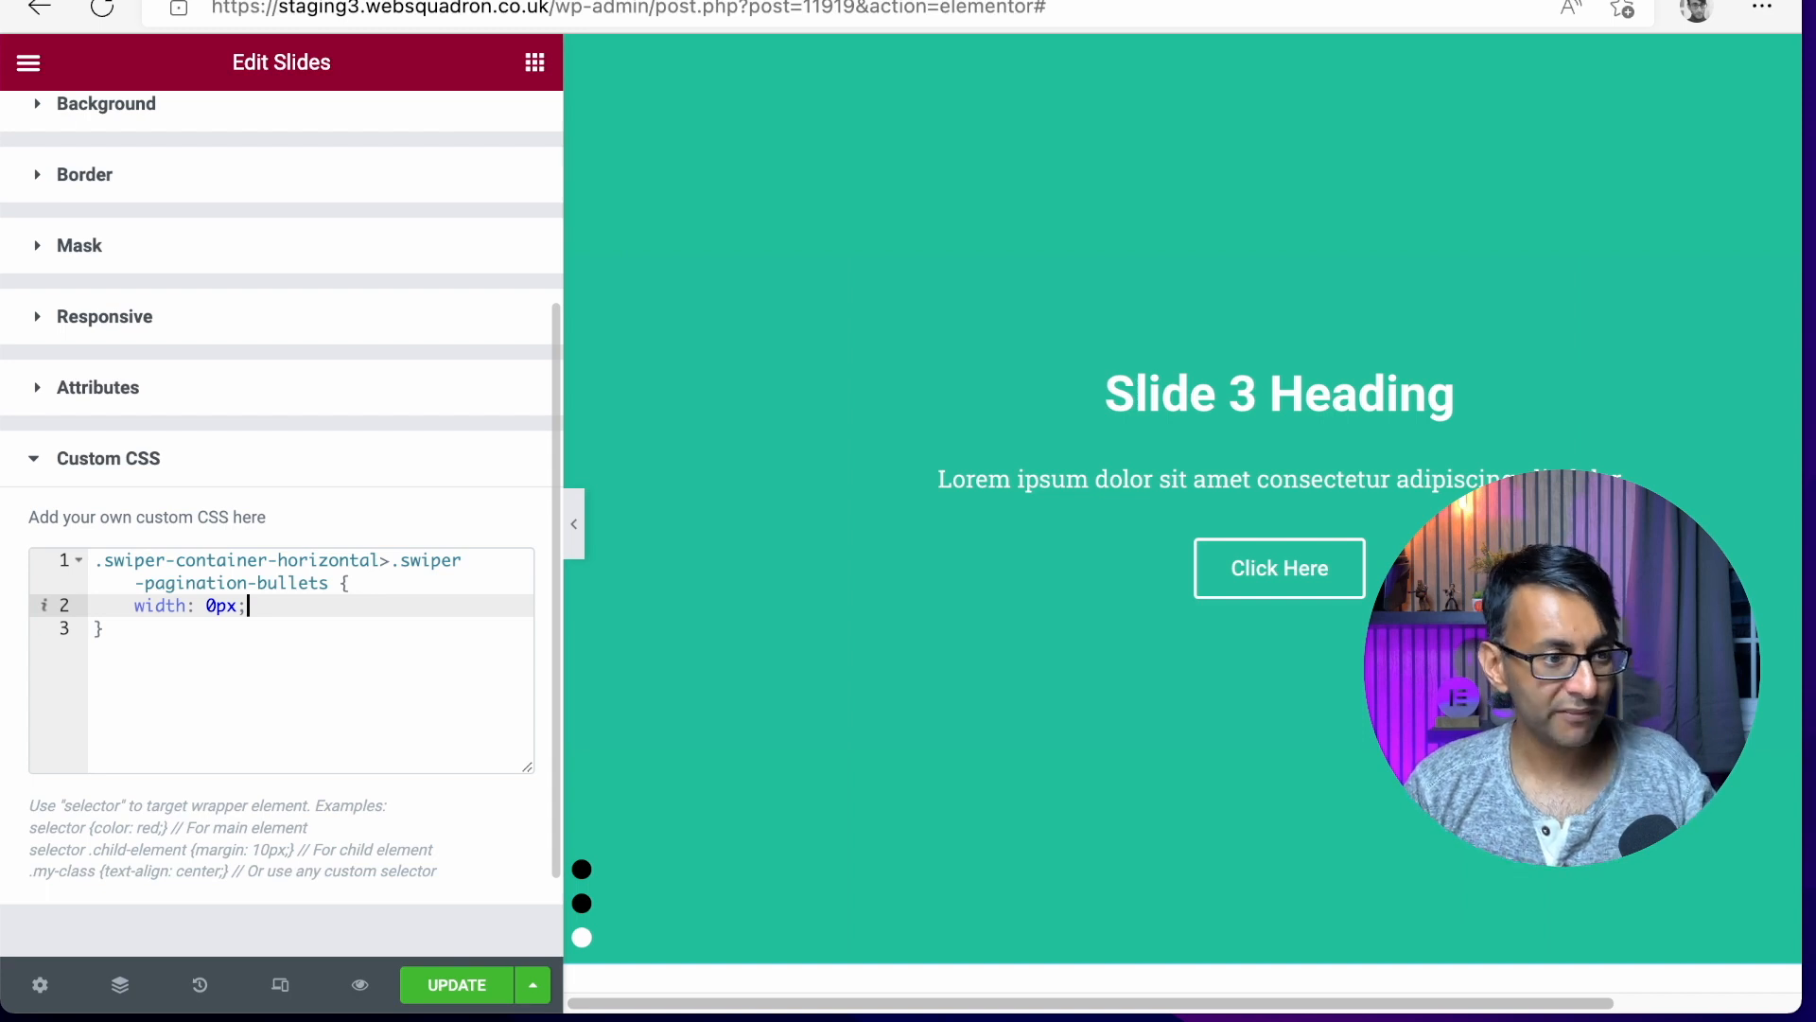
key(Enter)
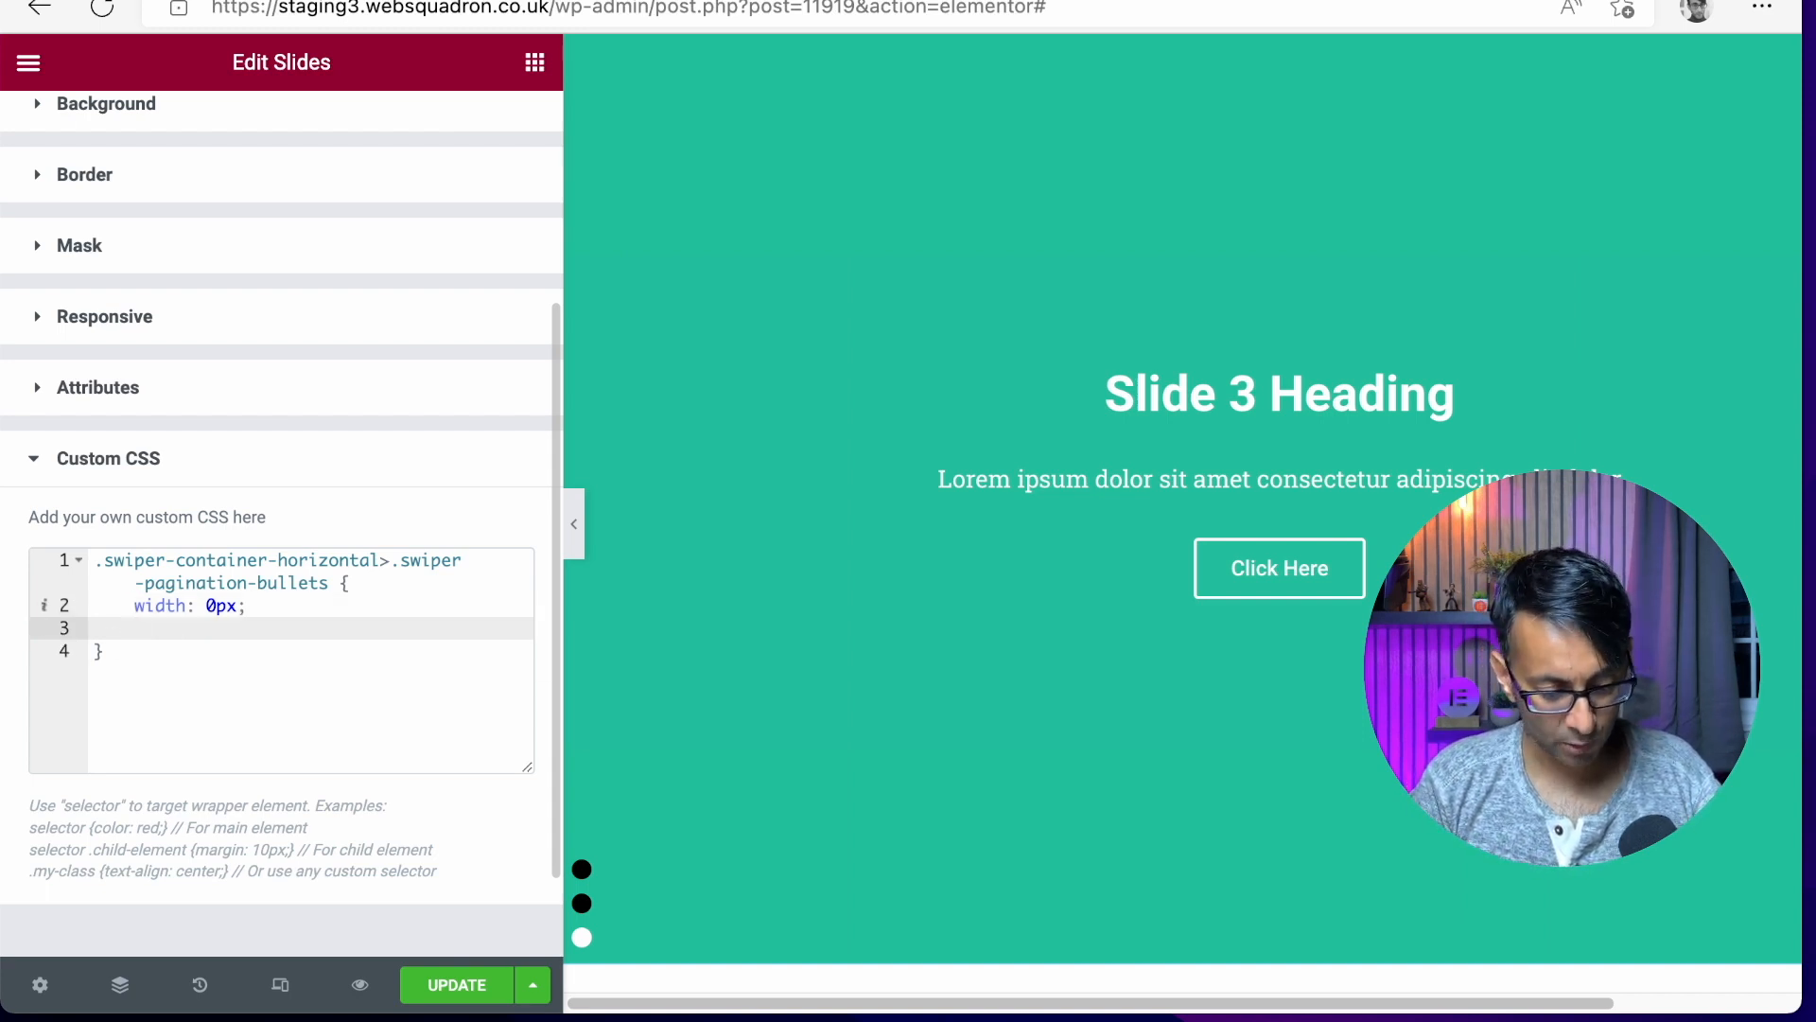
Step: Add 'margin-left: 20px;' and 'bottom: 45vh;' to the pagination bullets rule
text(lef)
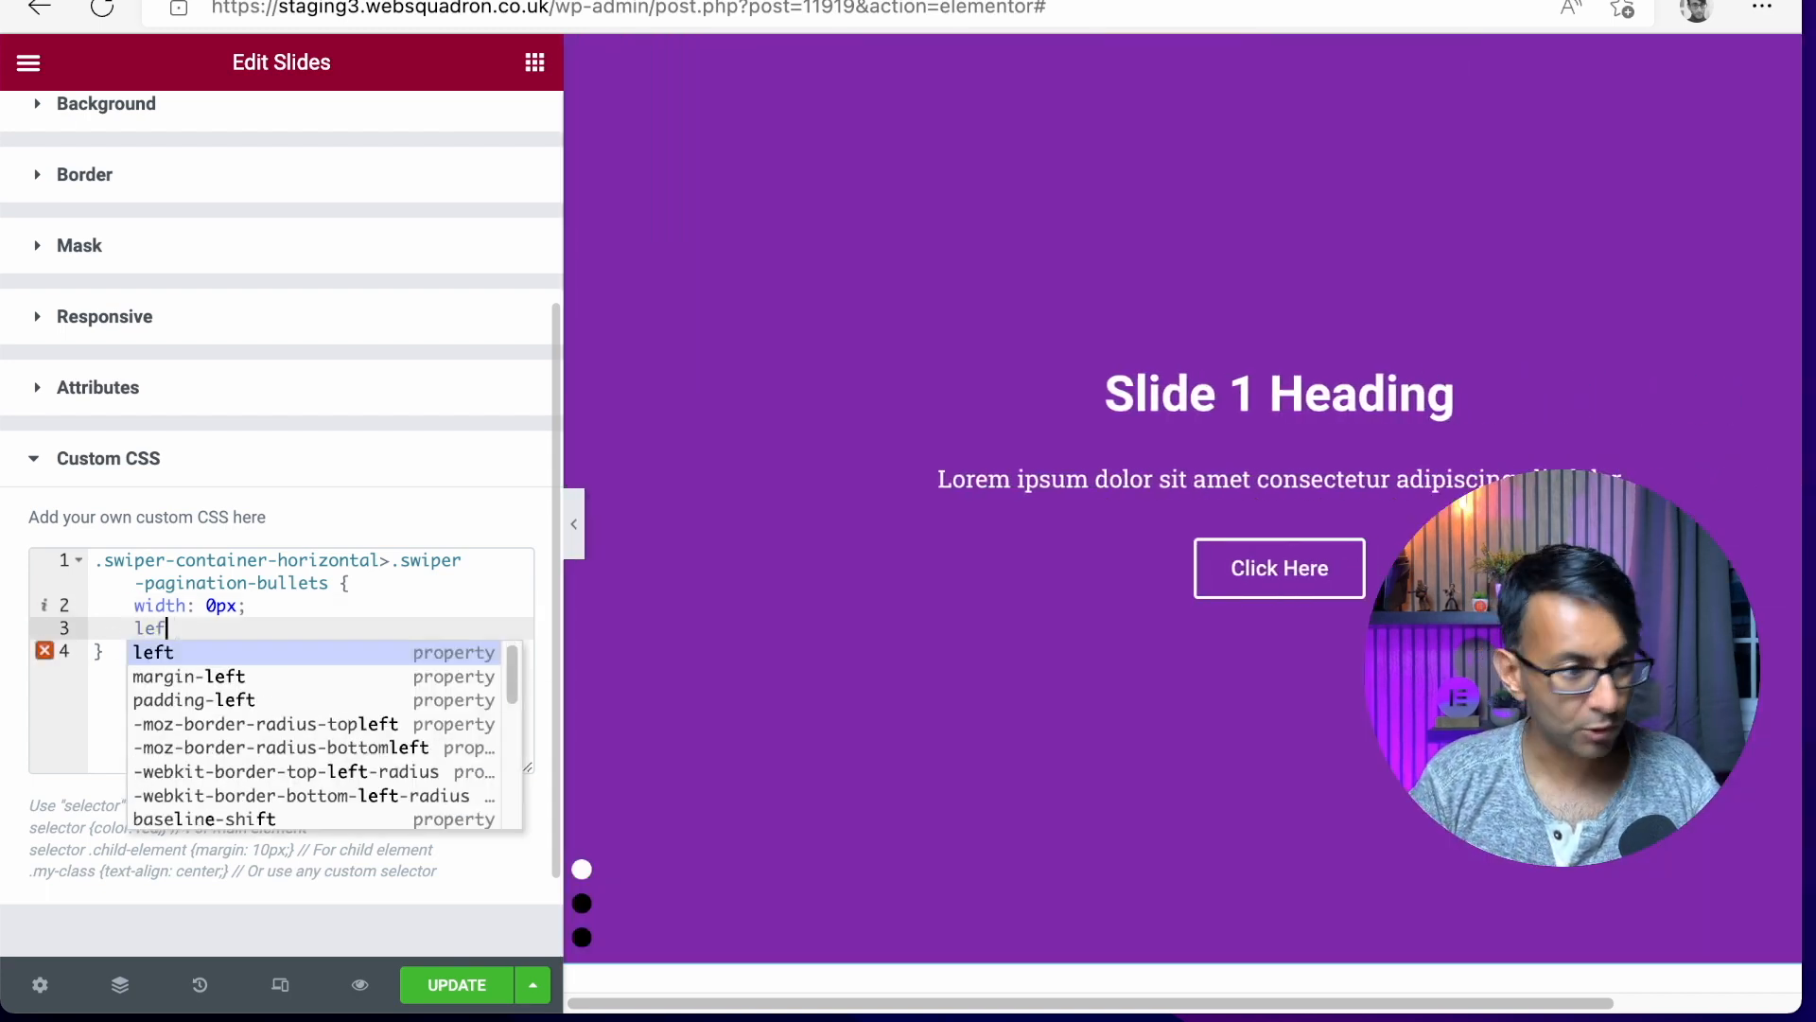
text(margin-)
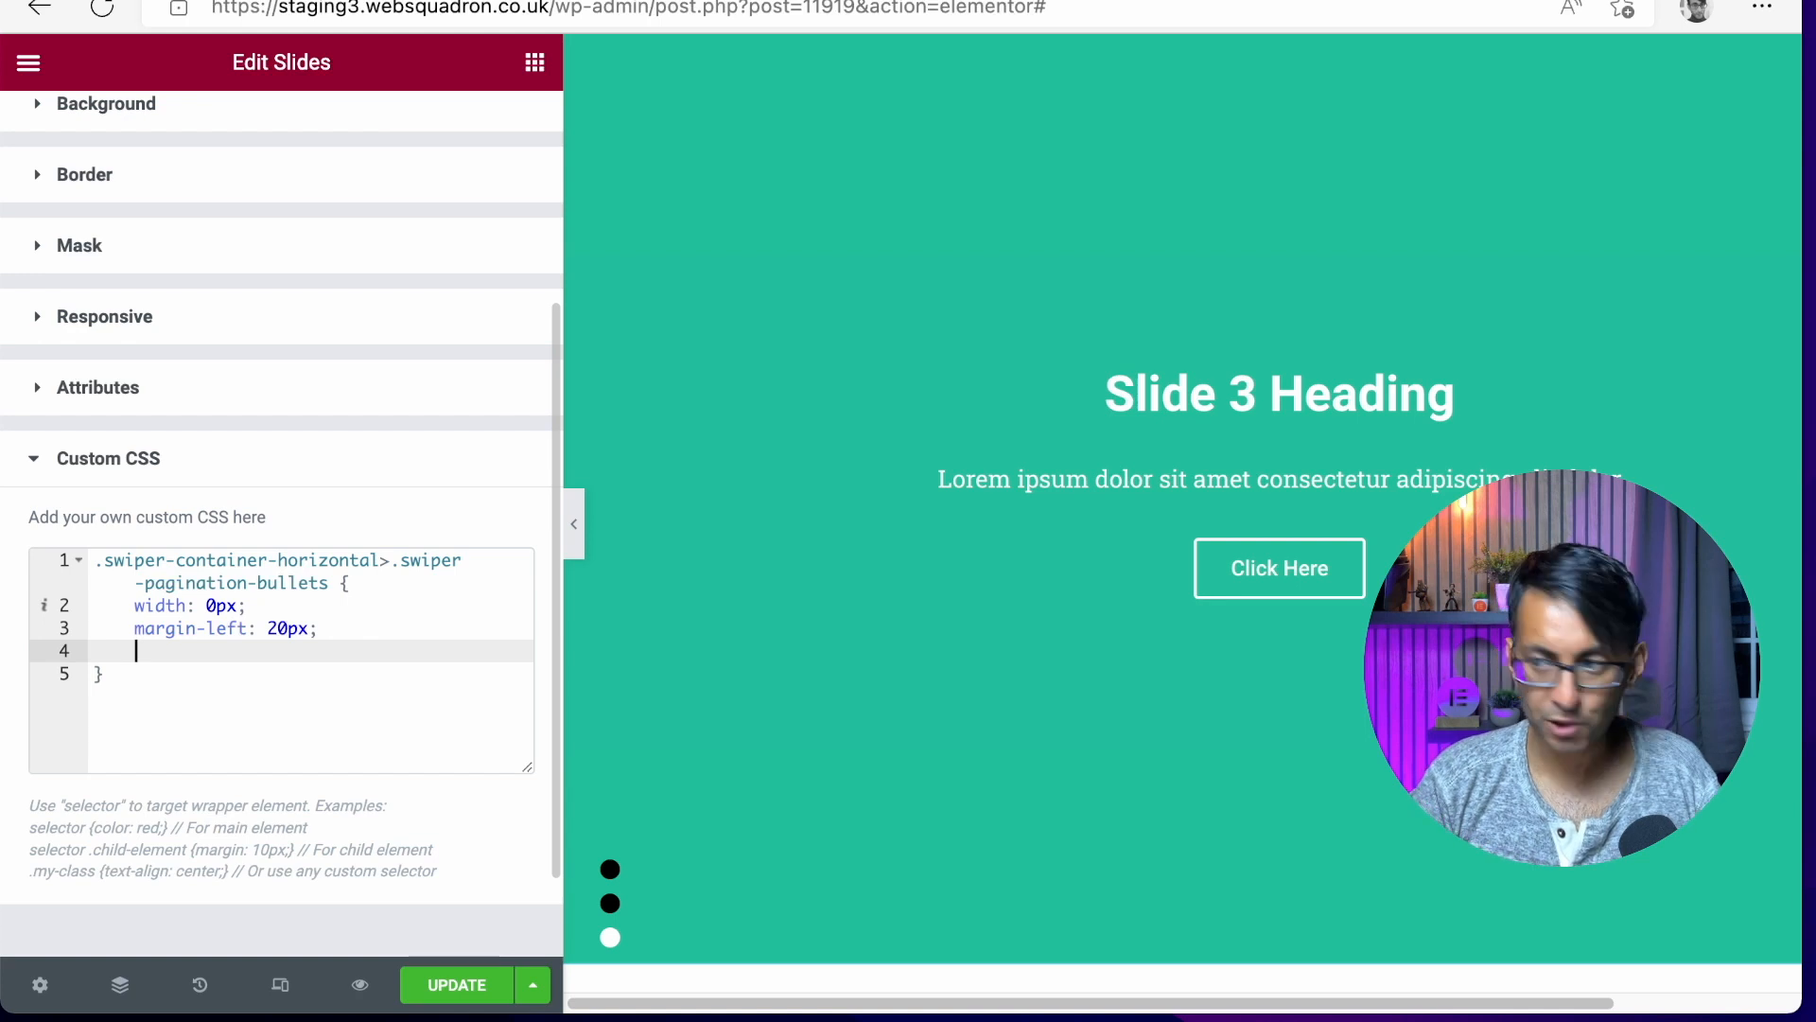
text(b)
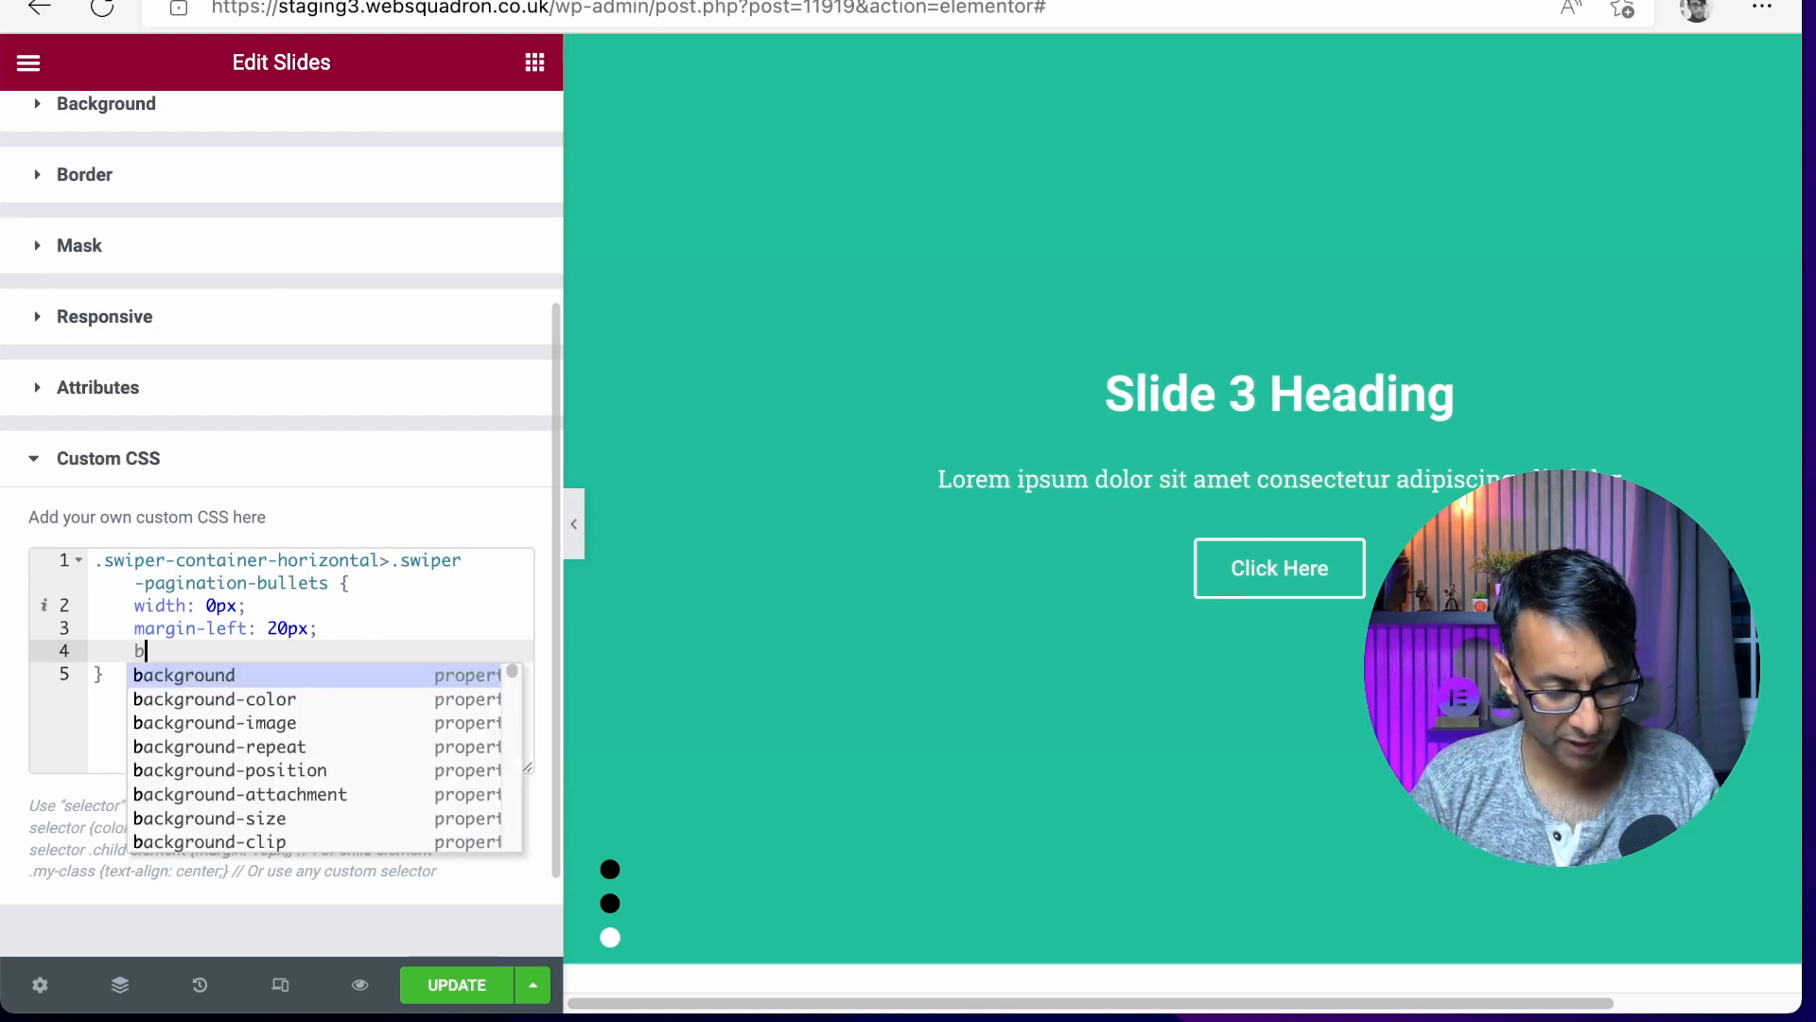
text(ottom: ;)
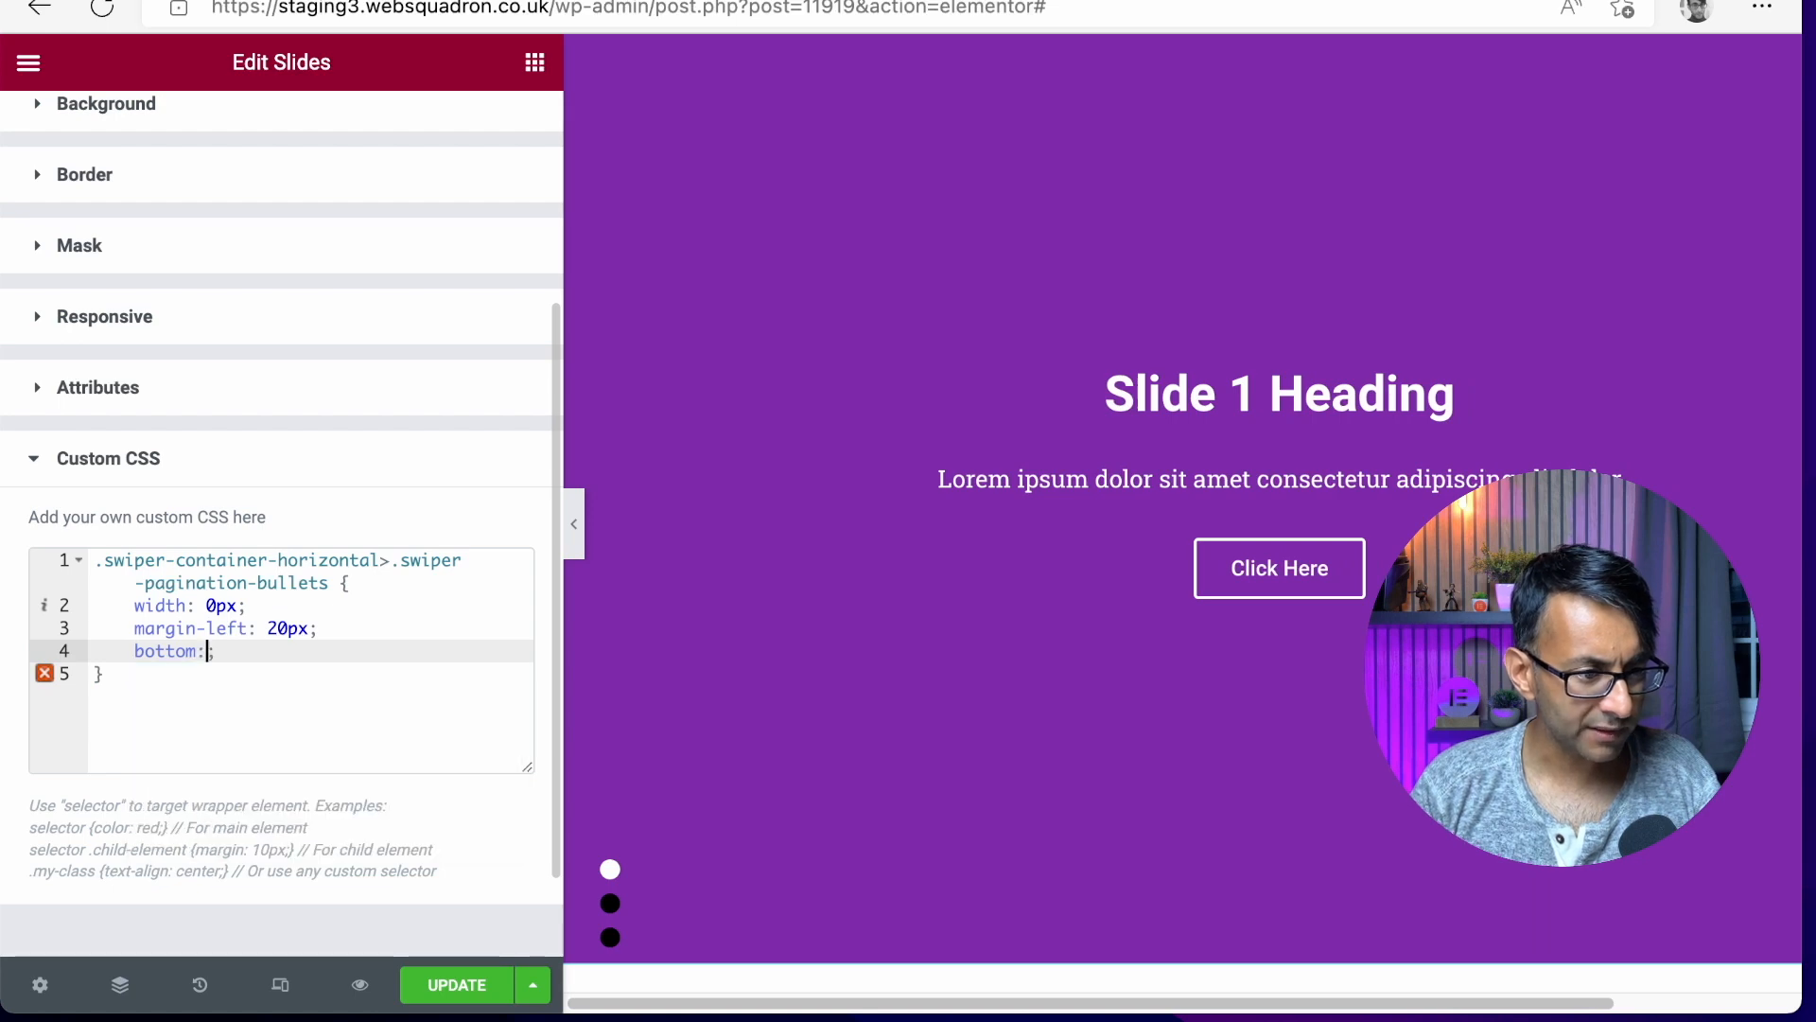
text(45)
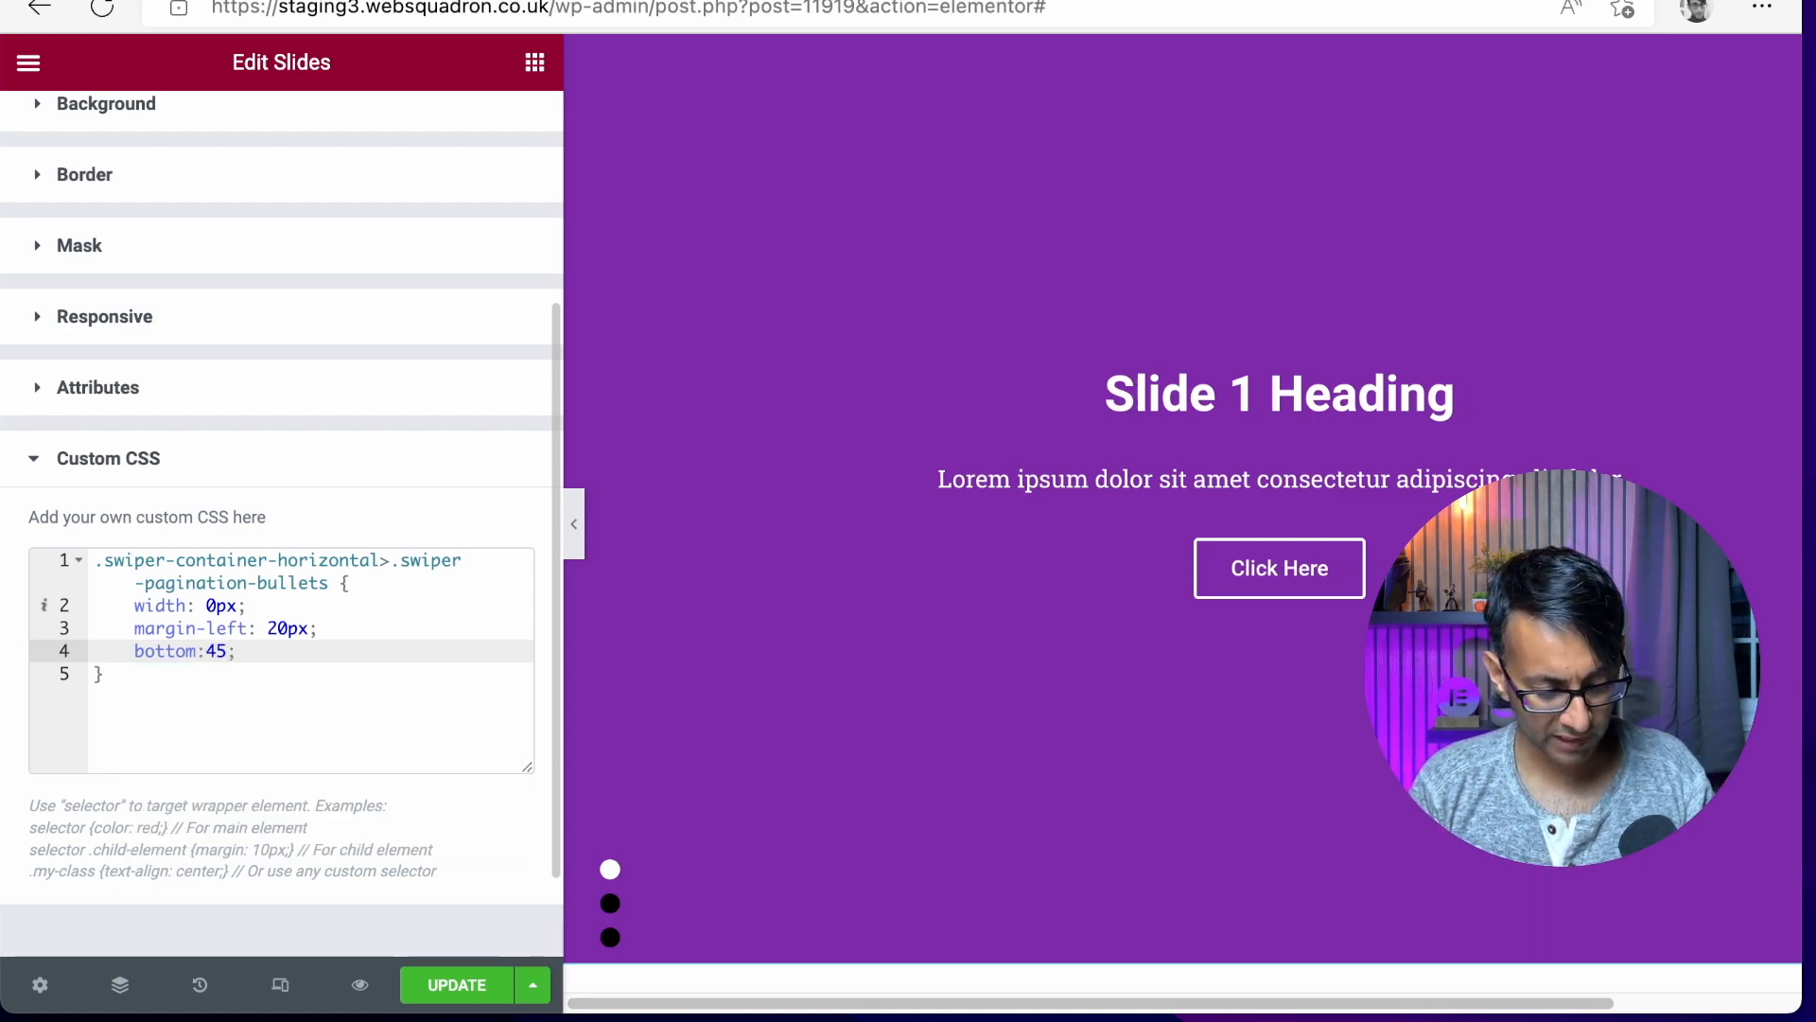
text(vh)
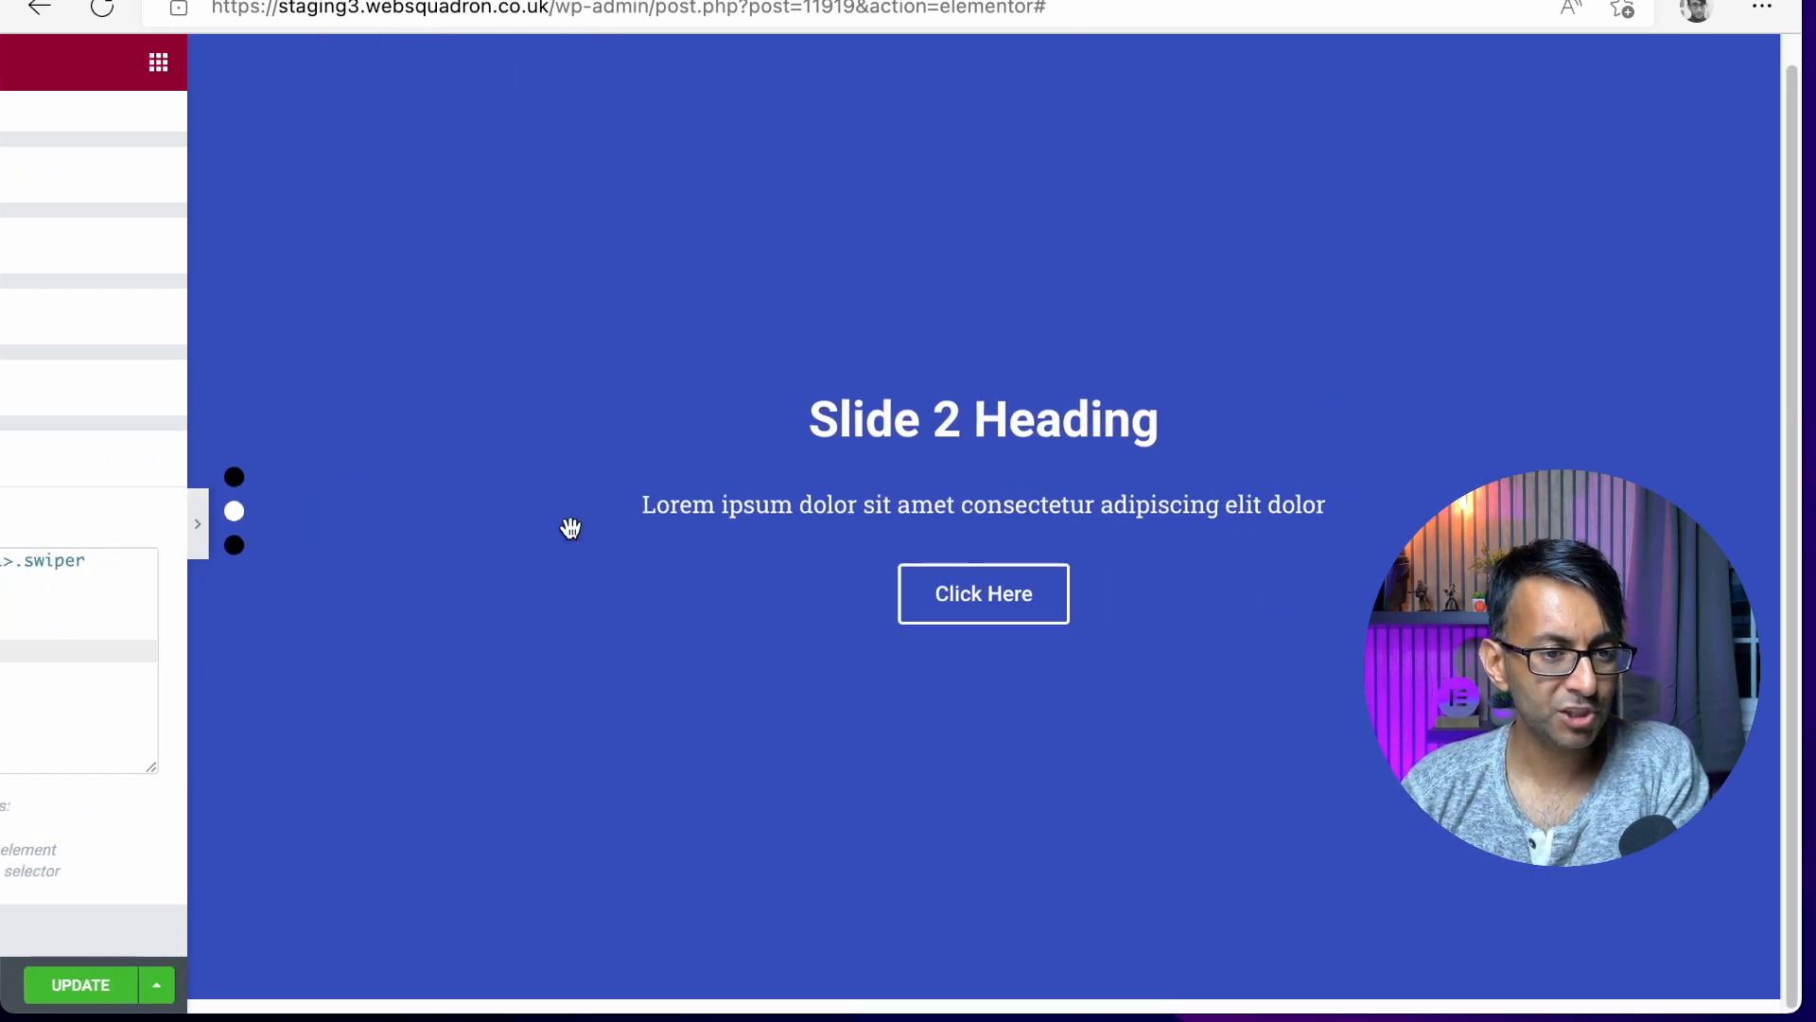
click(197, 523)
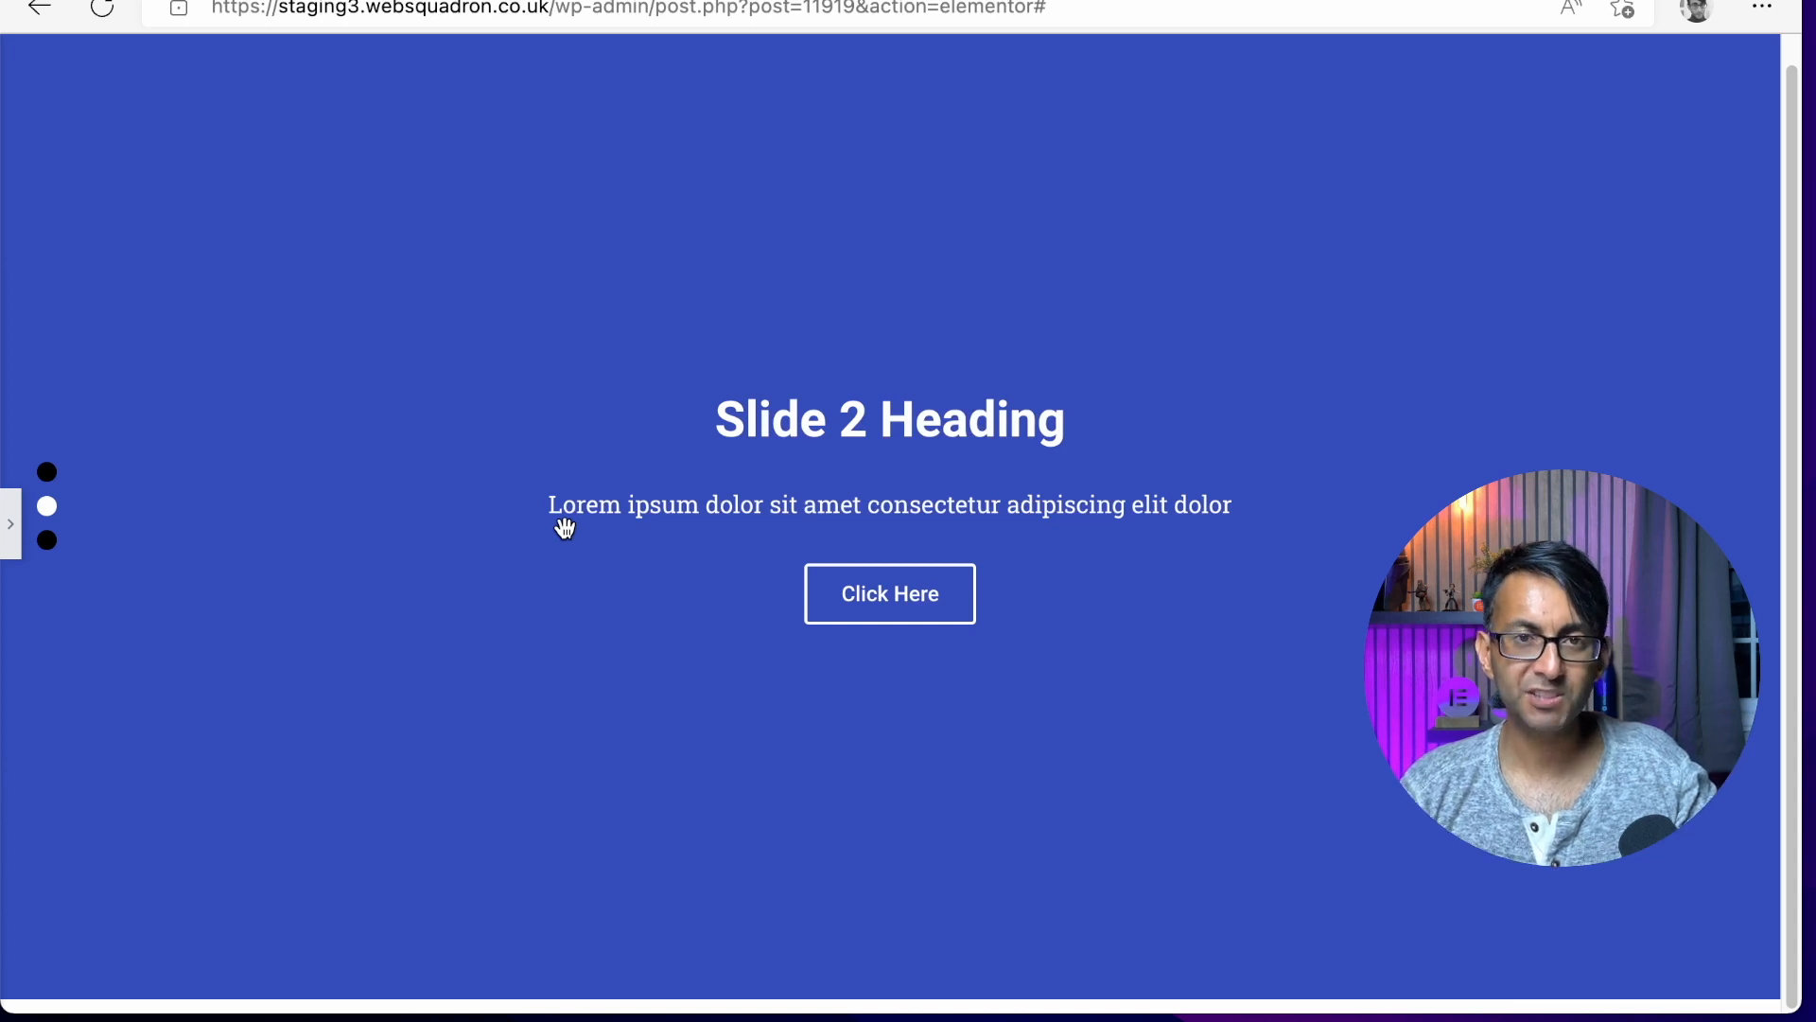
mouse_move(84, 615)
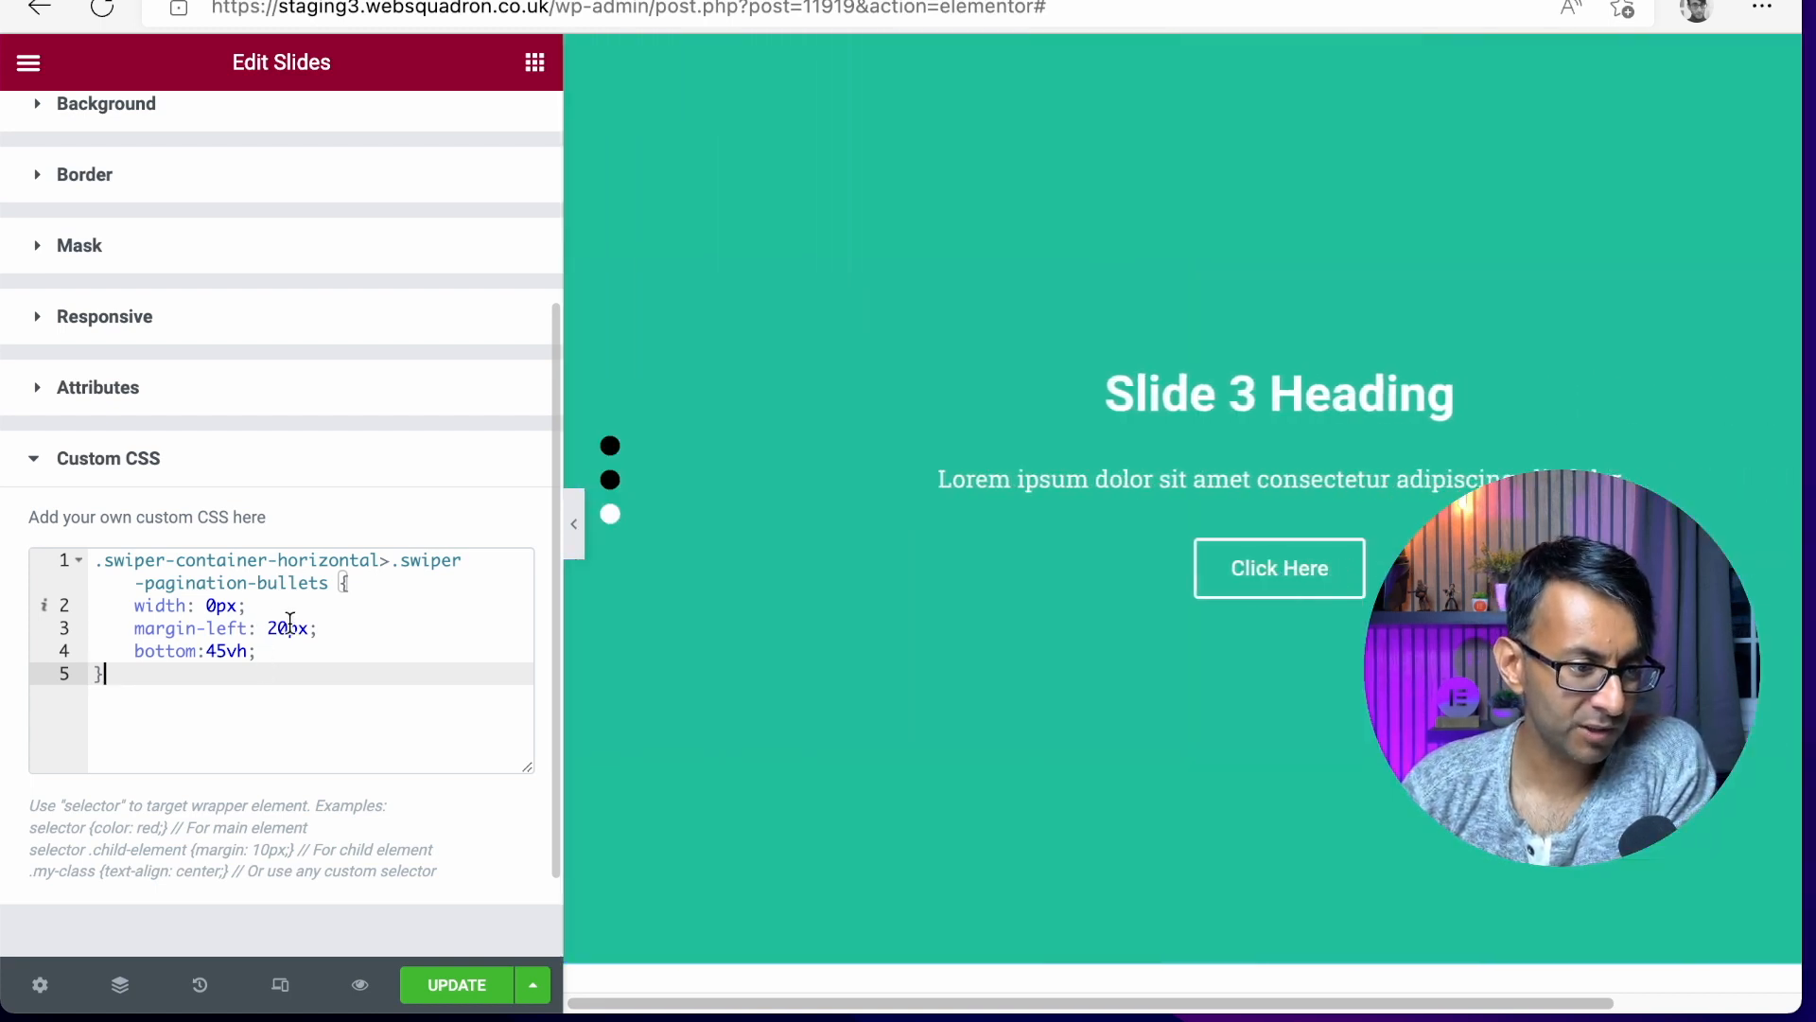
Step: Edit the pagination rule's values, typing 95vh into the bottom offset
text(0)
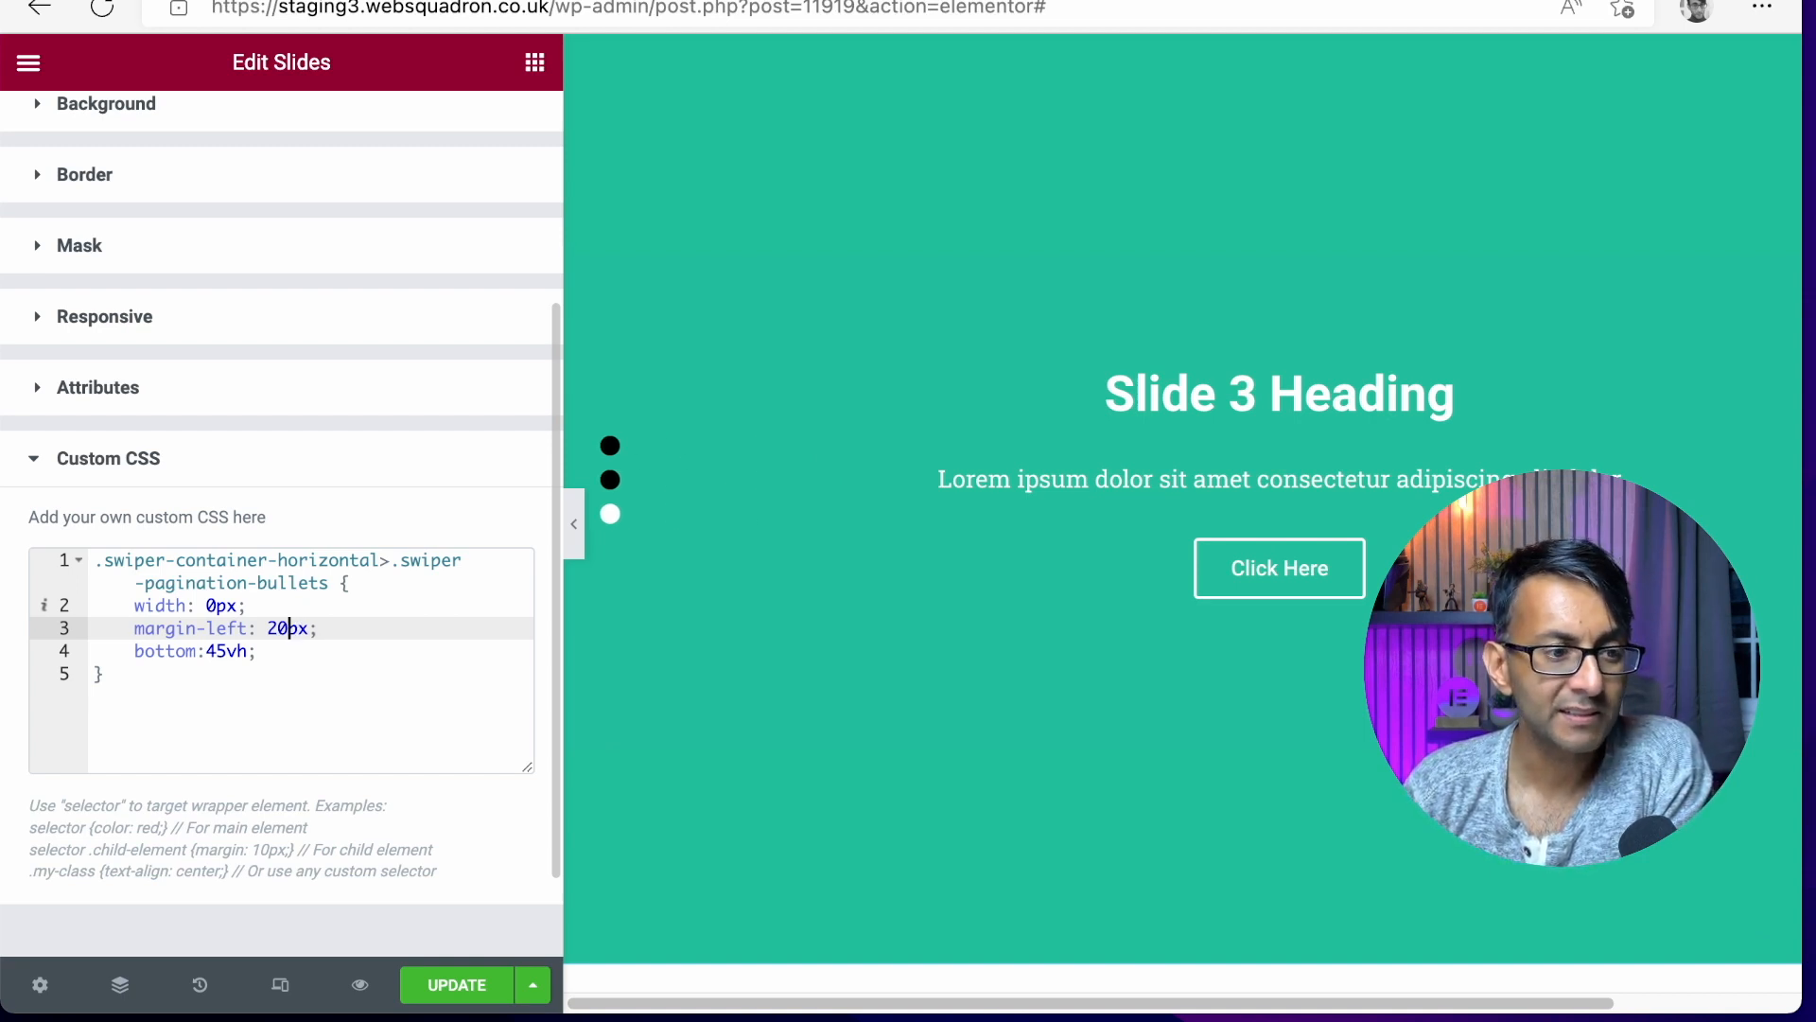
click(610, 444)
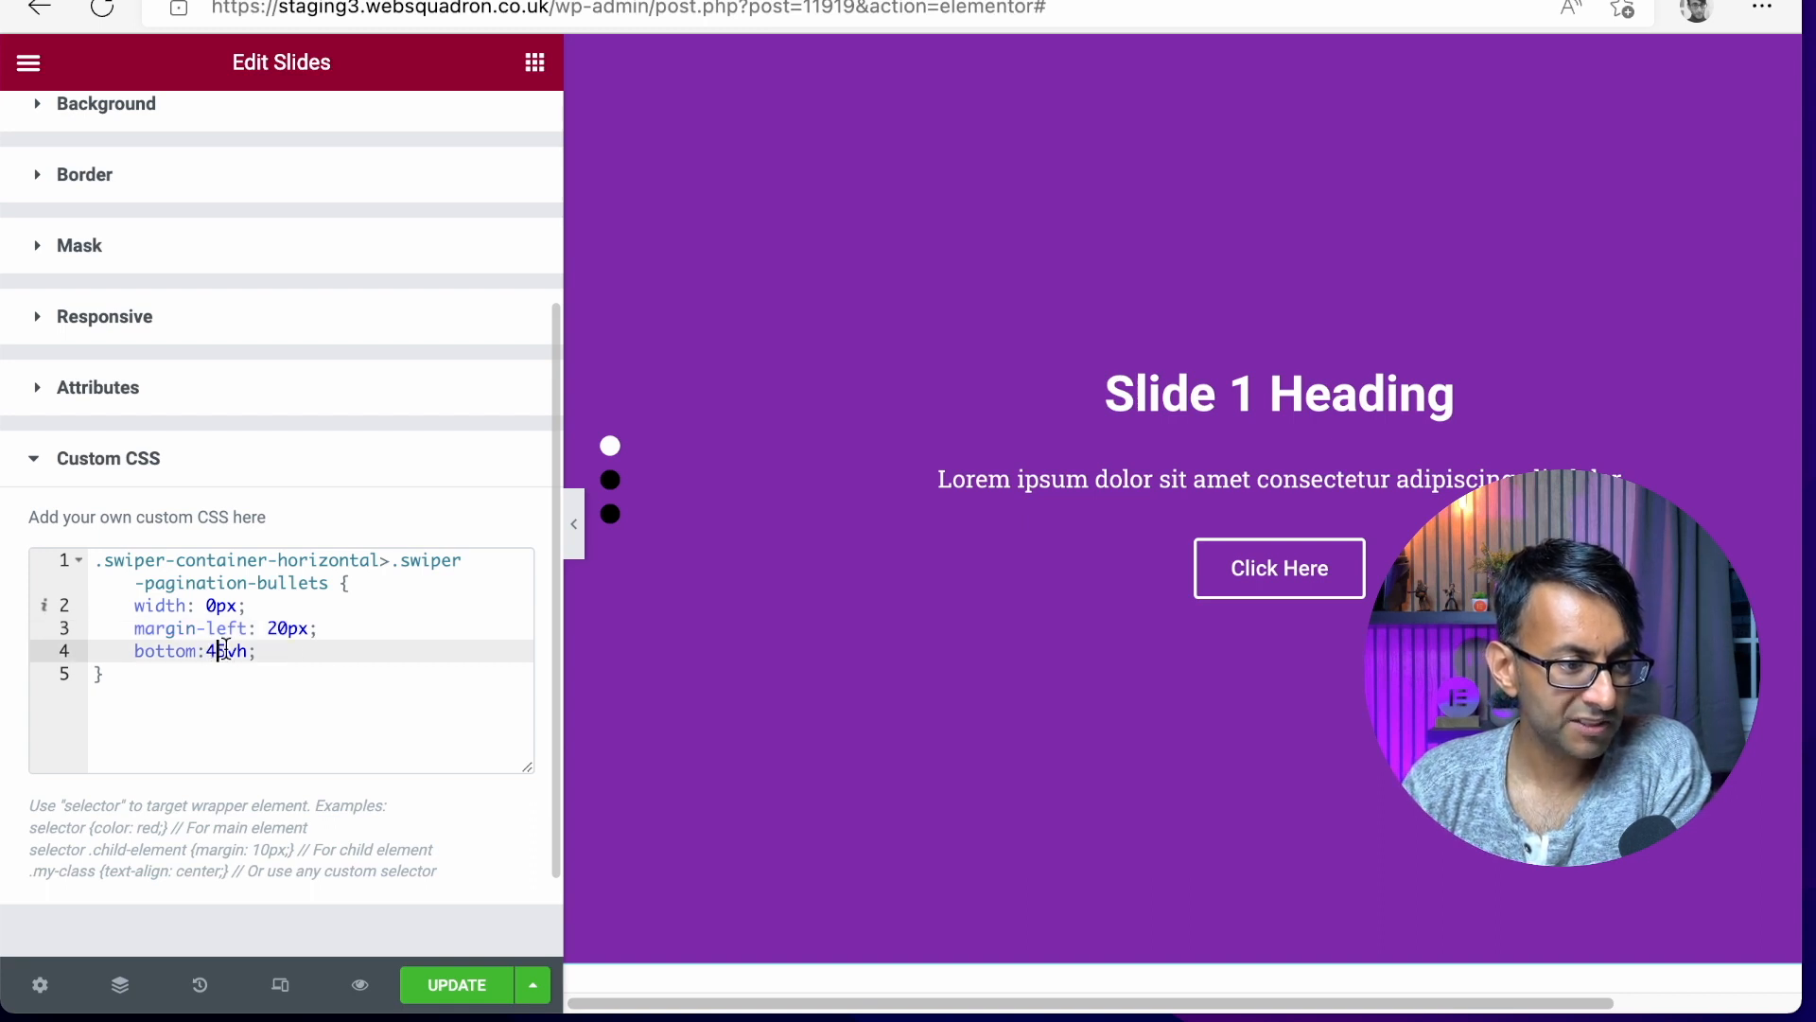
text(95vh)
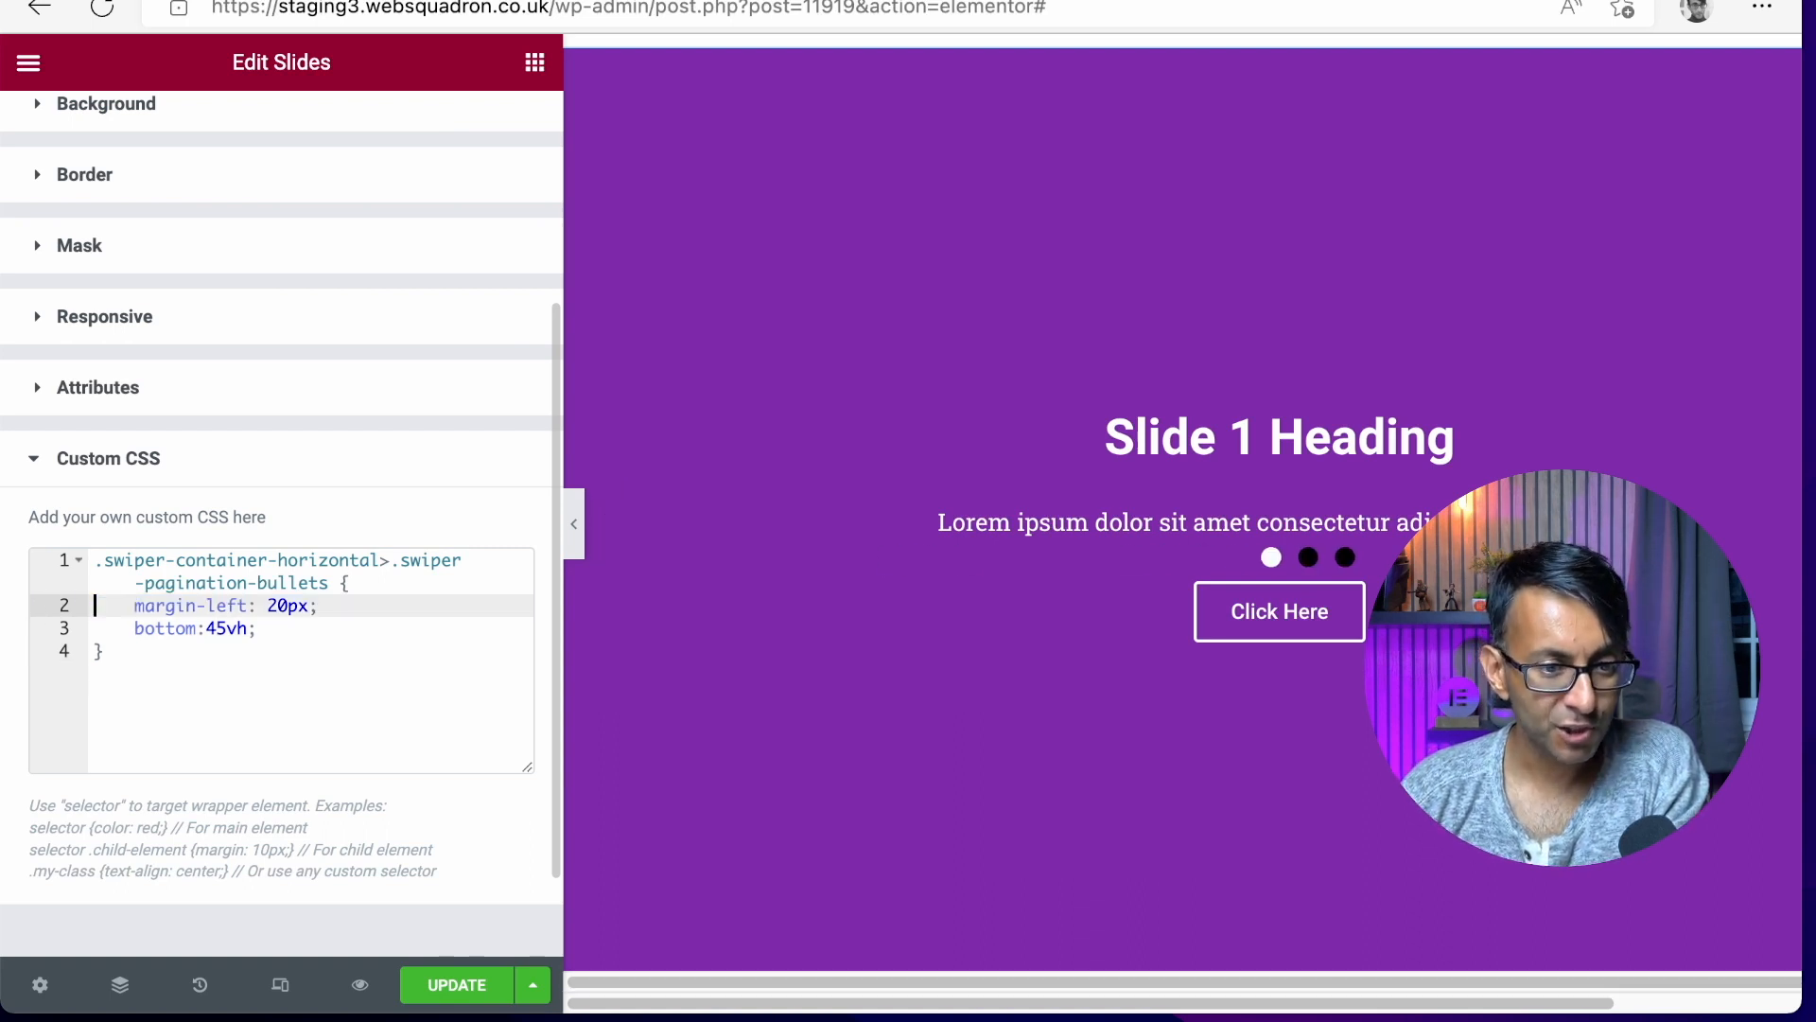
Step: Reinsert 'width: 0px;' on line 2 of the pagination bullets rule
click(1307, 557)
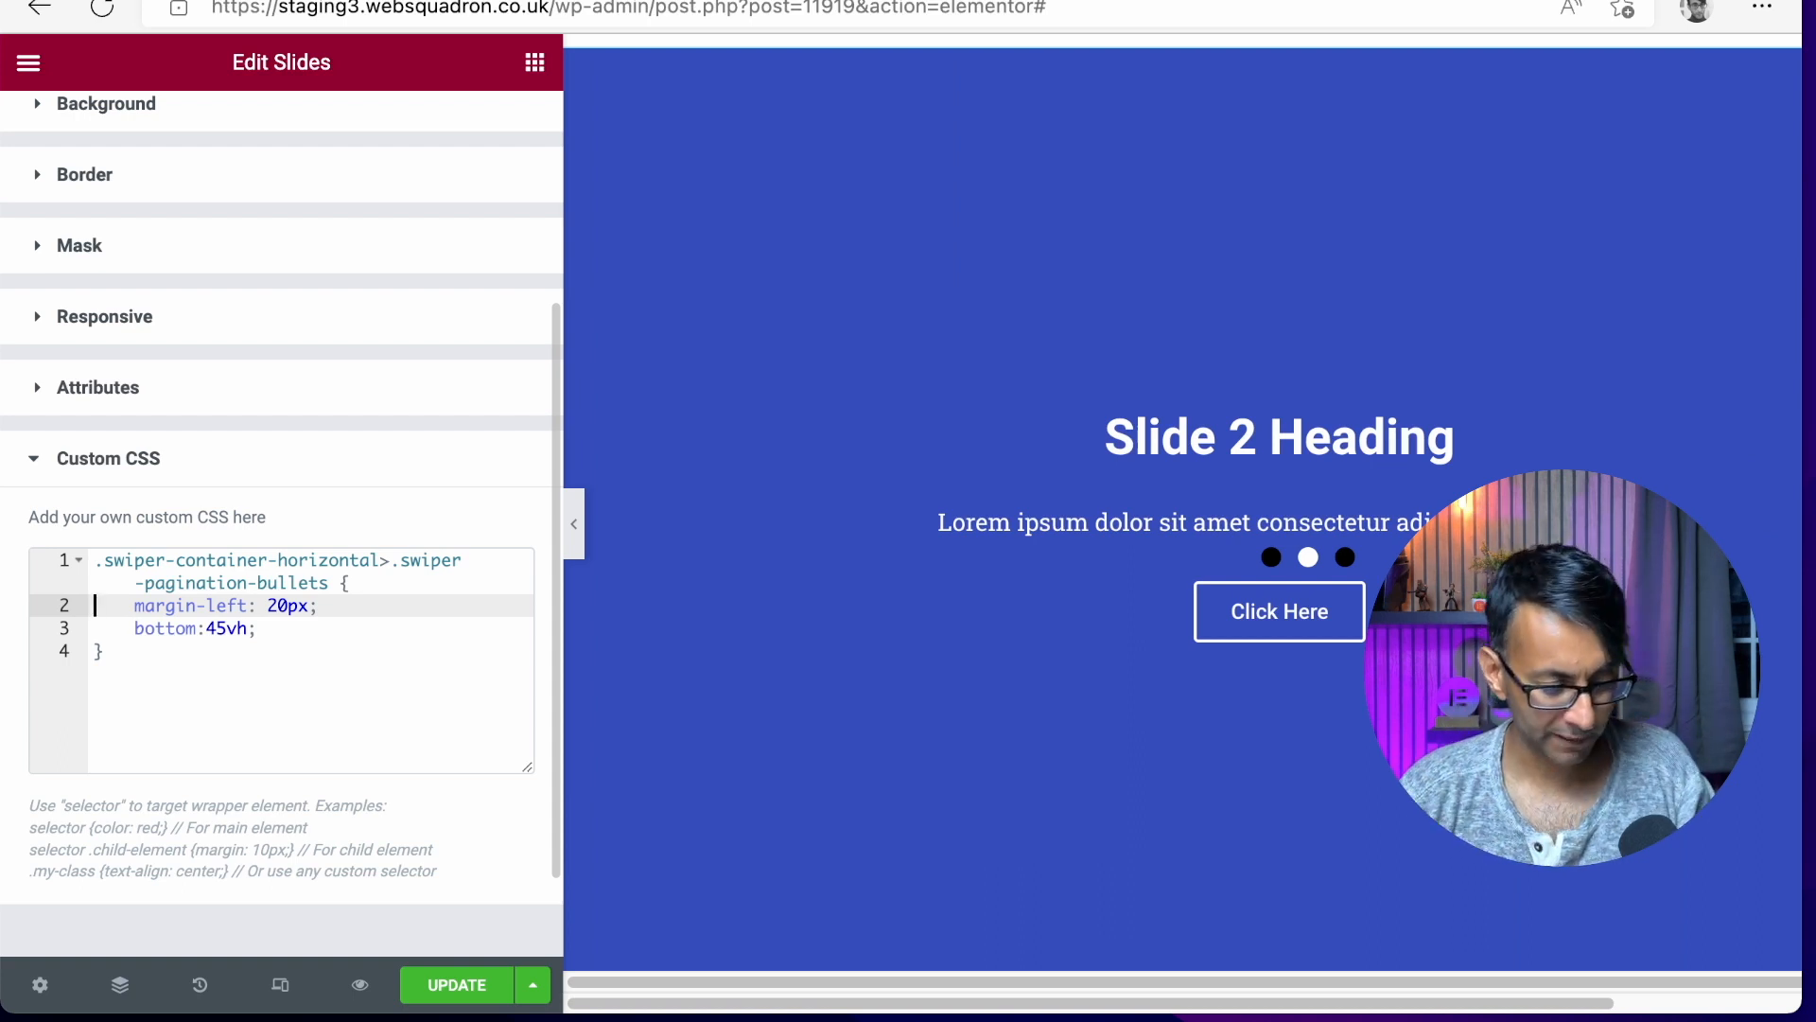
text(width: 0px;)
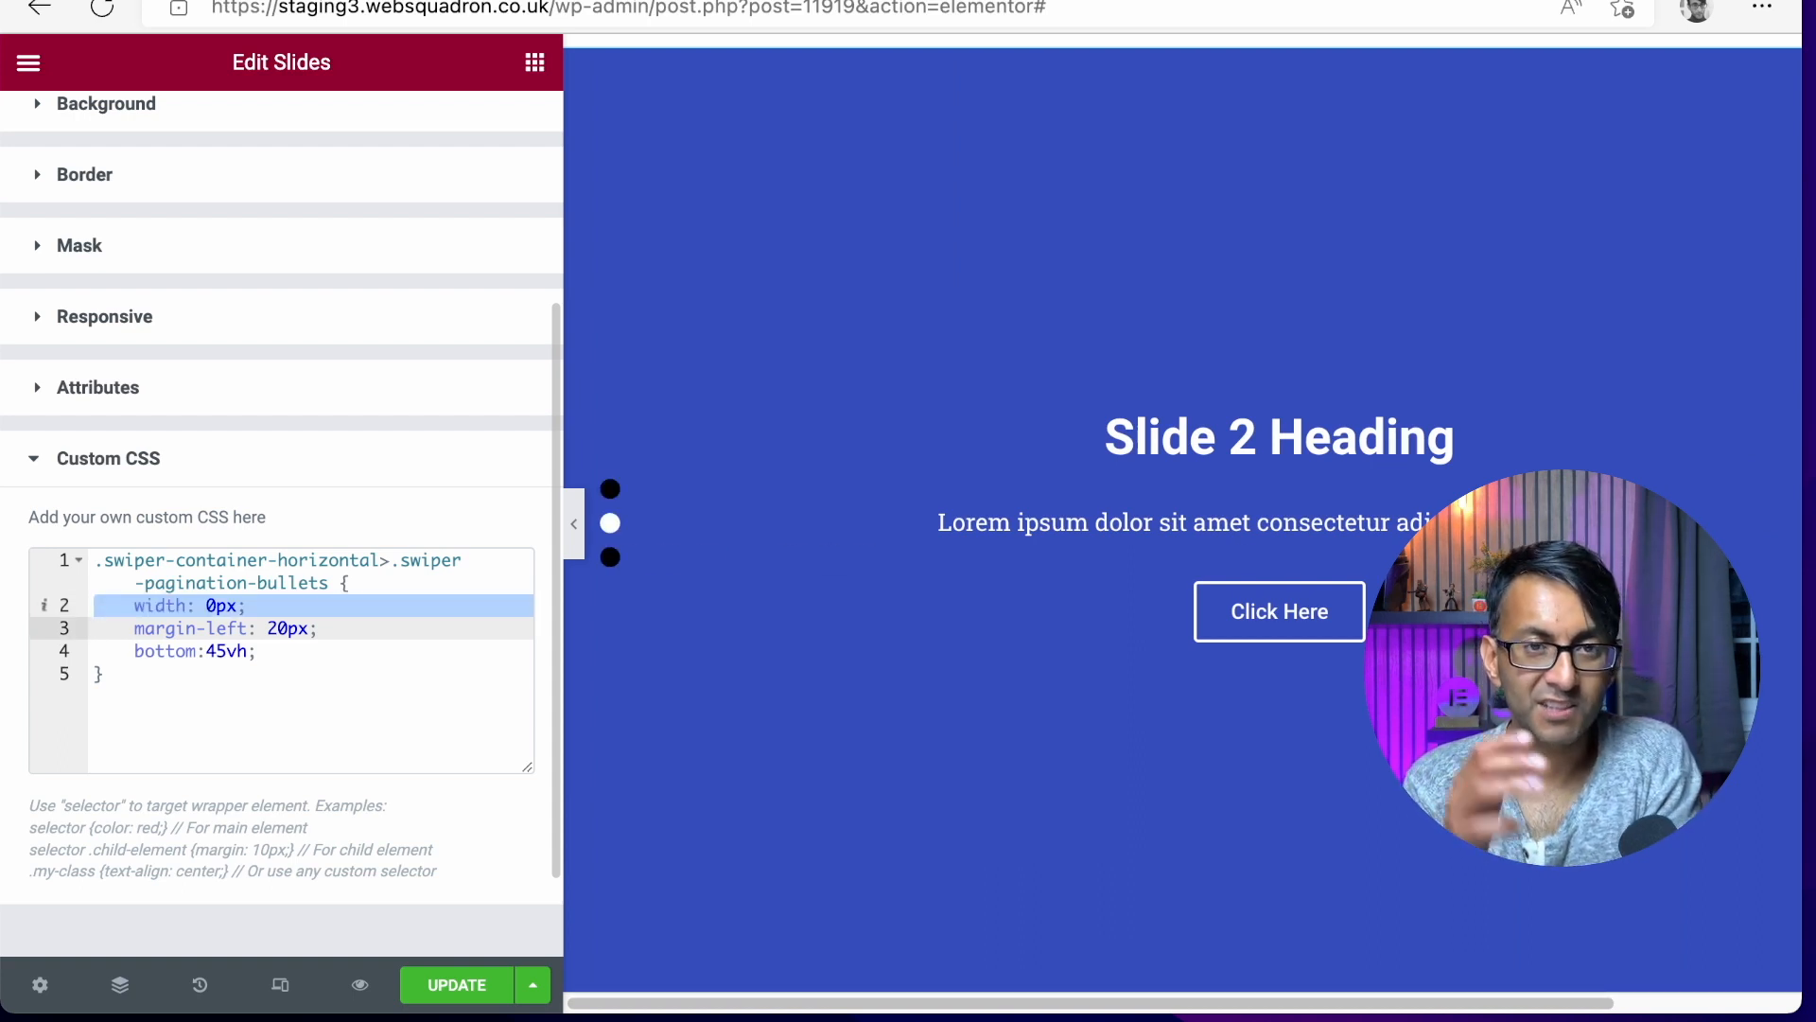
click(609, 556)
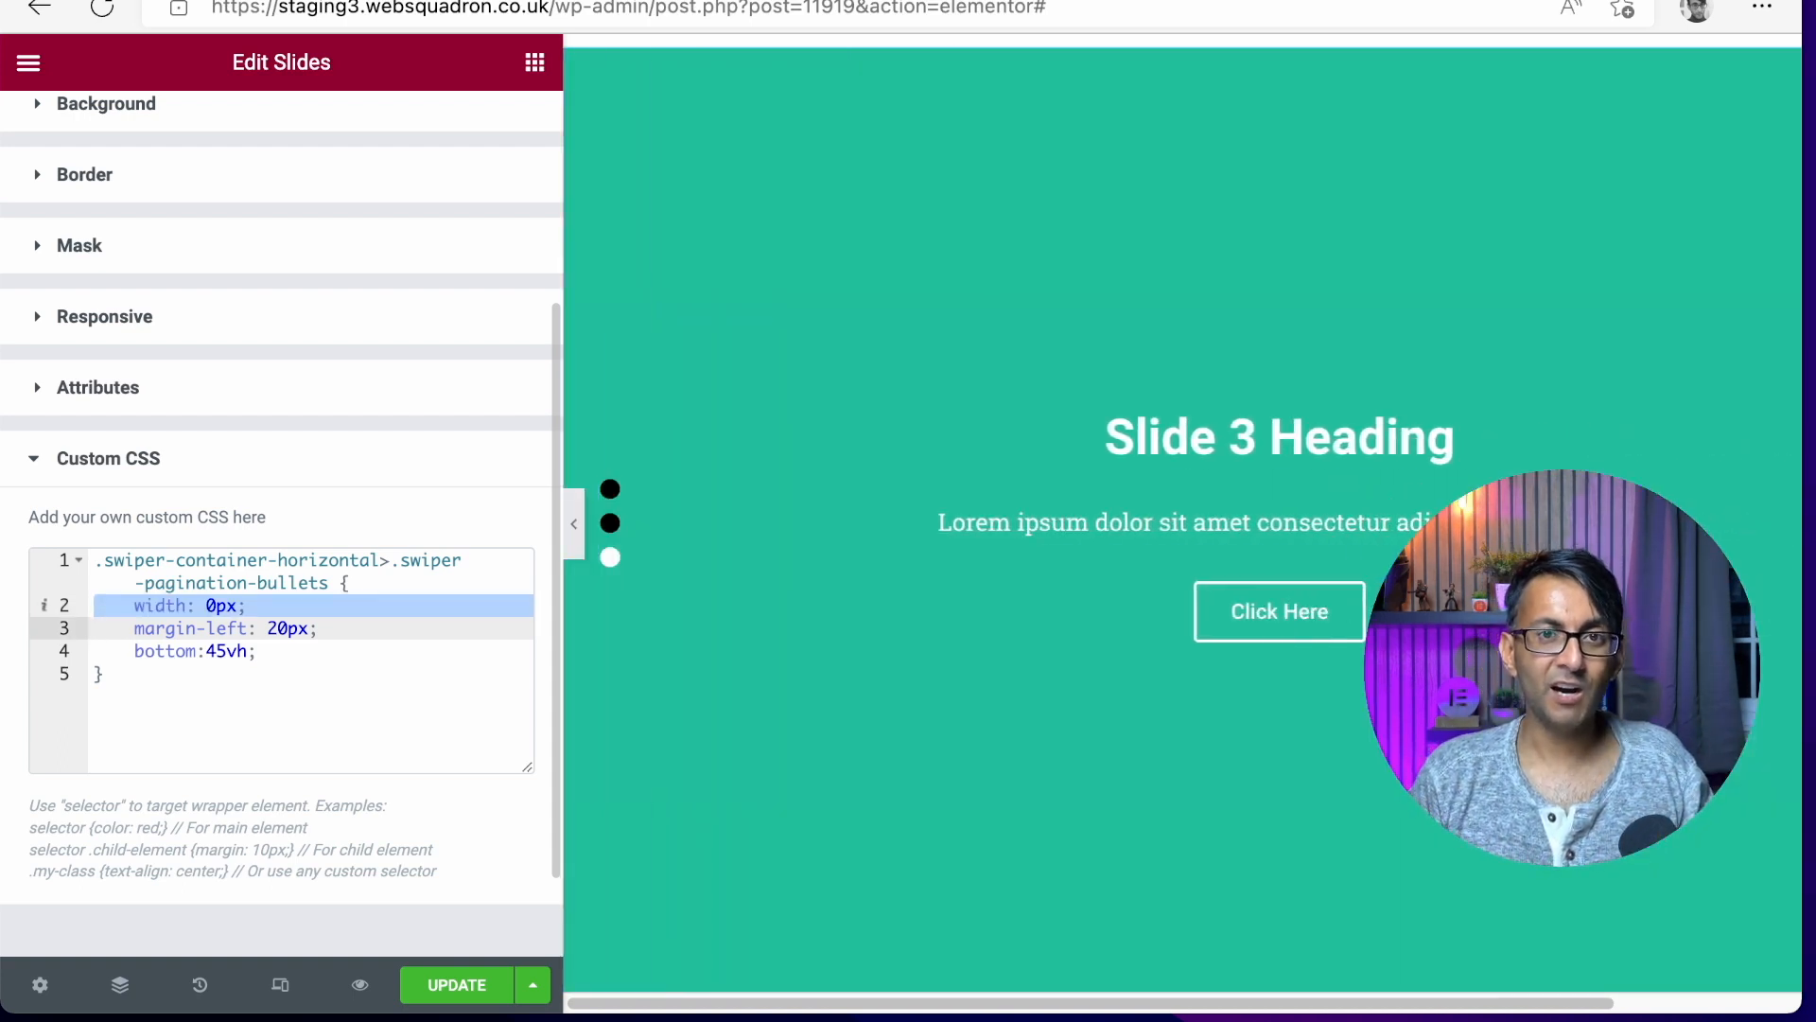